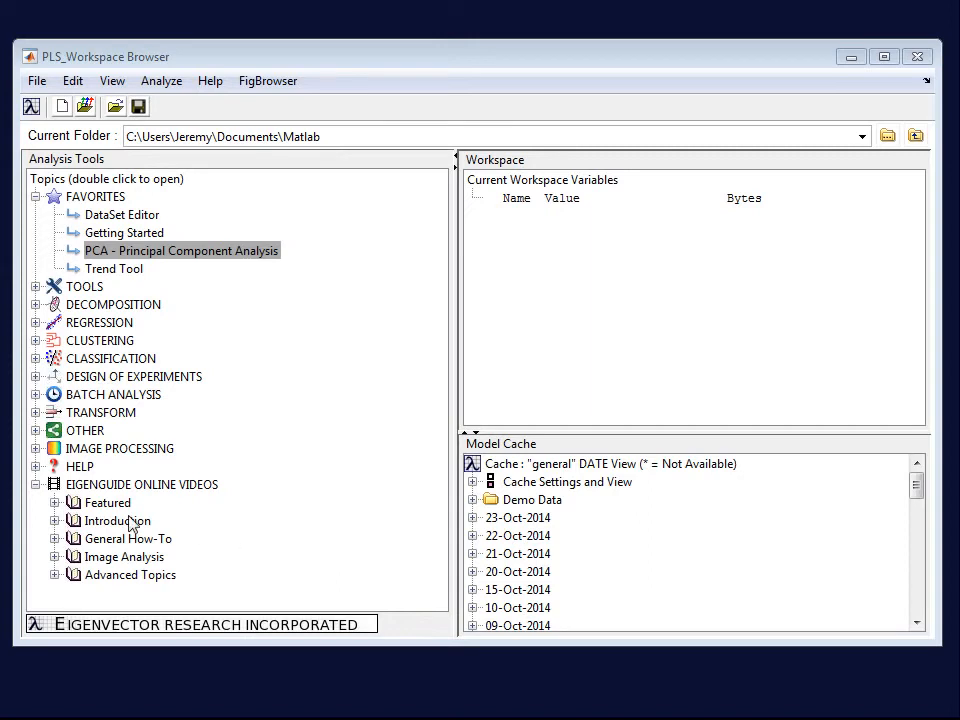
mouse_move(60, 524)
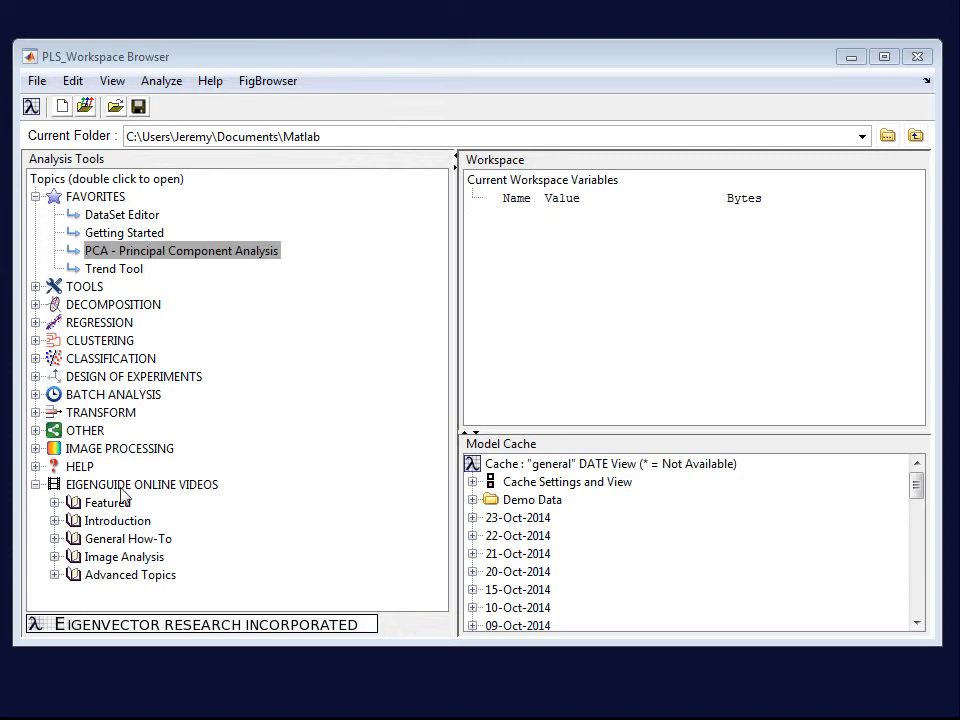
mouse_move(56, 532)
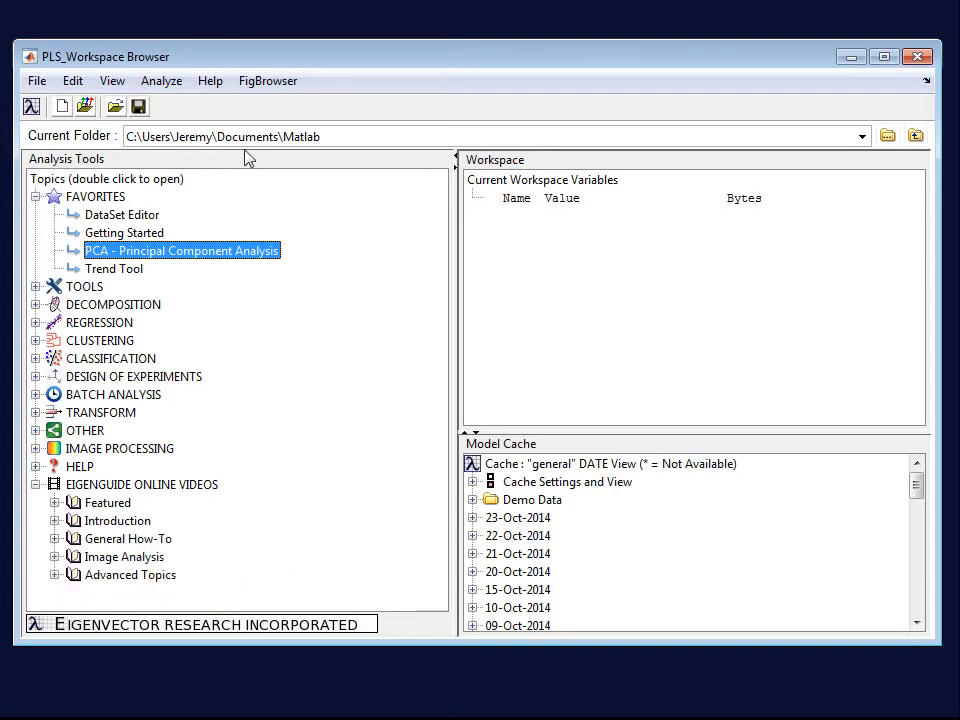
Start a PCA analysis and load Indiana145x145x220_bsq.hdr as the X-block calibration data
left_click(210, 80)
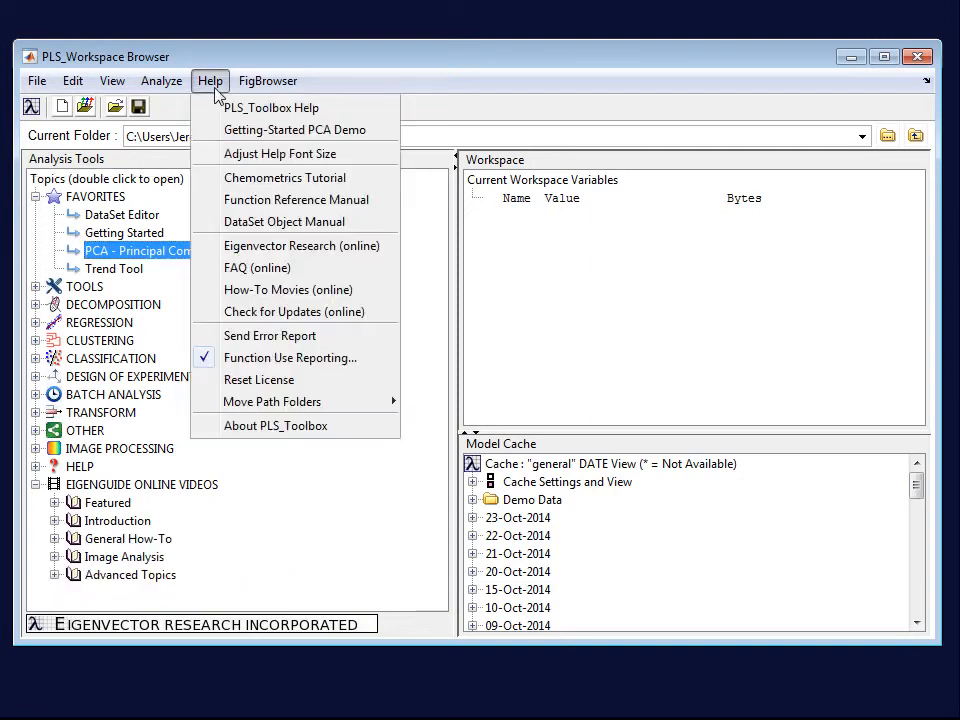
mouse_move(284, 176)
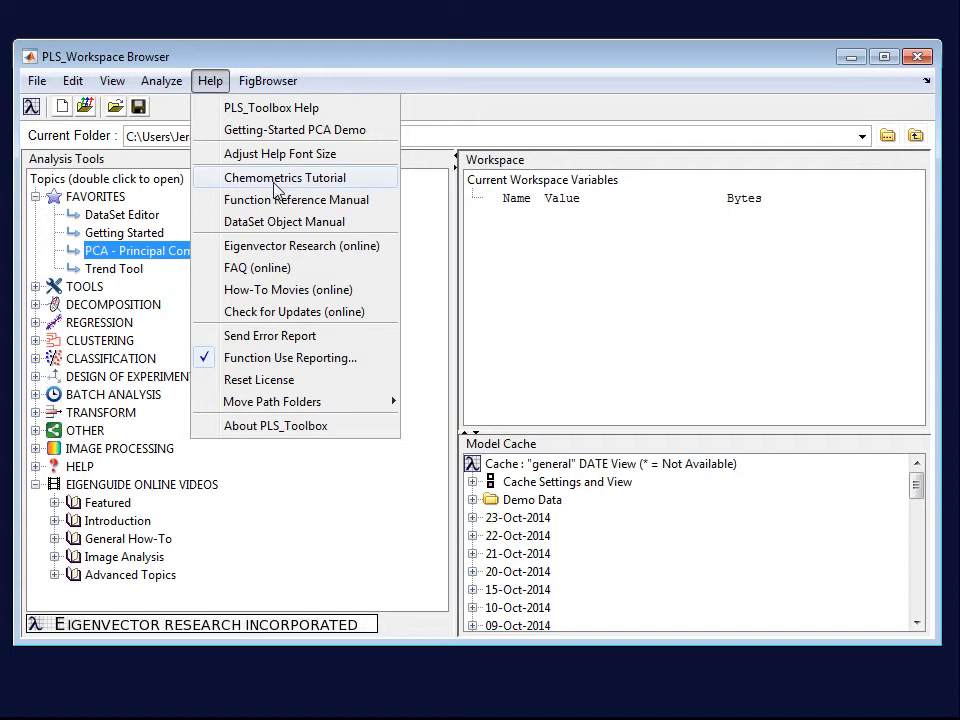
mouse_move(280, 152)
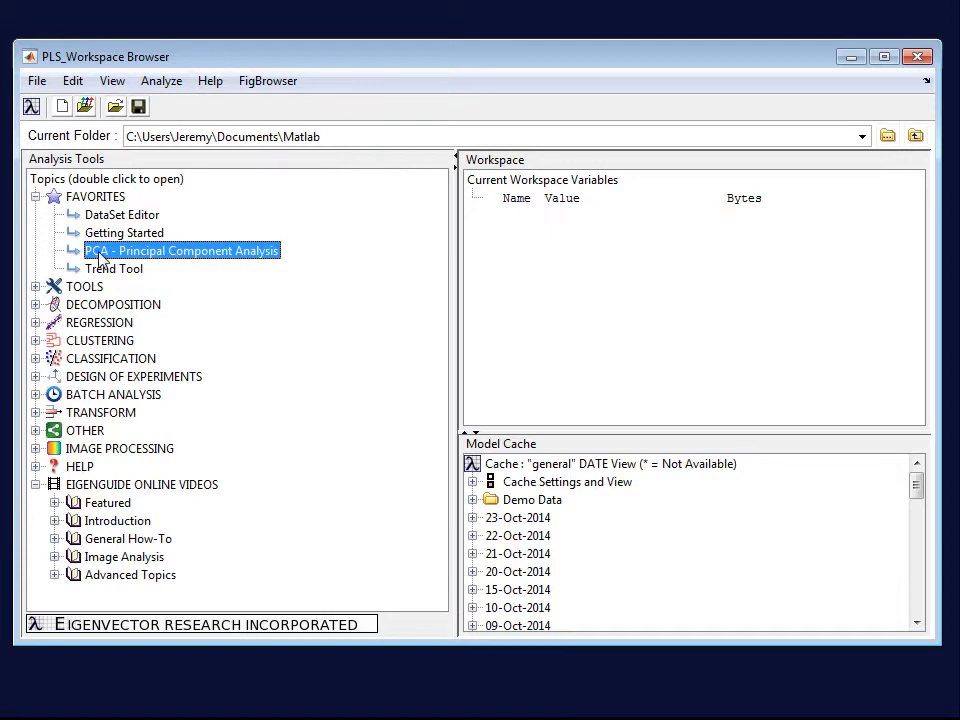
mouse_move(150, 264)
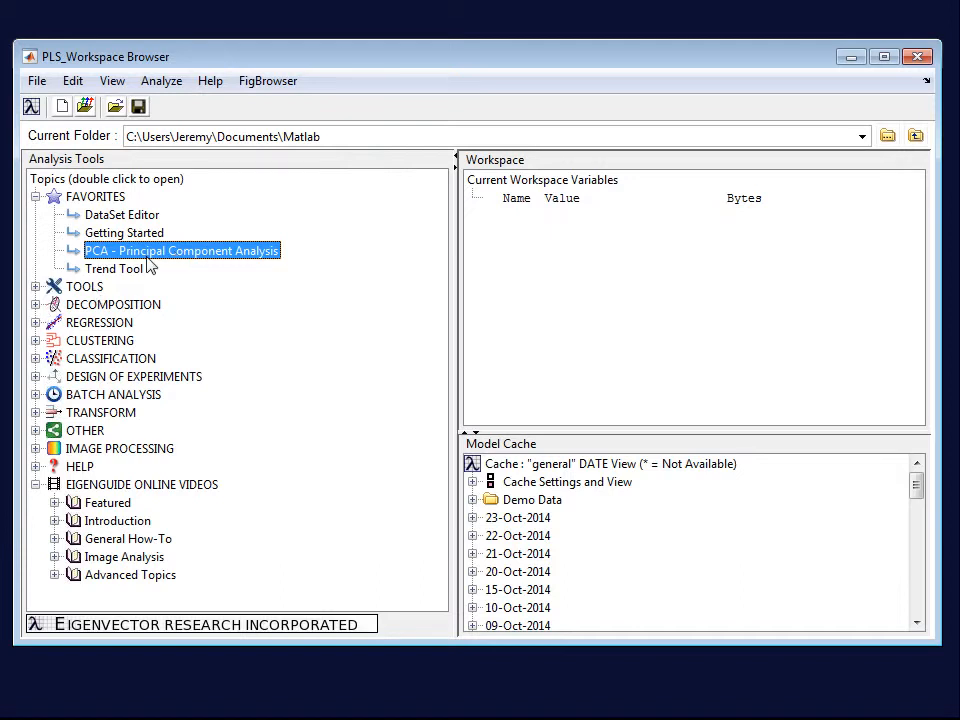
mouse_move(176, 252)
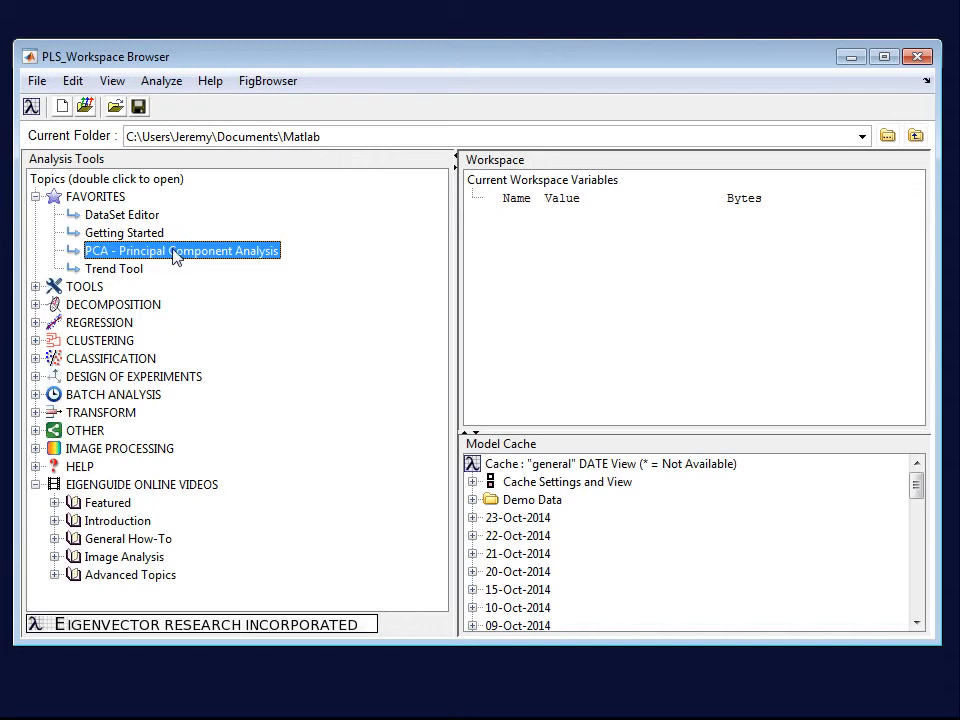
mouse_move(830, 82)
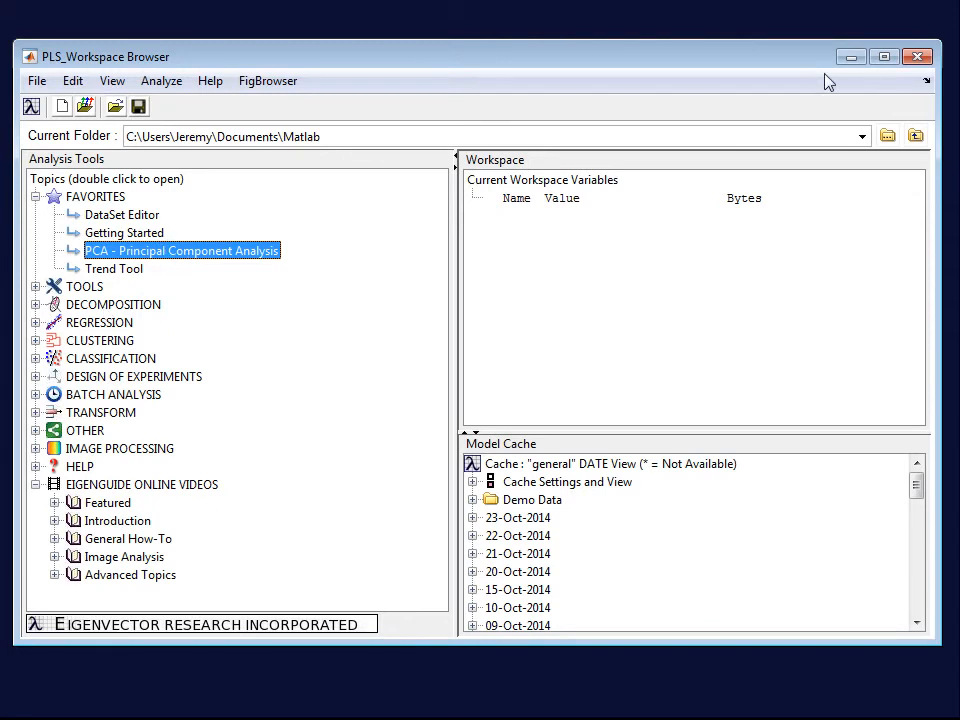
double_click(180, 250)
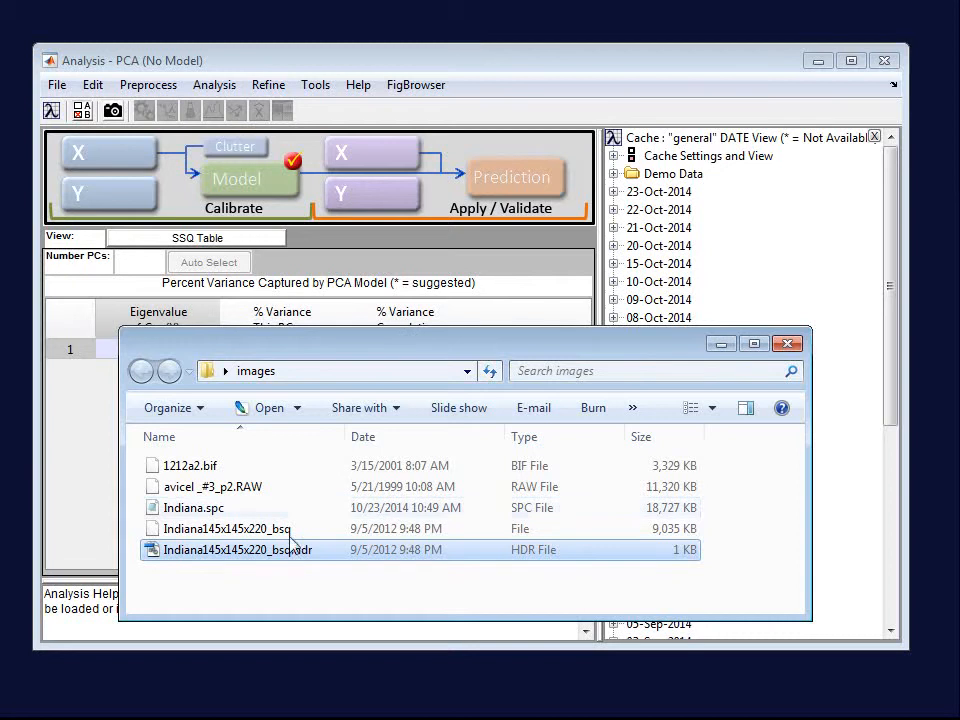
double_click(236, 548)
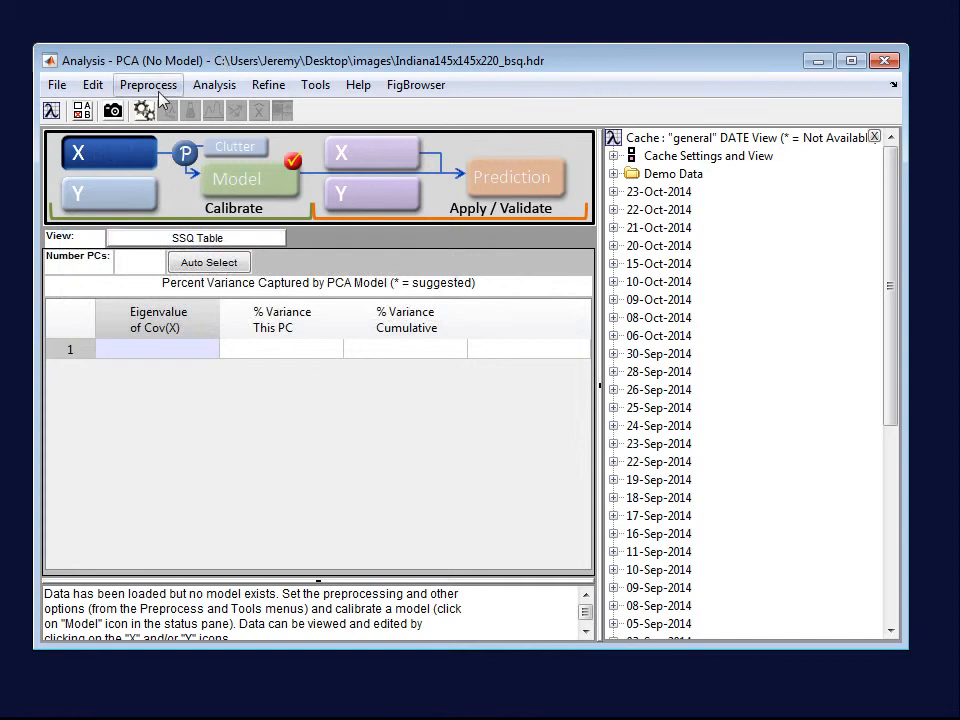
mouse_move(108, 152)
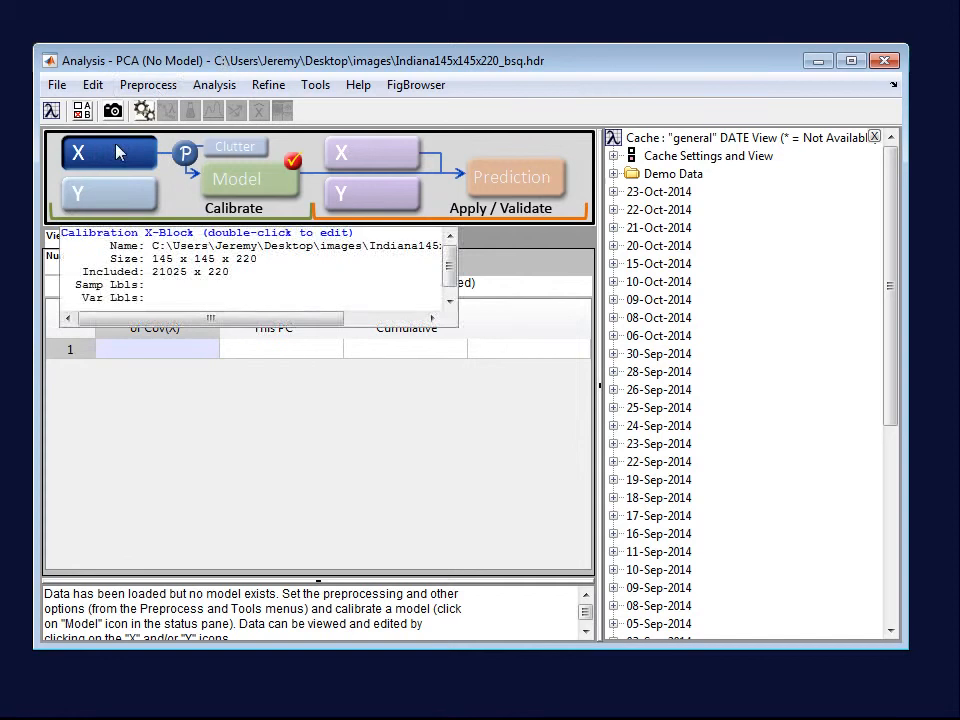
Set X-block preprocessing to MSC (mean) followed by Mean Center
left_click(184, 152)
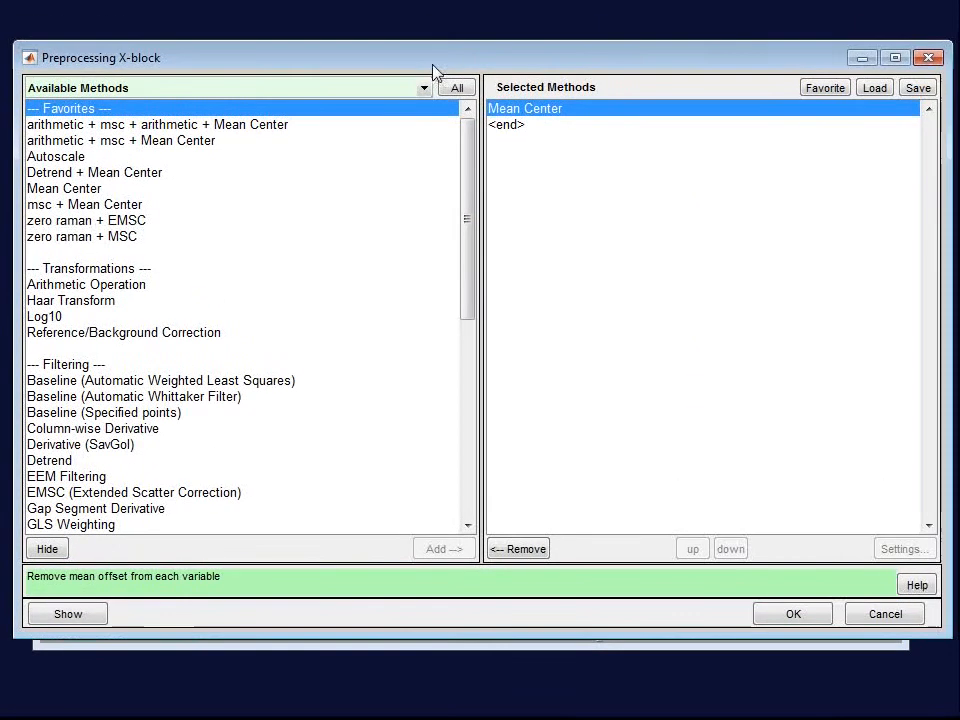
mouse_move(444, 284)
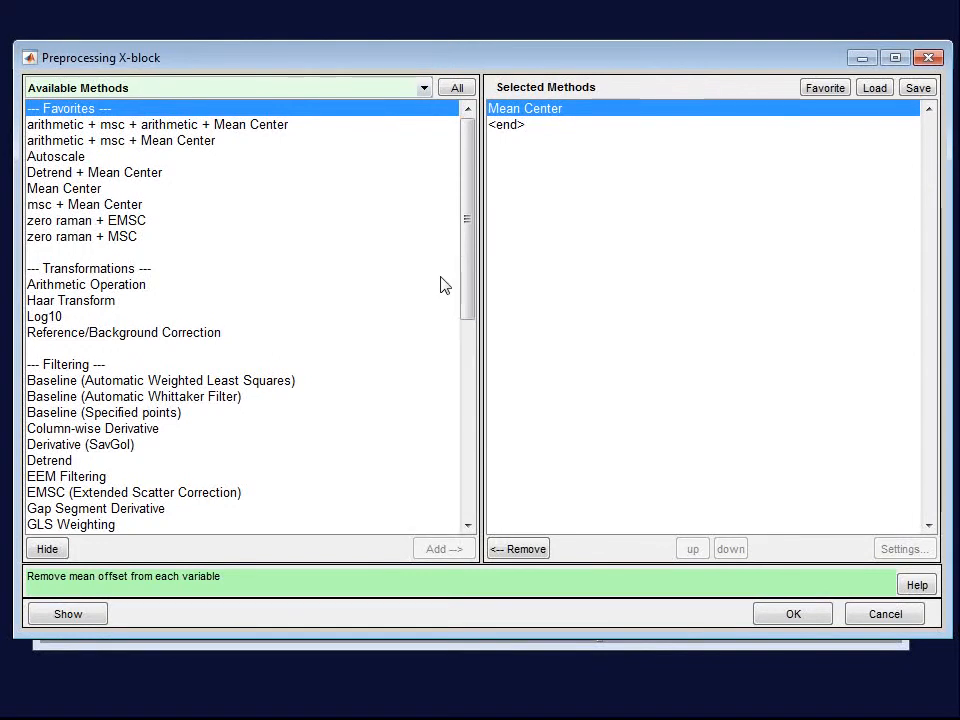
scroll("down", 3)
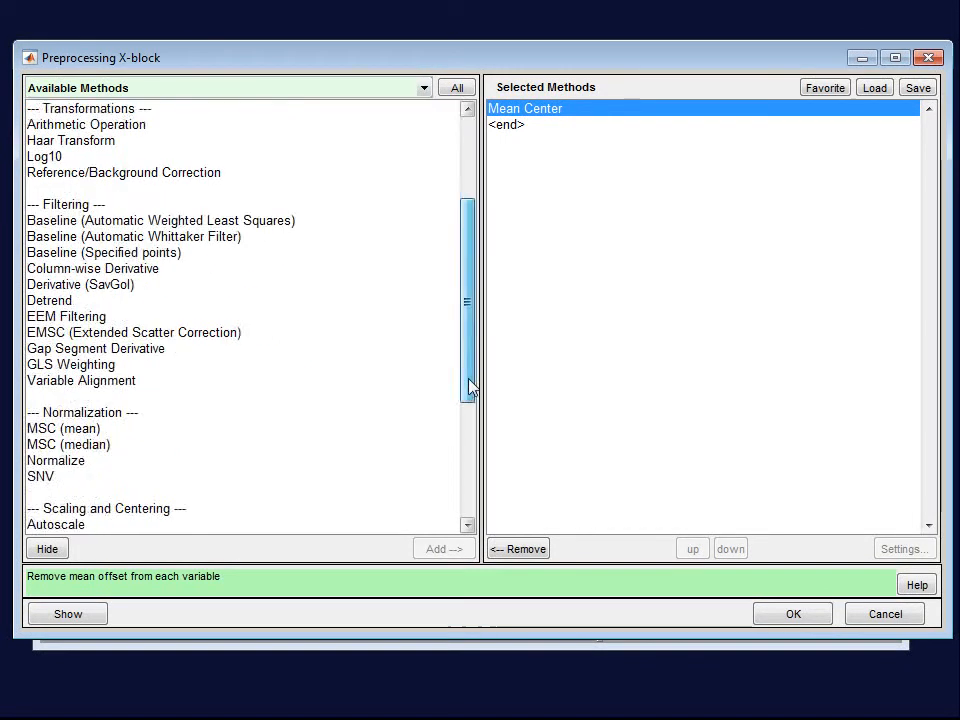
scroll("down", 3)
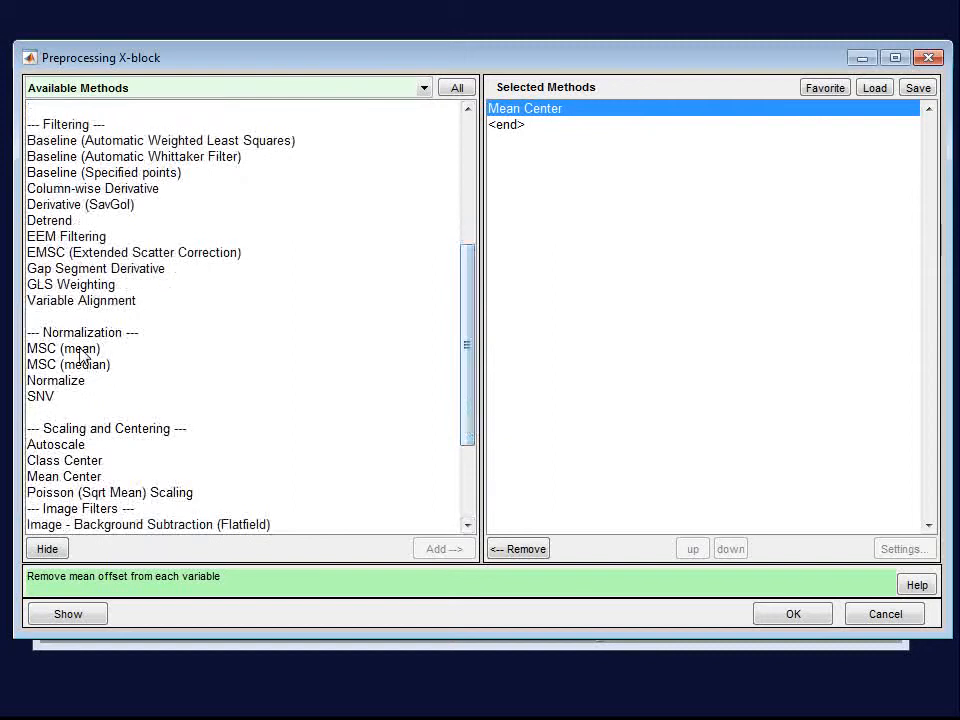
left_click(68, 348)
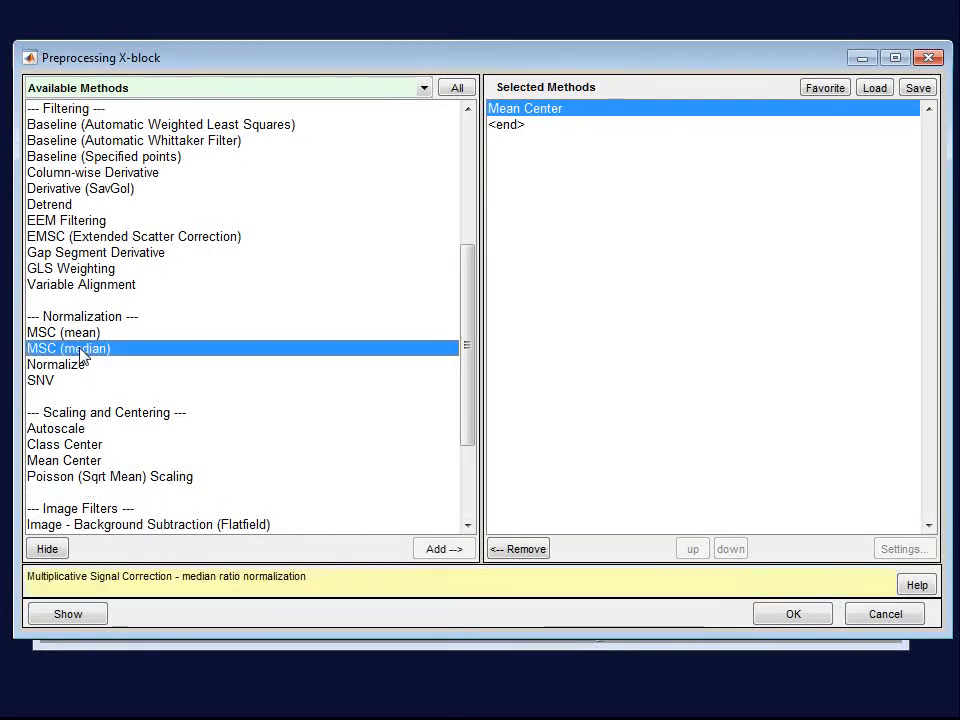
left_click(444, 548)
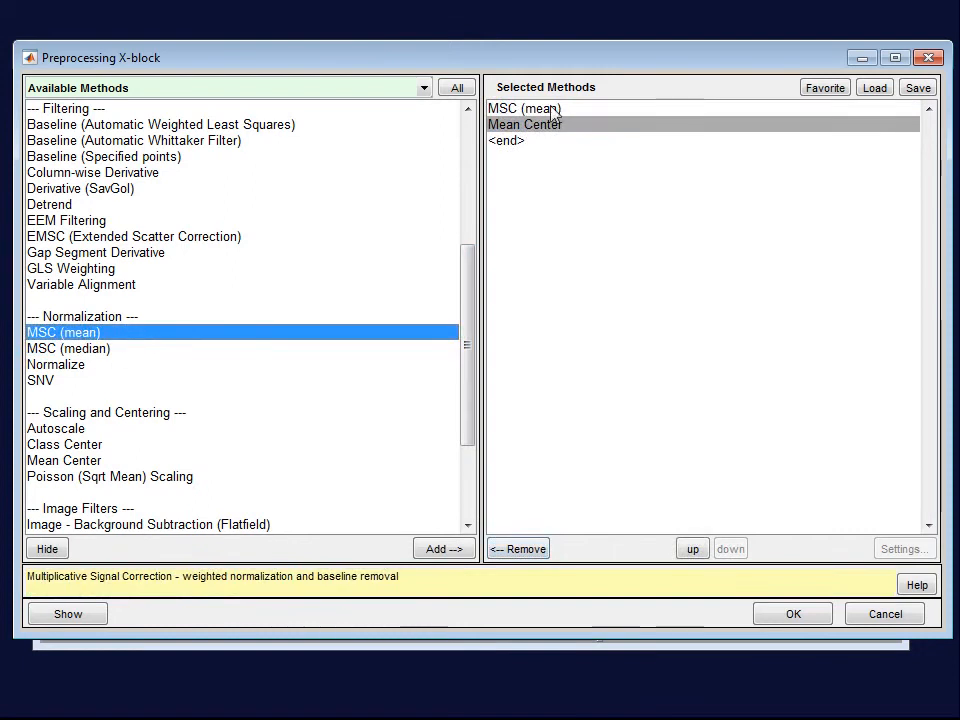
left_click(524, 124)
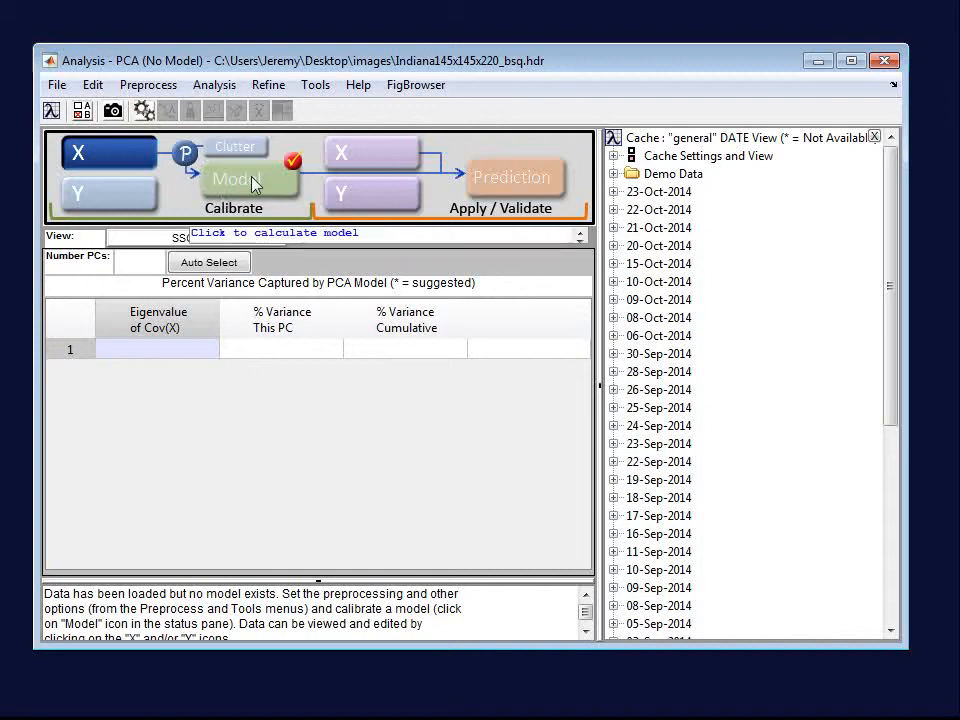
Calculate the 3-PC PCA model, skipping cross-validation (98.70% cumulative variance)
left_click(236, 180)
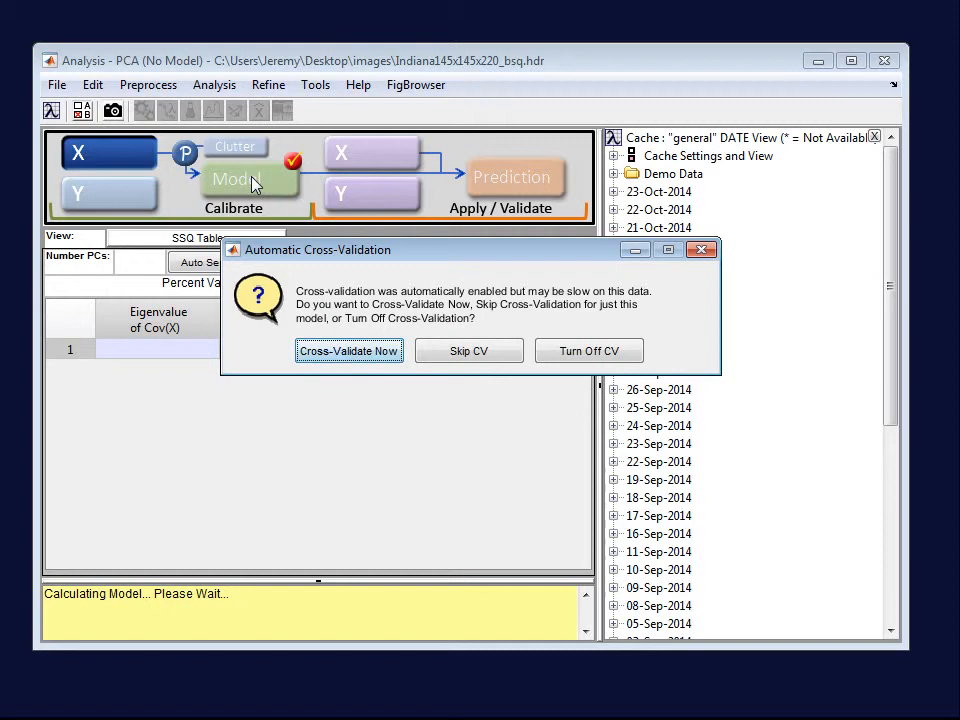
mouse_move(476, 324)
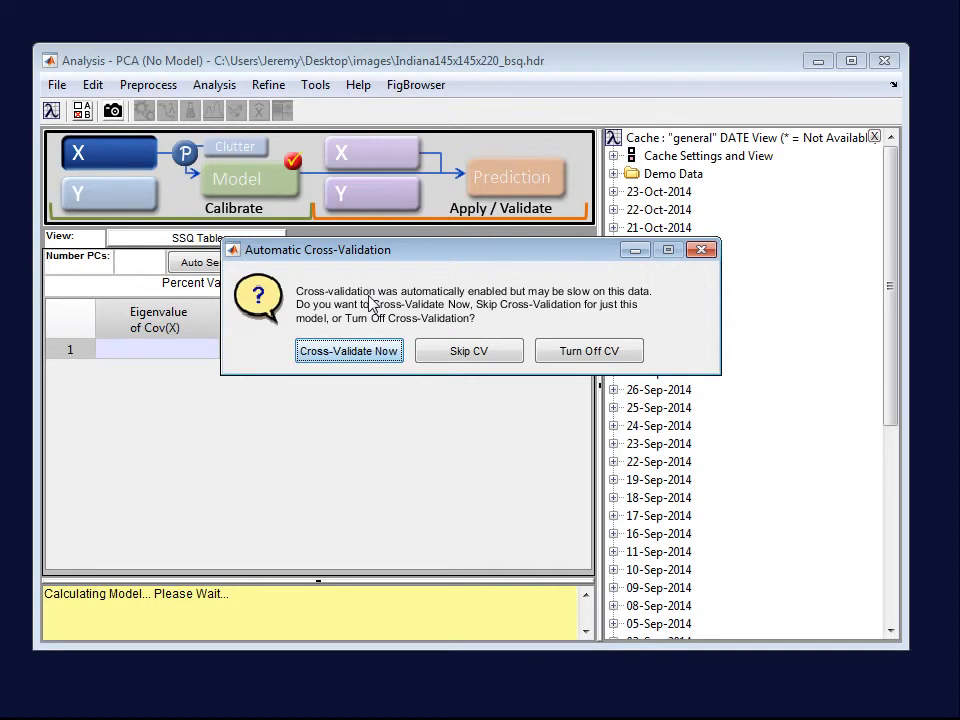
mouse_move(372, 306)
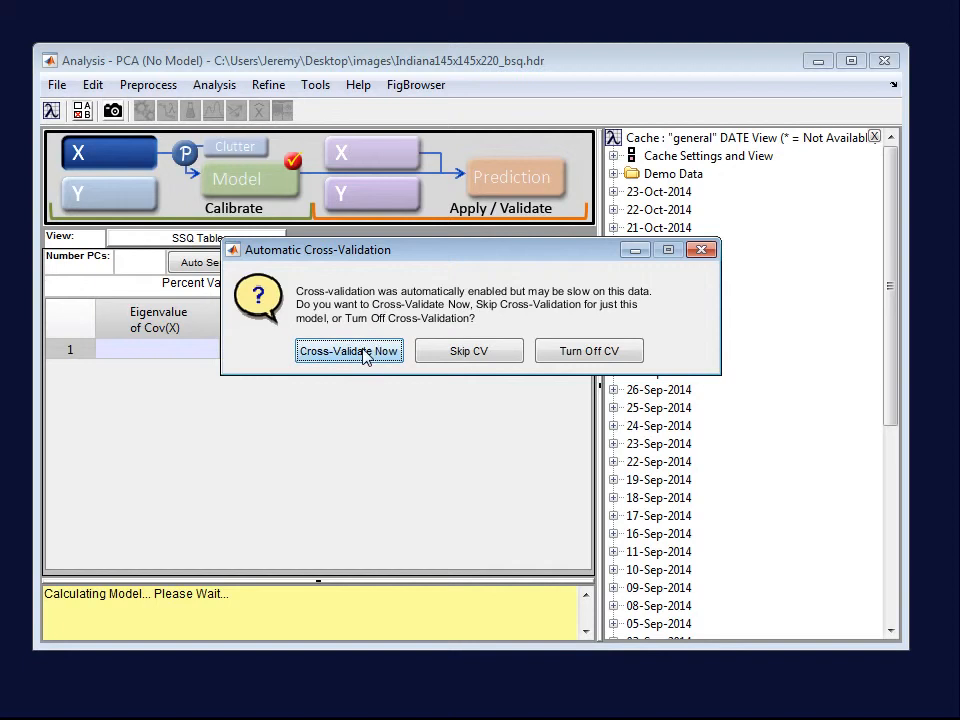
mouse_move(468, 352)
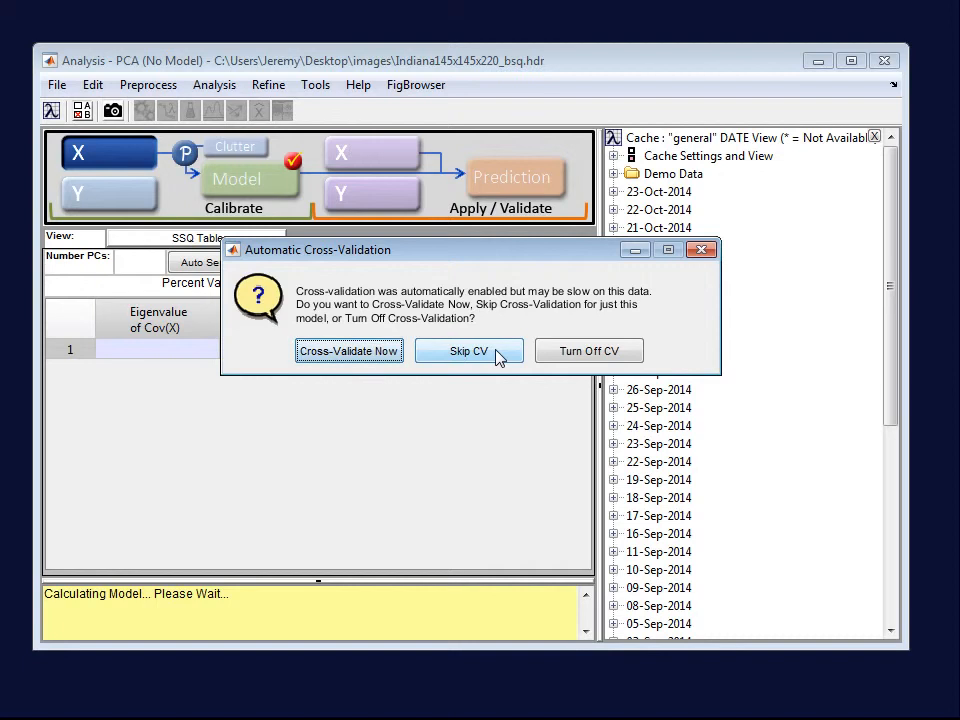
left_click(468, 352)
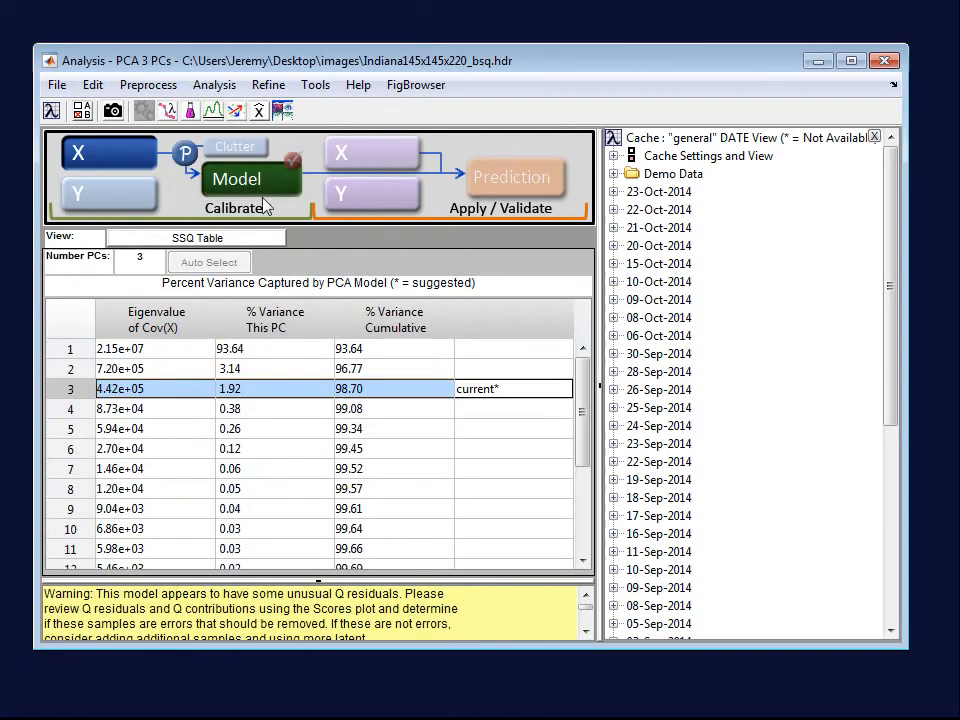
mouse_move(284, 392)
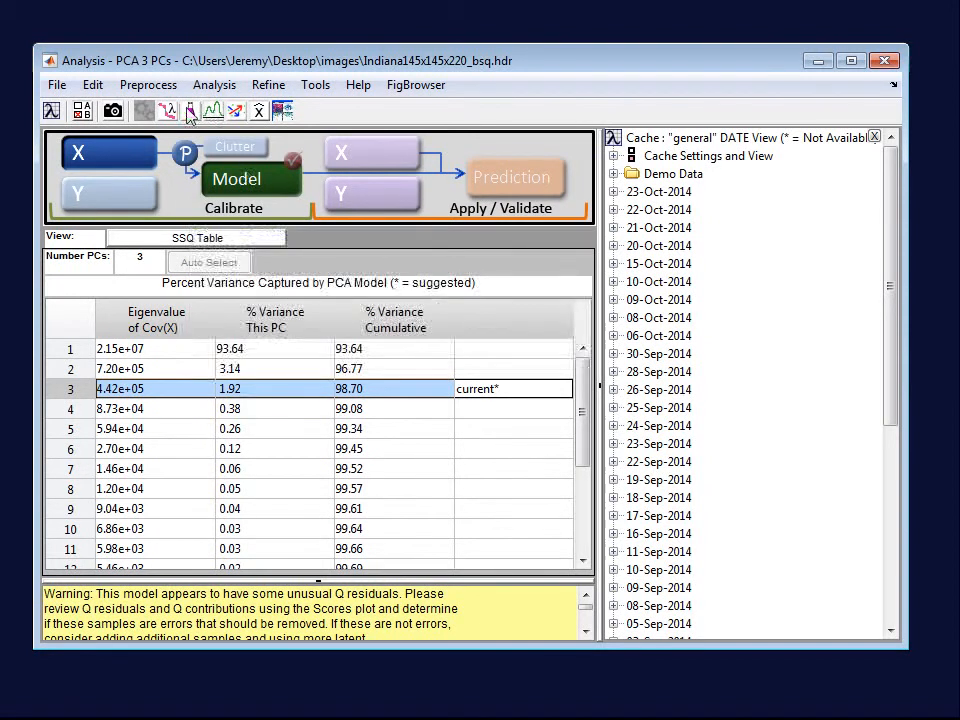
mouse_move(188, 112)
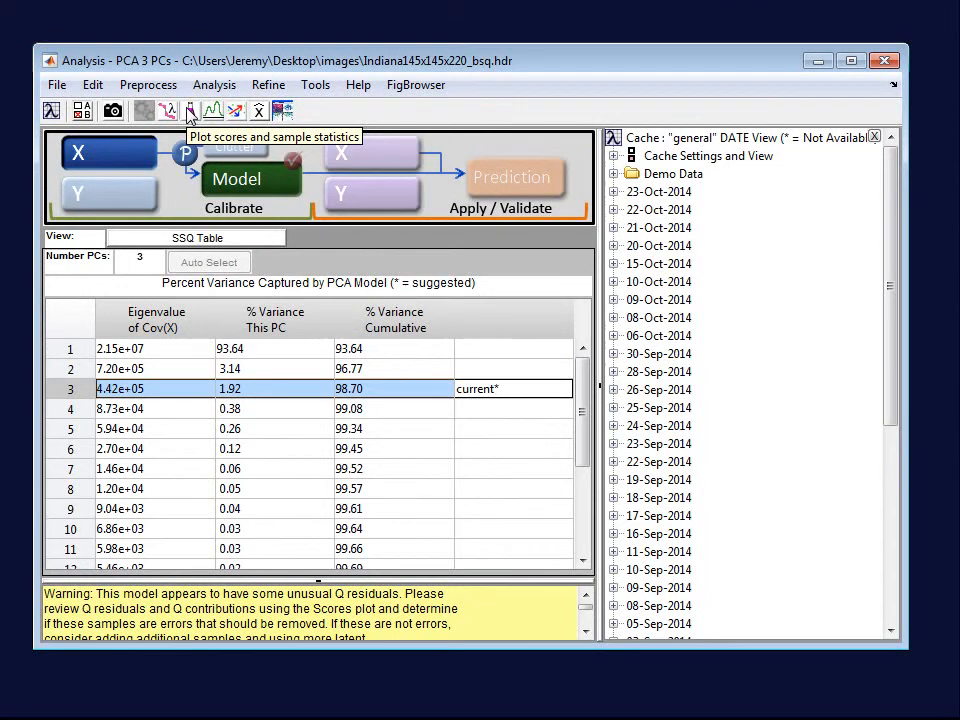
mouse_move(192, 112)
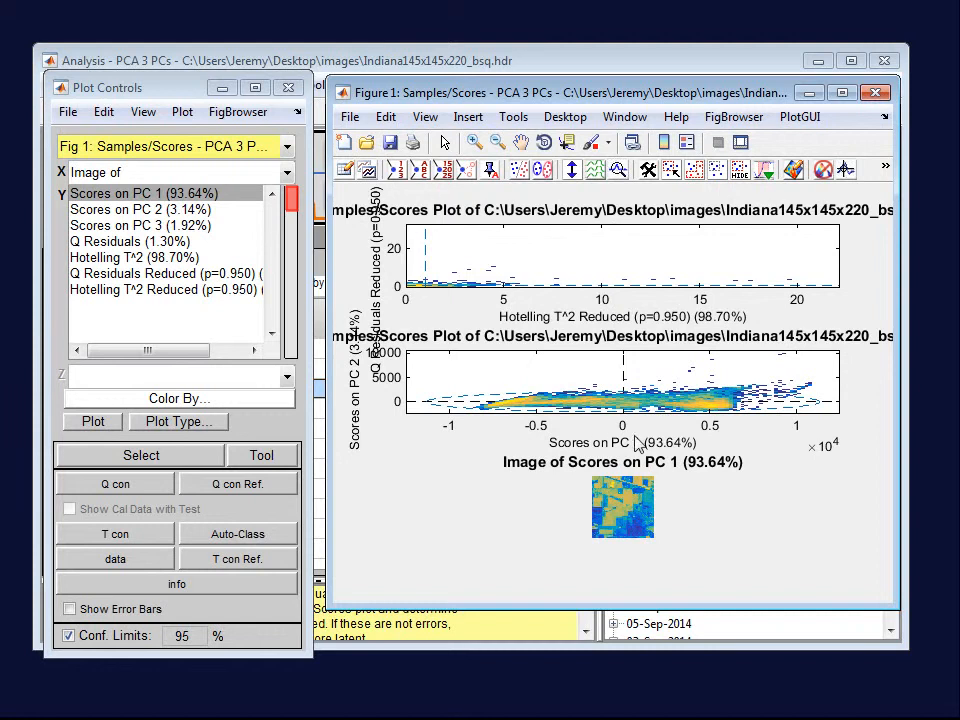
mouse_move(624, 504)
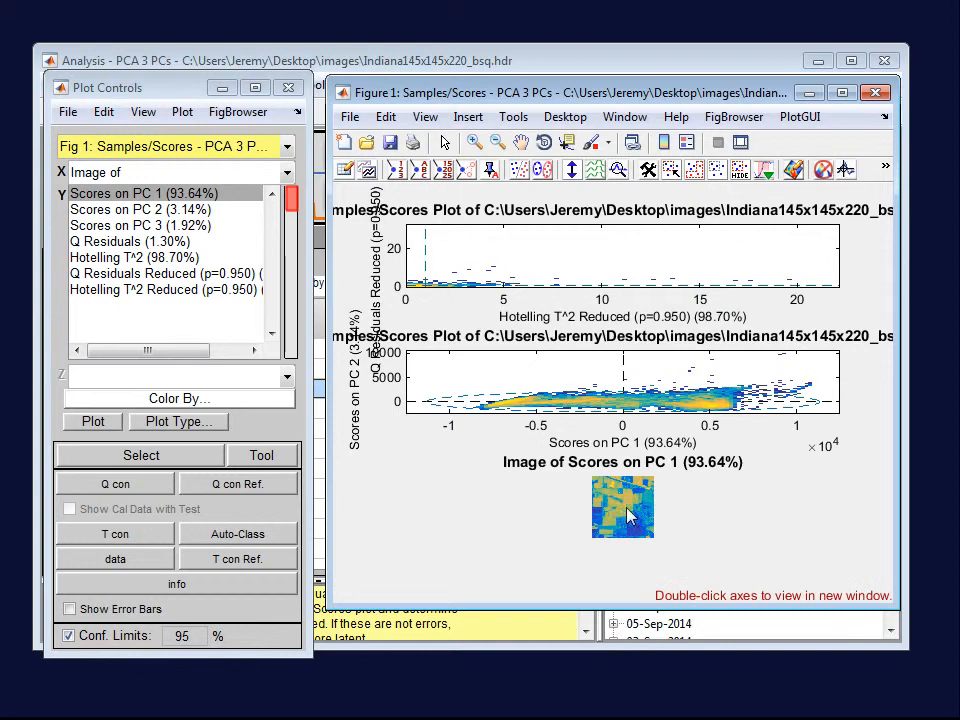
Show the Image of Scores on PC 1 enlarged in its own figure window
double_click(622, 504)
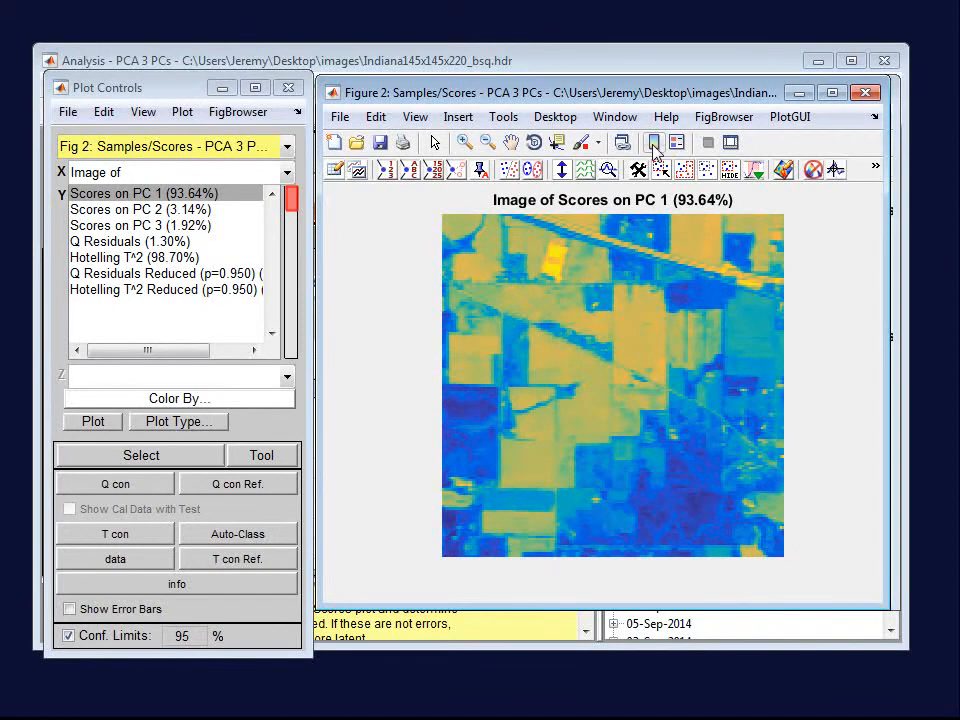
Add a colorbar, view PC 2, PC 3 and rescaled Q Residuals images, then close Figure 2
left_click(652, 142)
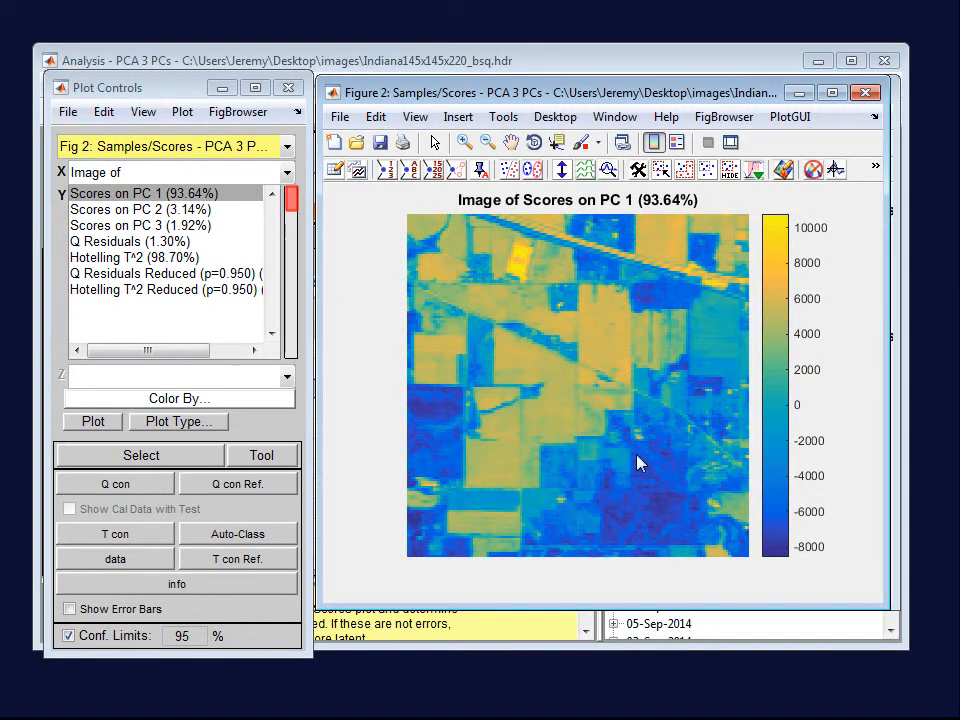
mouse_move(616, 374)
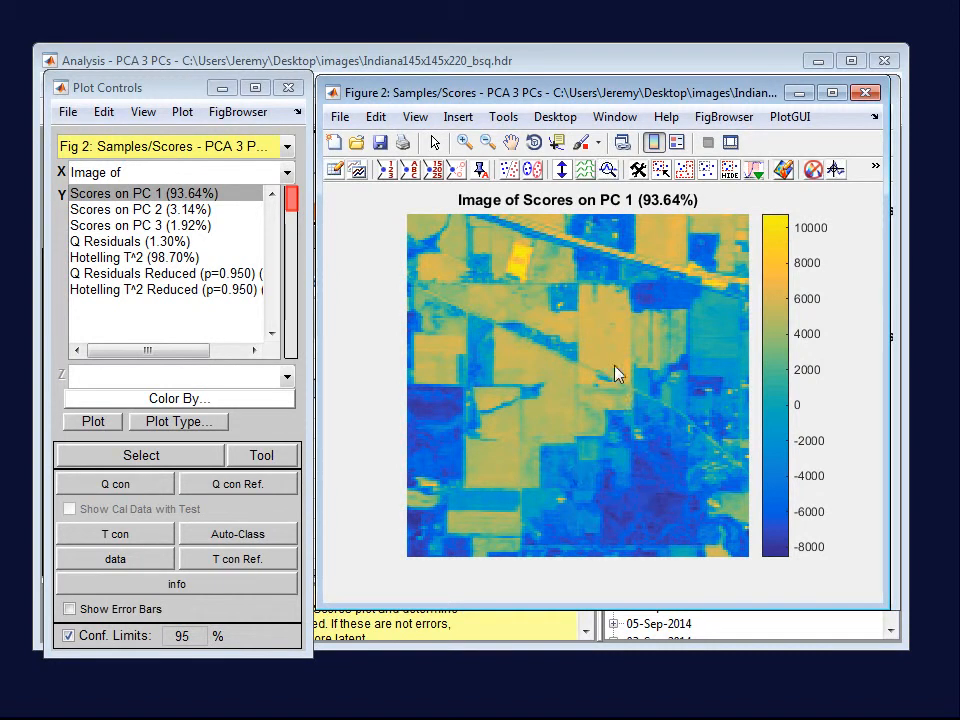
mouse_move(220, 222)
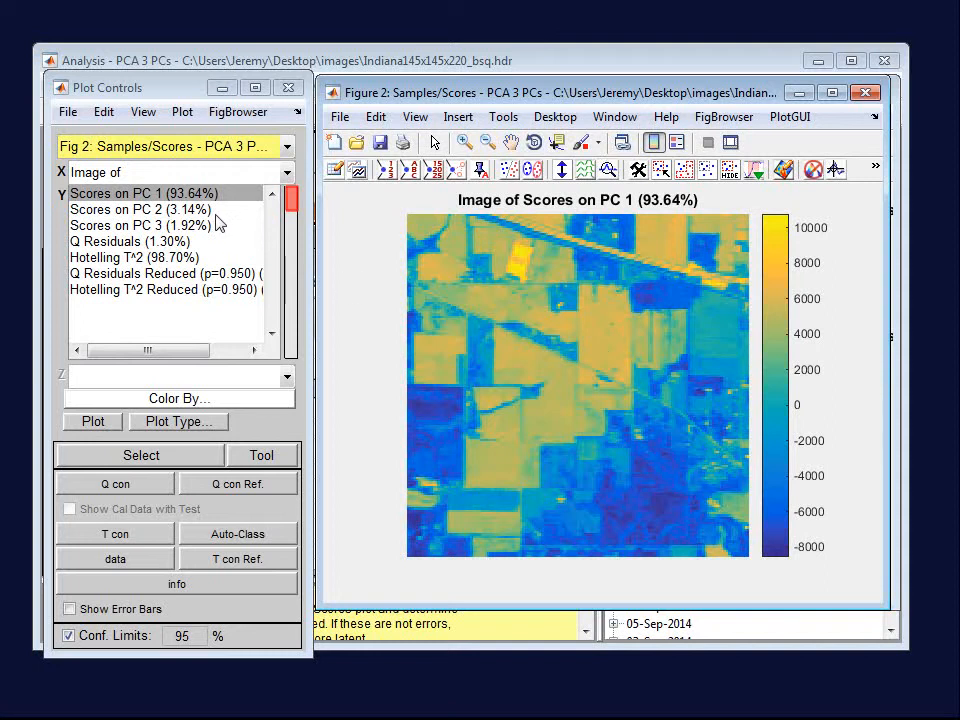
left_click(140, 210)
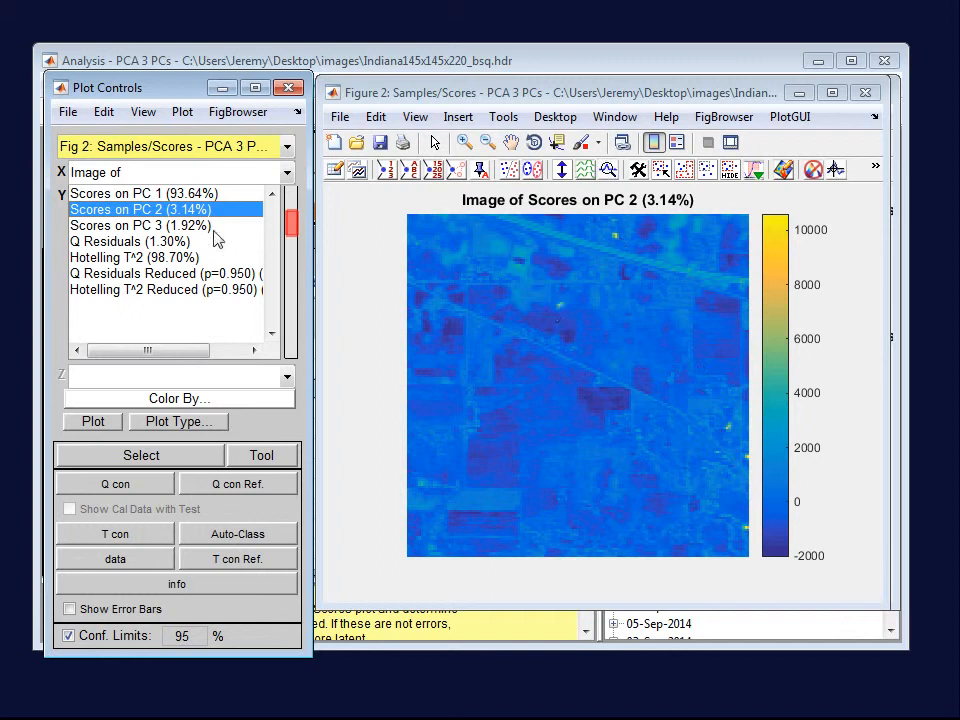
left_click(140, 224)
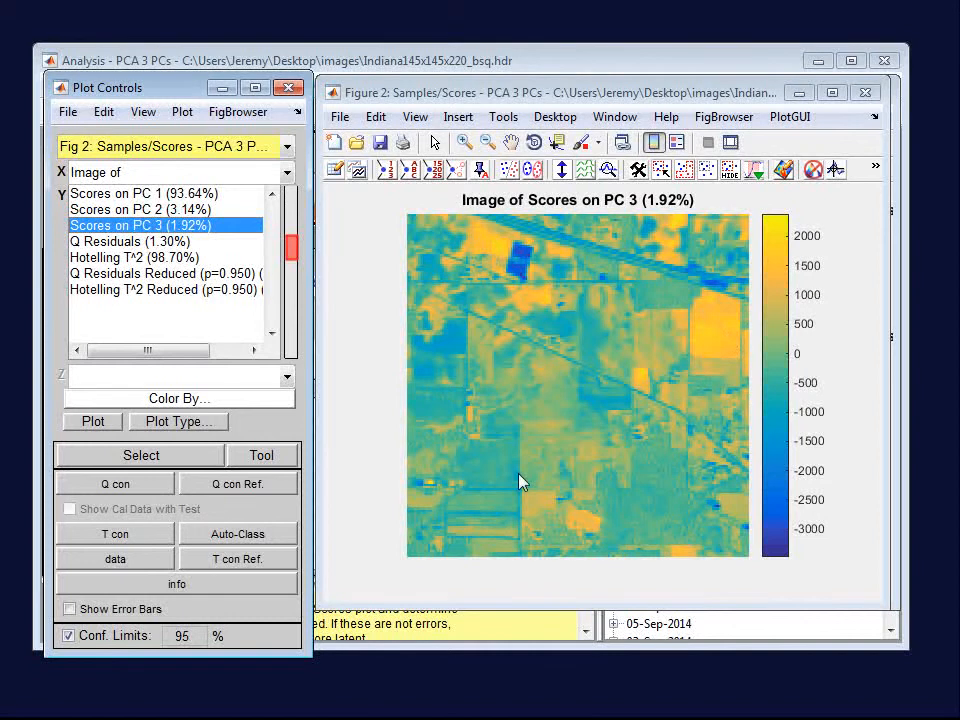
left_click(132, 240)
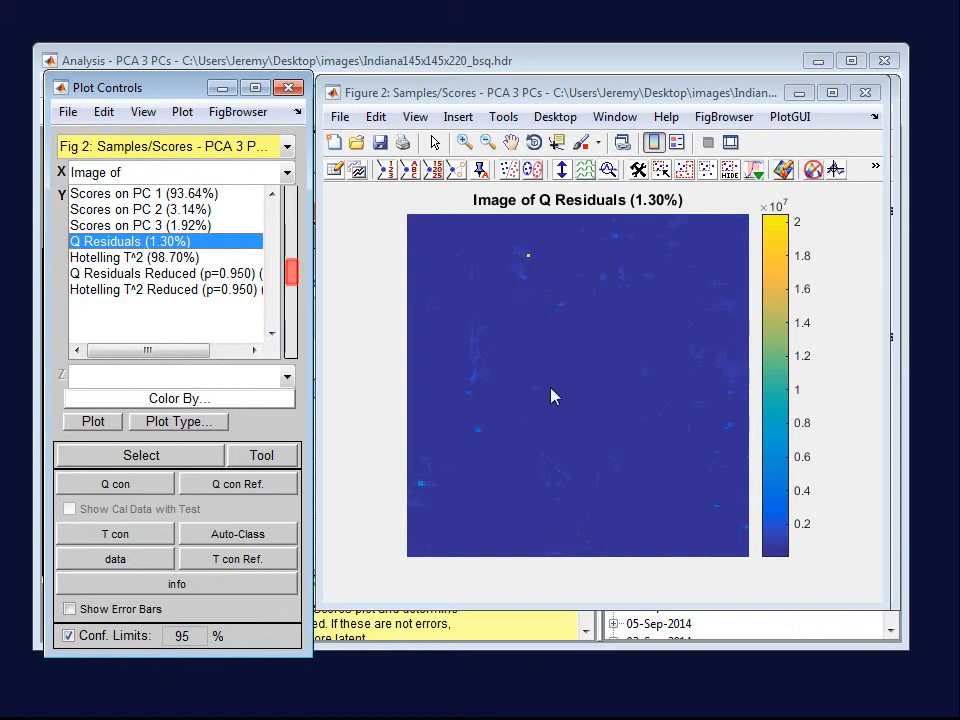
mouse_move(520, 292)
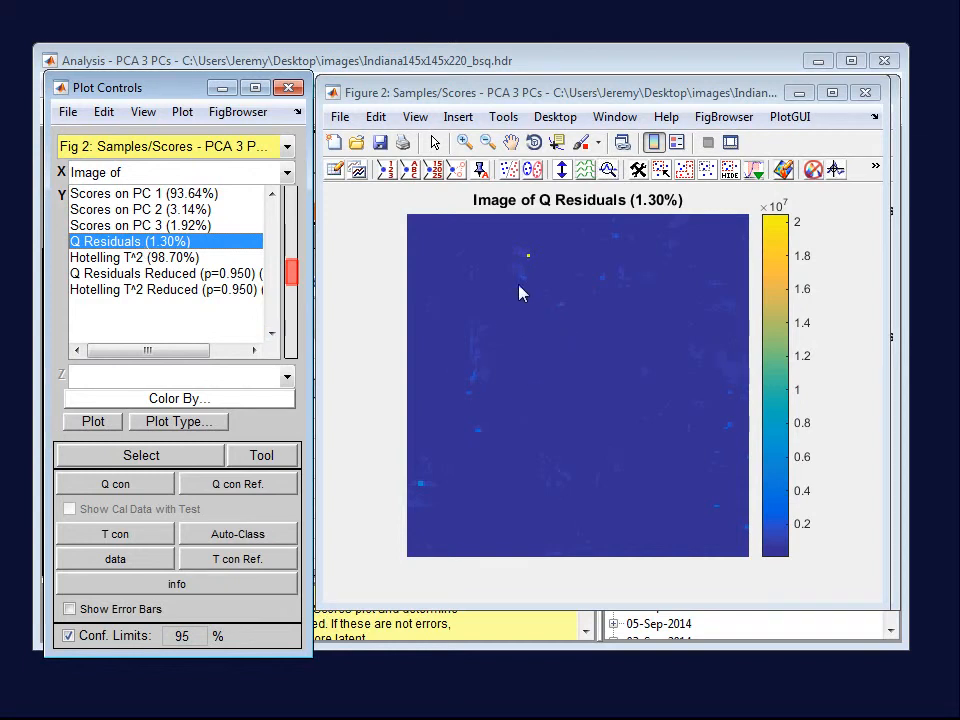
mouse_move(452, 458)
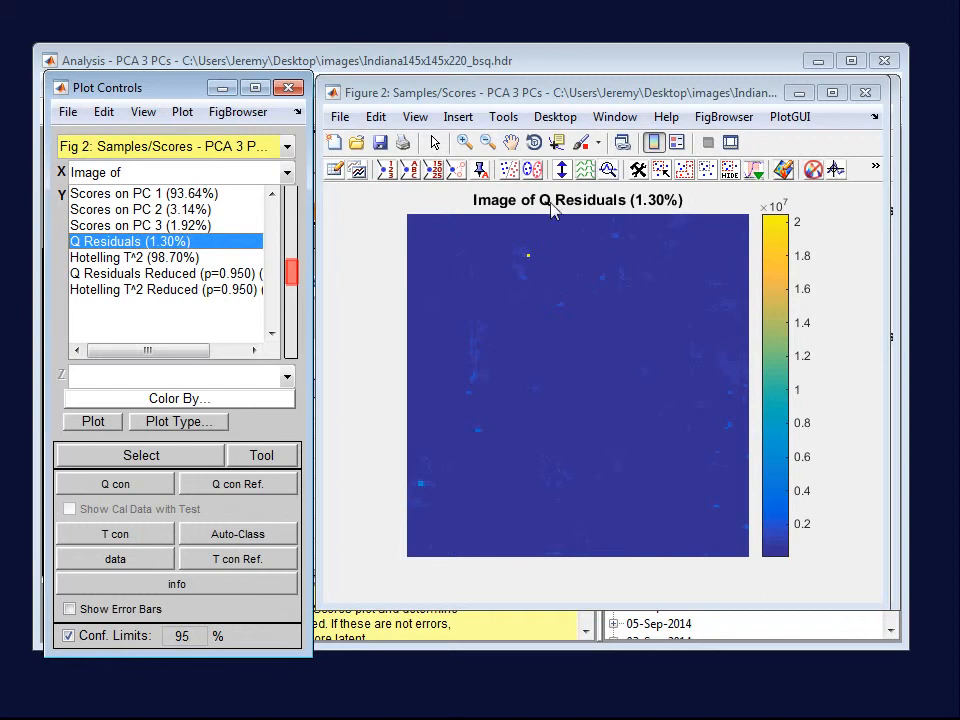
mouse_move(562, 168)
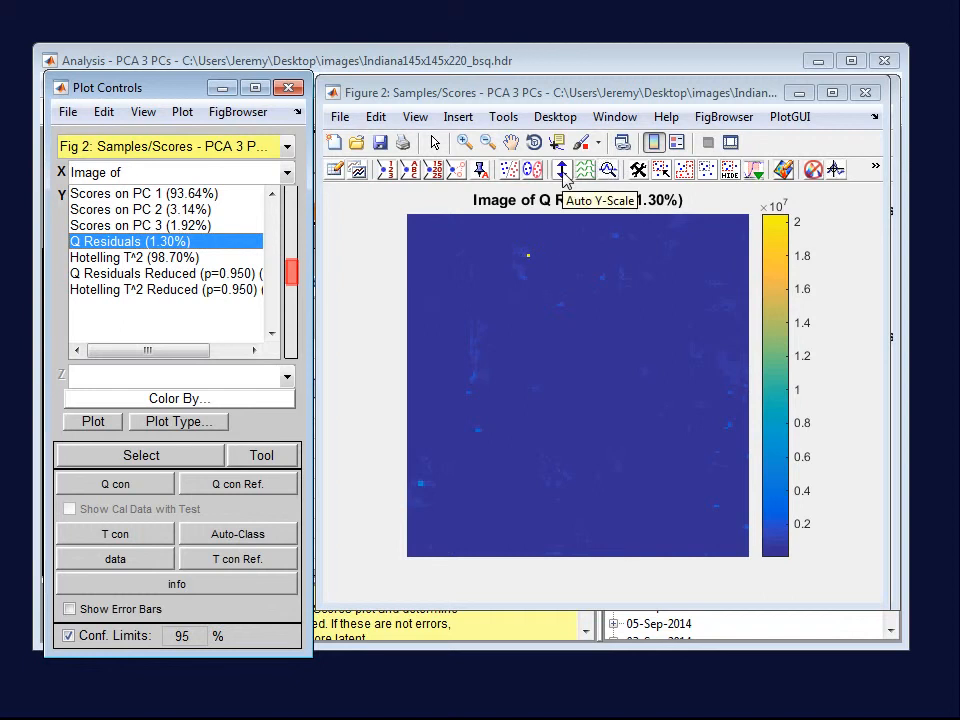
left_click(560, 168)
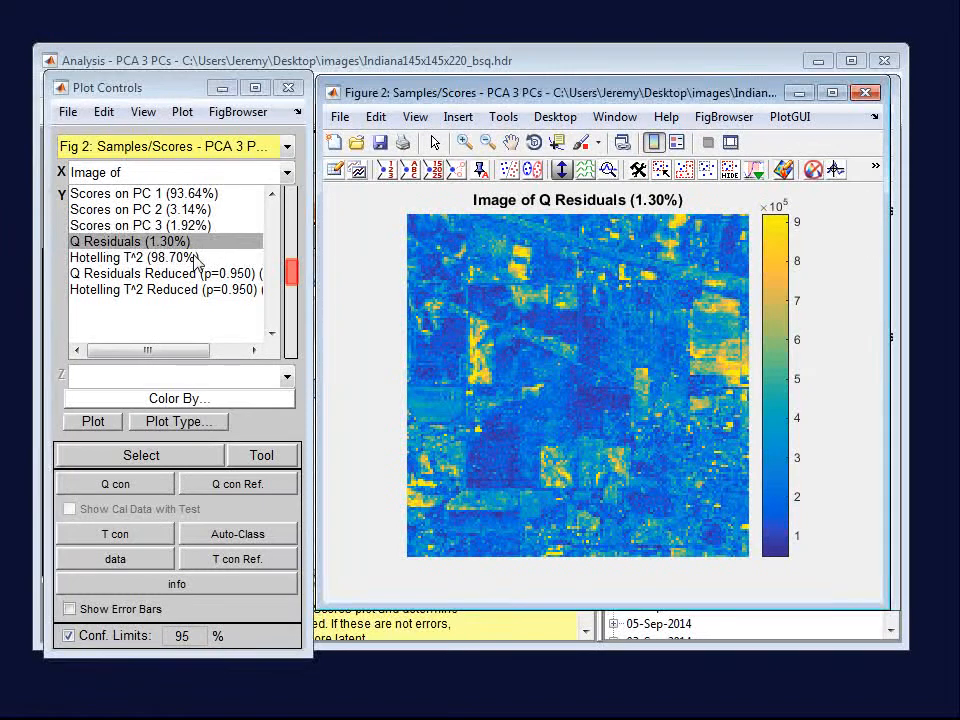
left_click(136, 256)
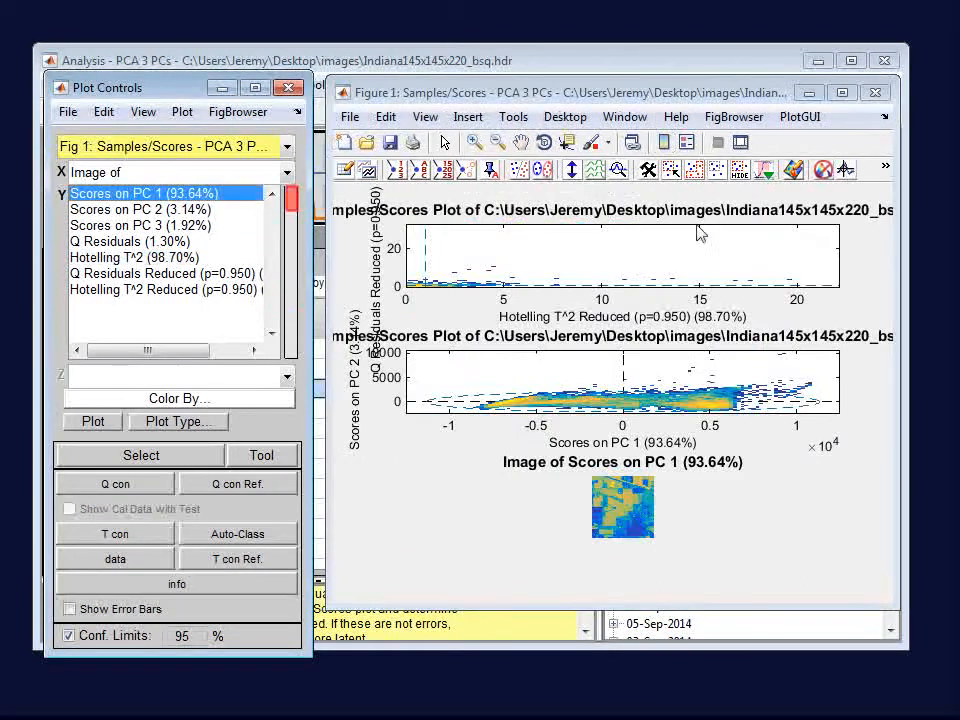
mouse_move(590, 268)
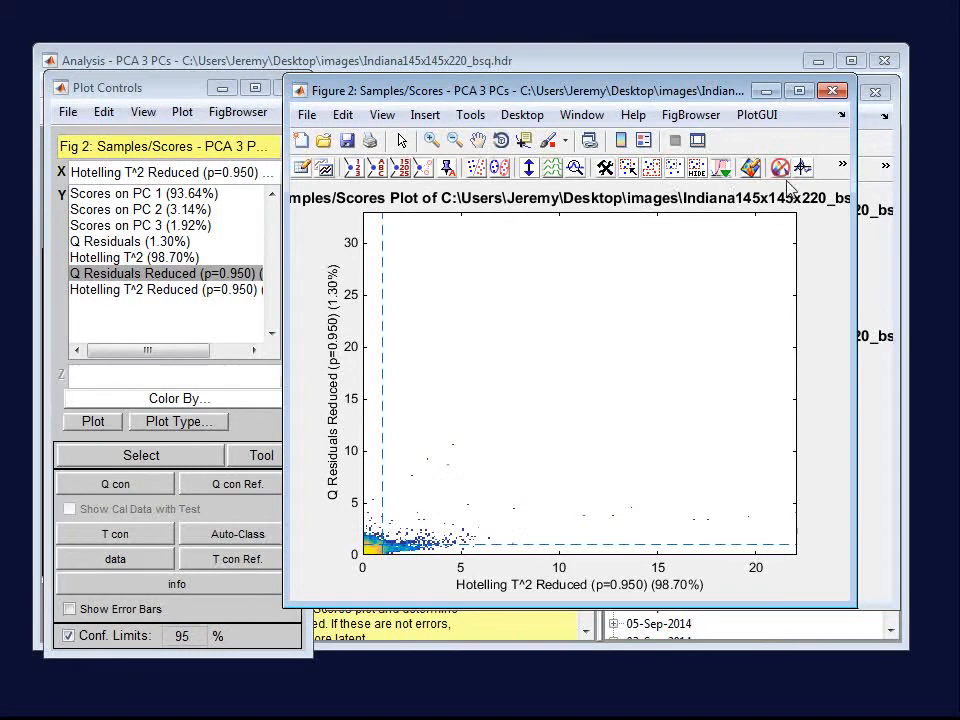
mouse_move(780, 168)
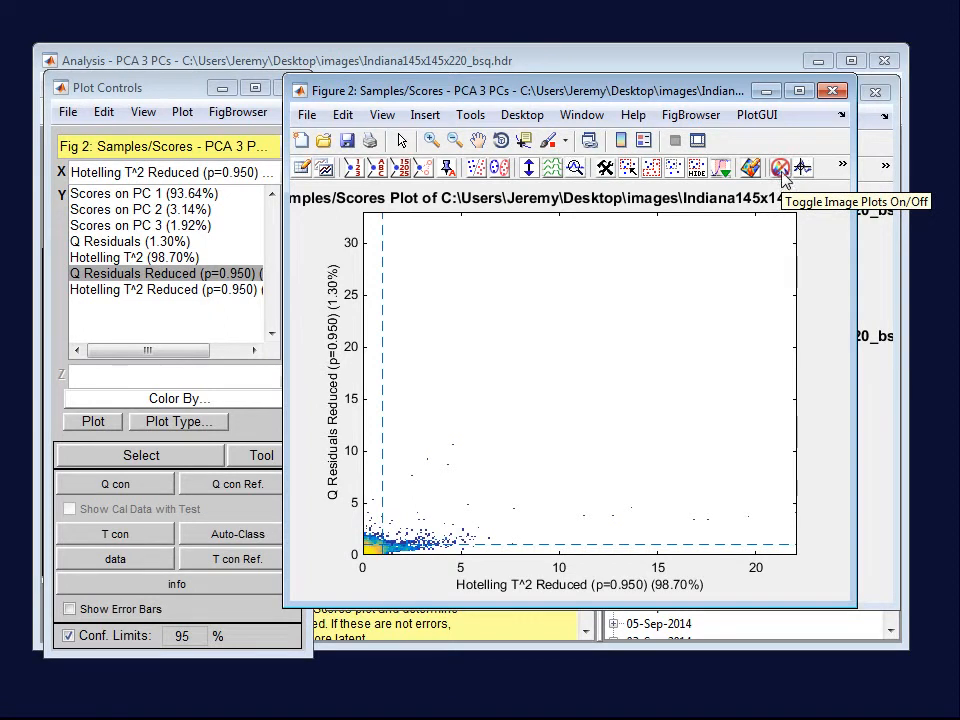
left_click(782, 168)
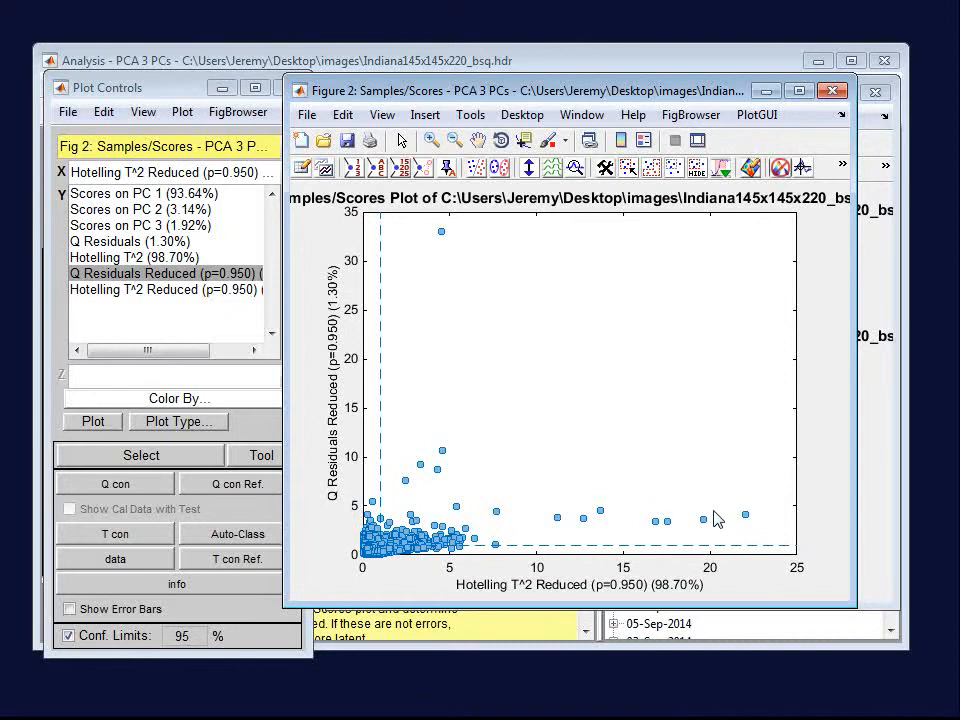
mouse_move(486, 420)
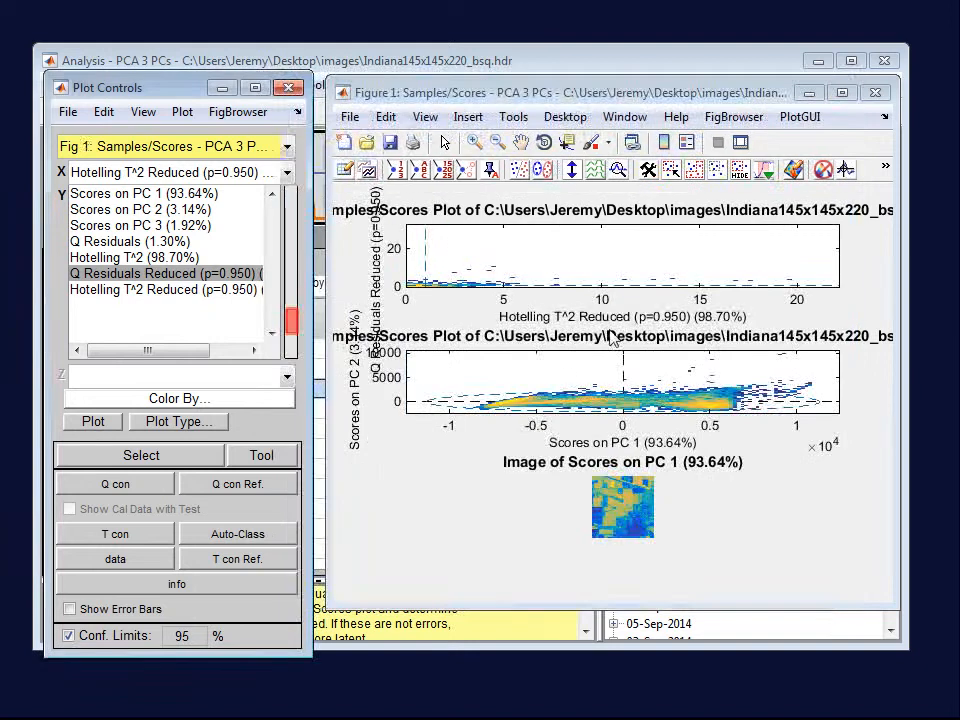
Show the Scores on PC 2 vs PC 1 density plot as Figure 2 and reposition it
left_click(140, 210)
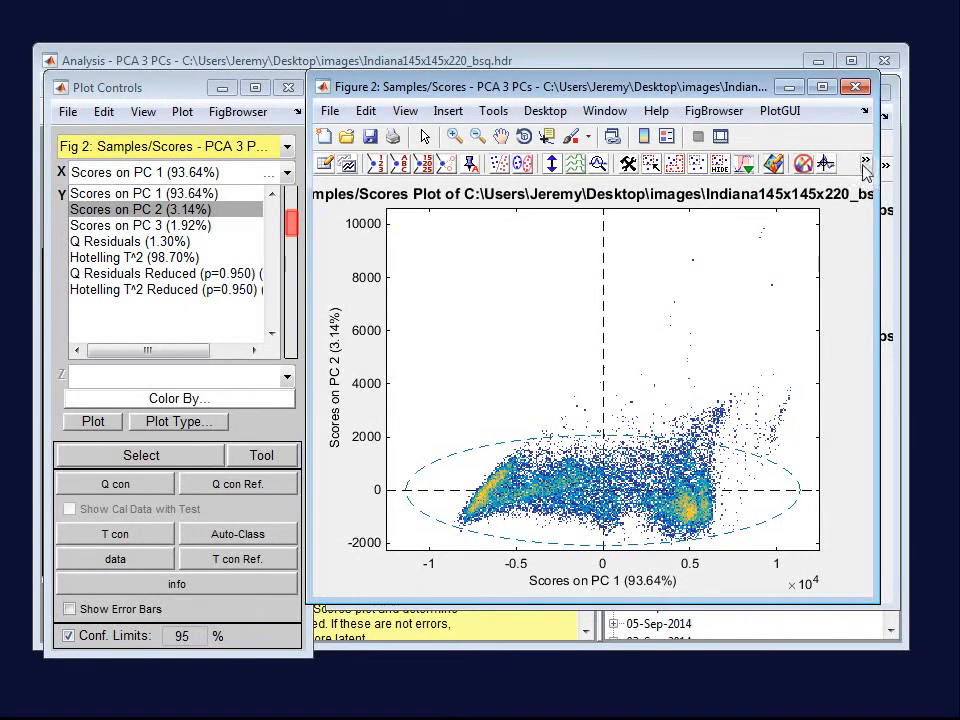
left_click(864, 164)
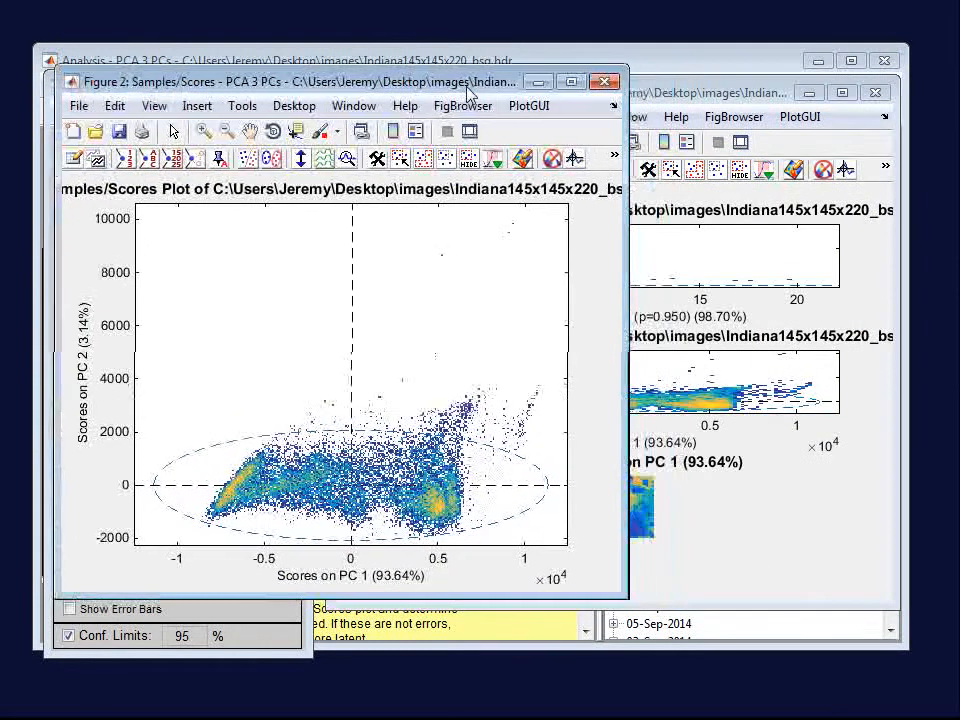
Set densitybinsmax to 64 in Edit All Settings so the density plot shows coarser cells
left_click(612, 160)
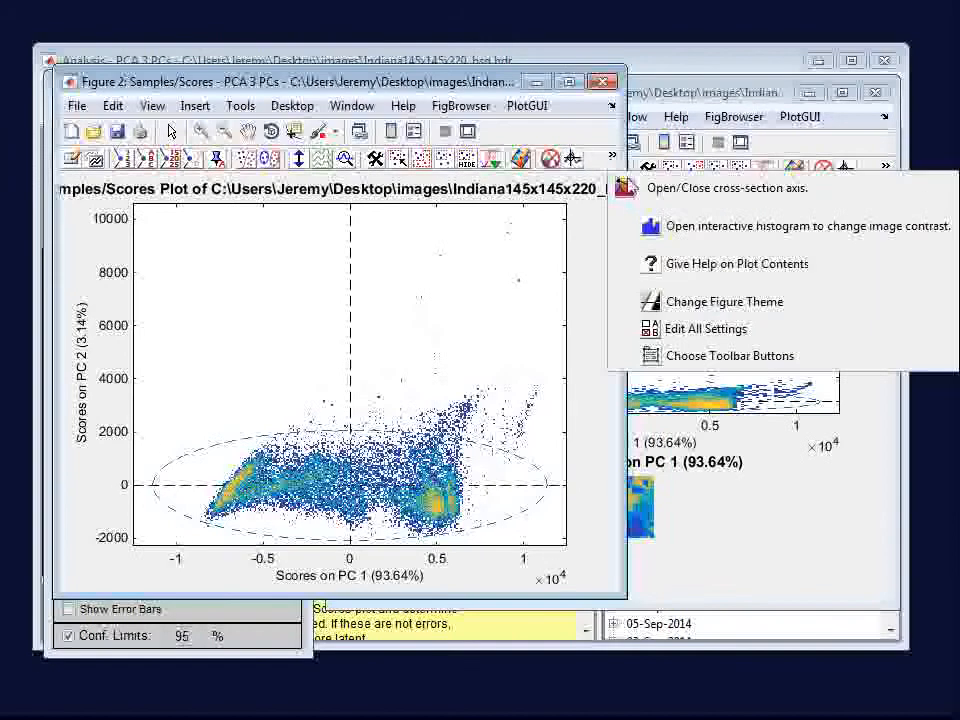
mouse_move(728, 336)
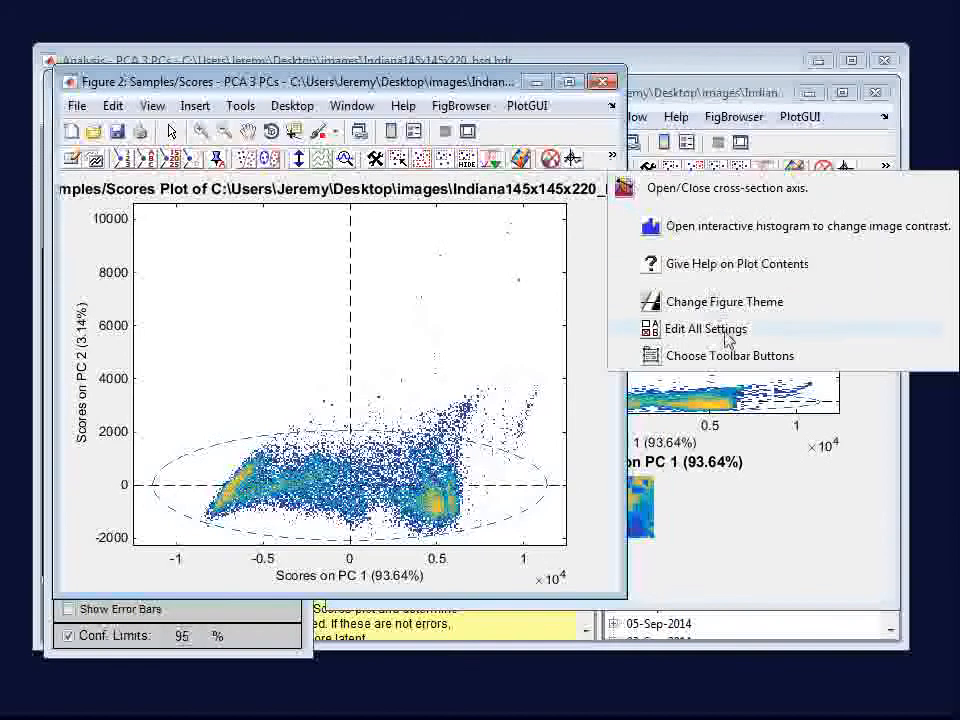
left_click(706, 328)
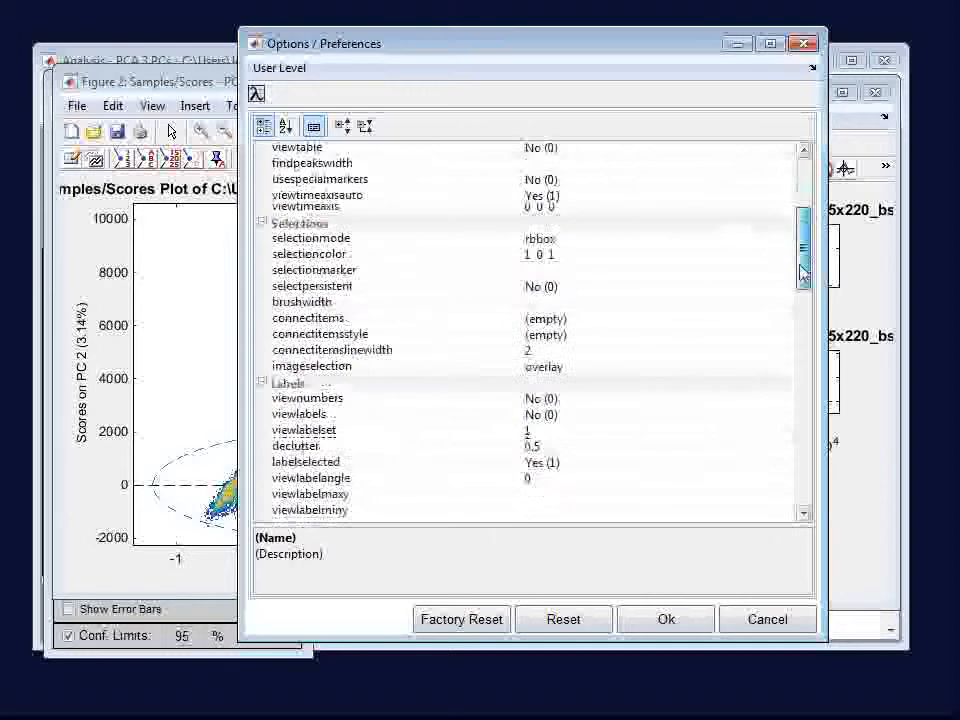
scroll("down", 3)
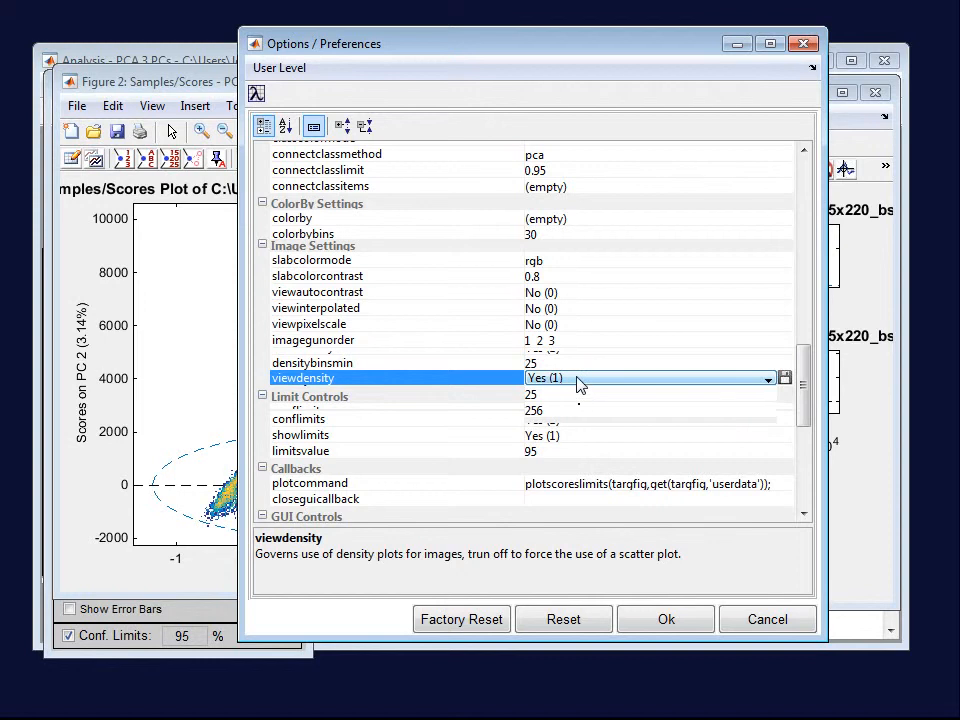
left_click(768, 378)
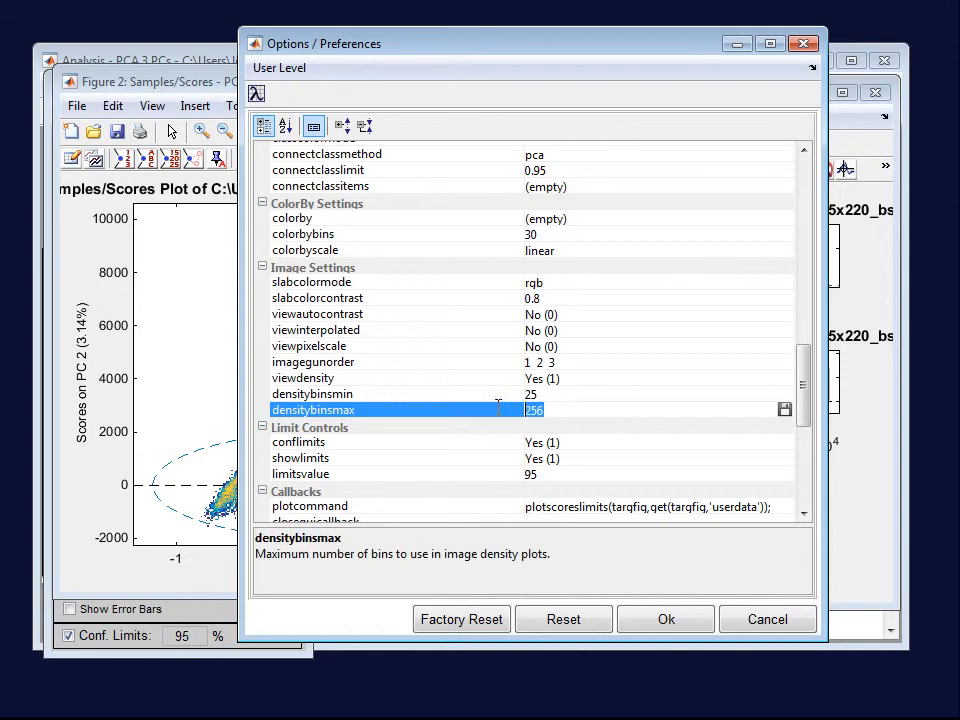
type("64")
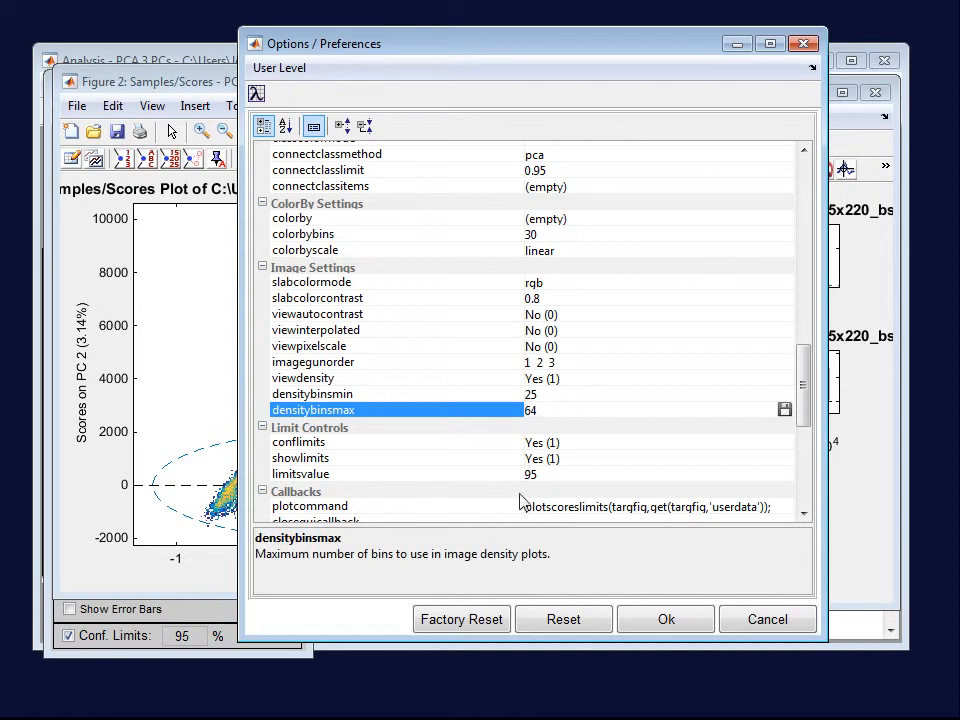
left_click(666, 620)
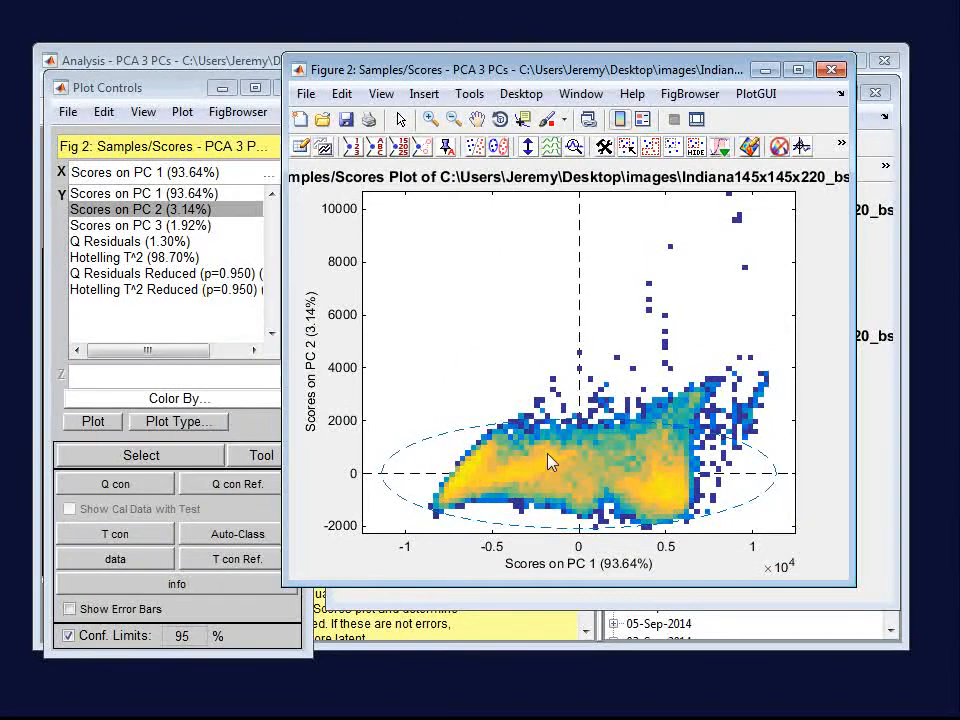
mouse_move(610, 460)
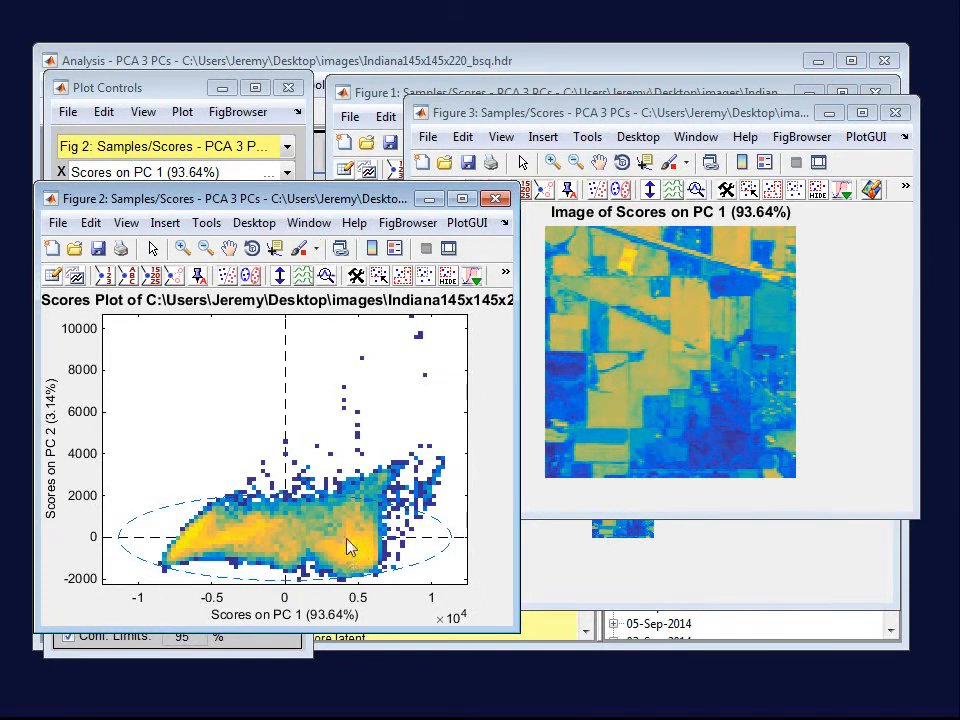
mouse_move(322, 612)
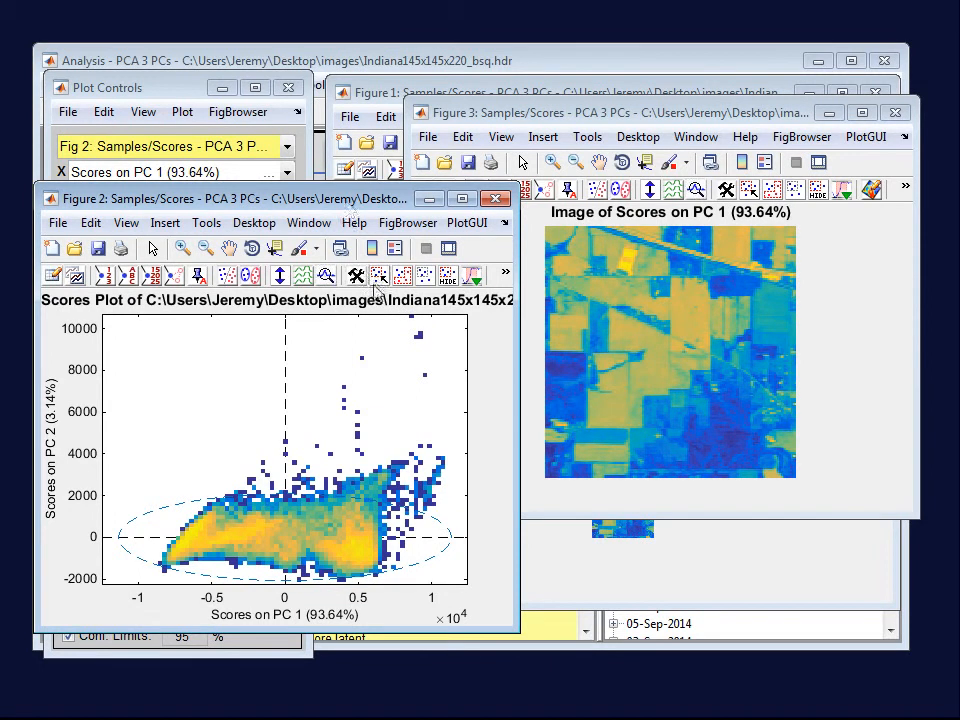
Lasso the lower-left cluster of score points so matching pixels highlight in the scores image
left_click(356, 276)
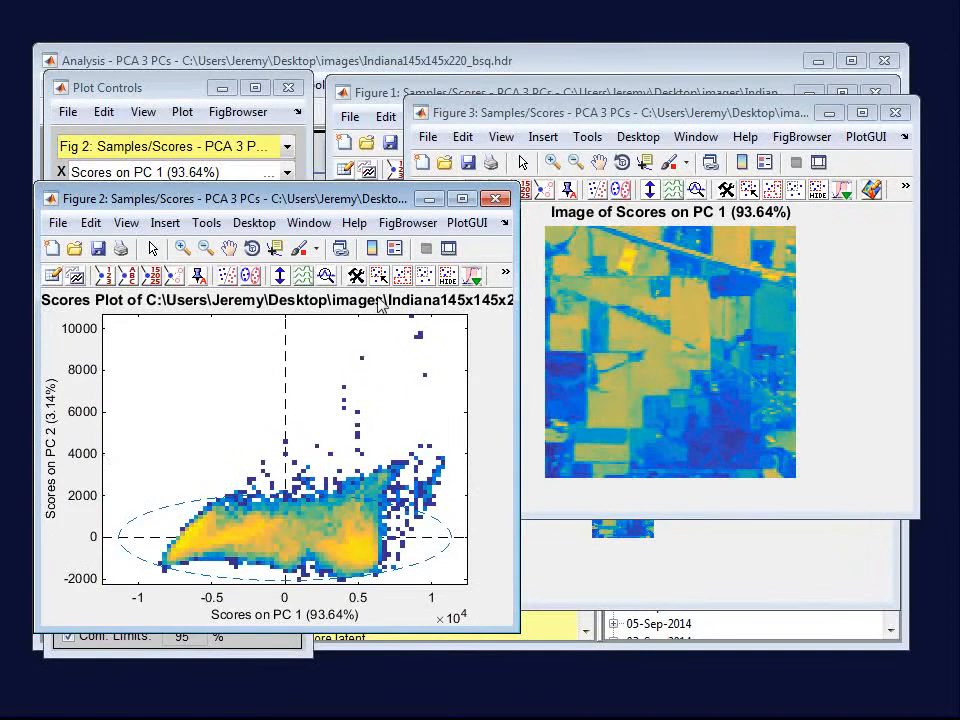
left_click(380, 276)
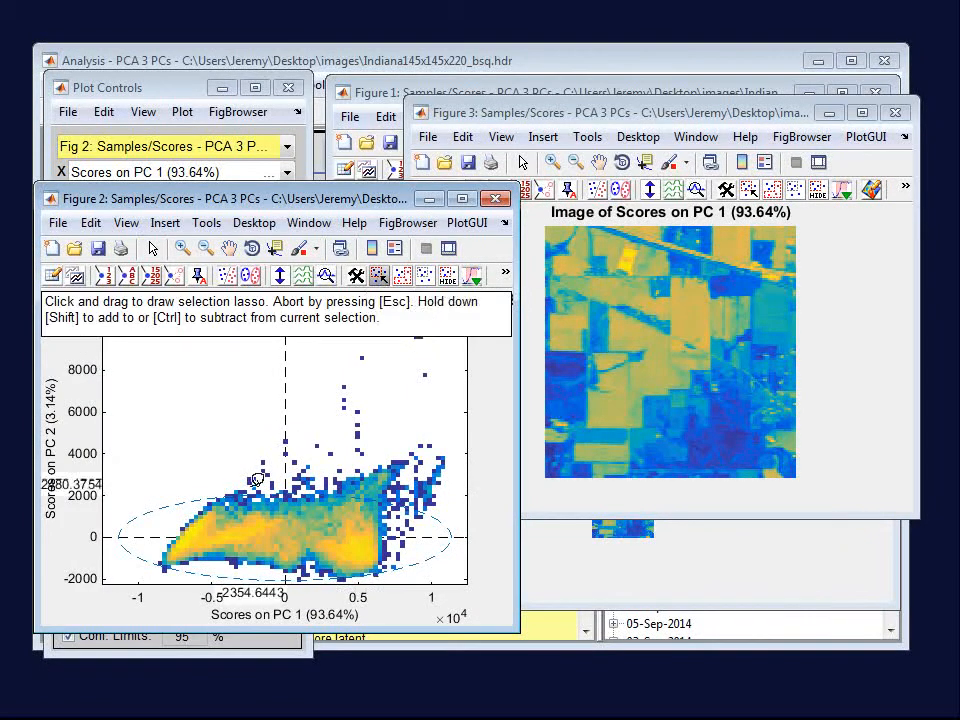
left_click_drag(256, 480, 190, 556)
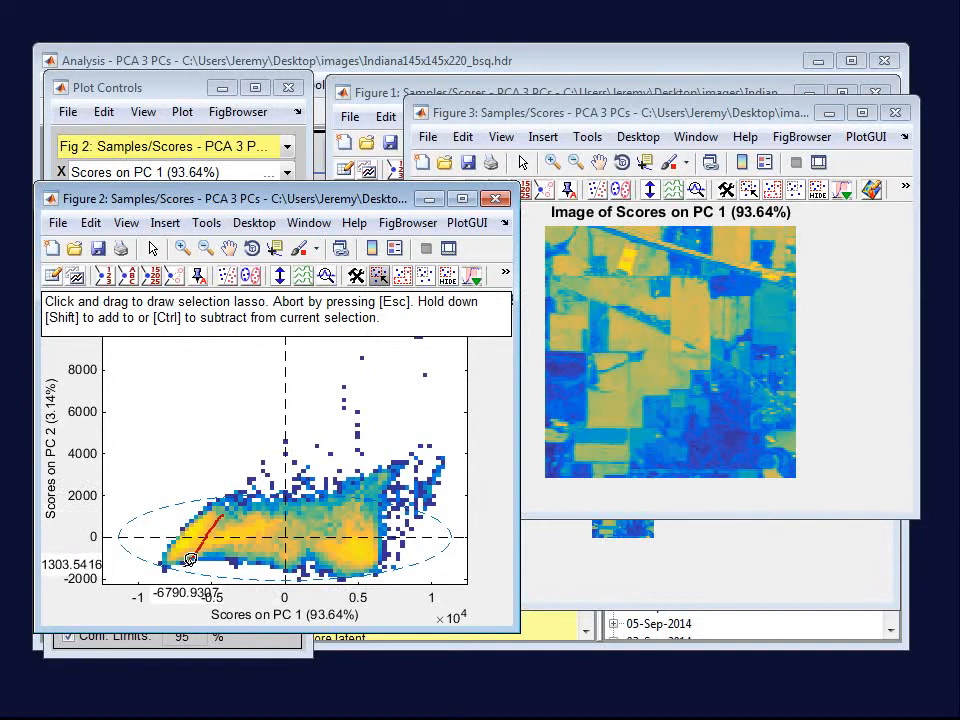
left_click_drag(190, 558, 224, 510)
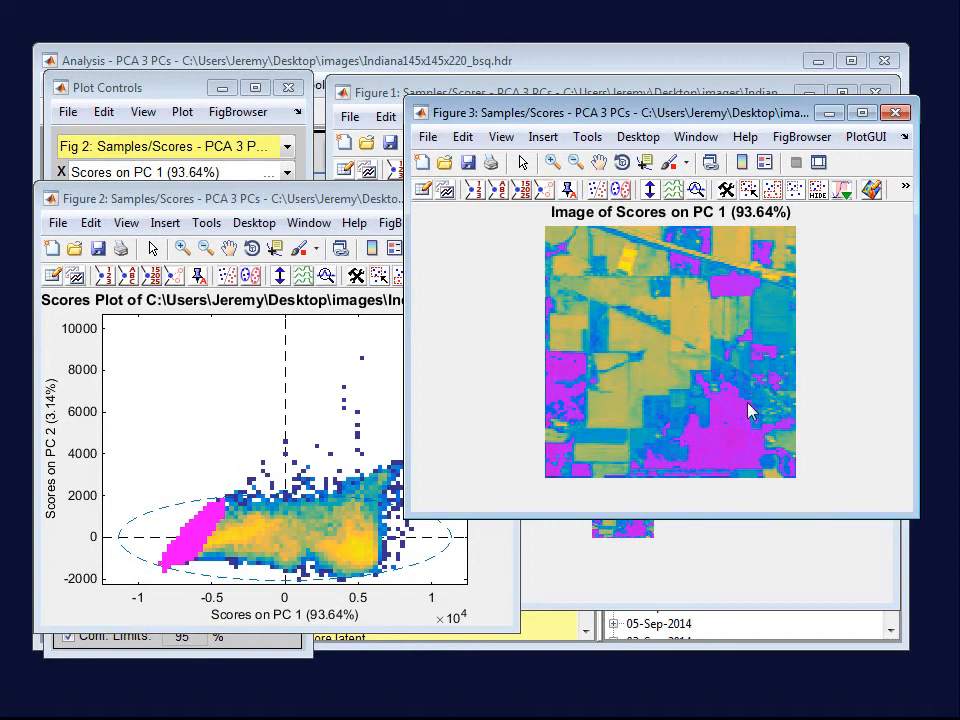
mouse_move(700, 458)
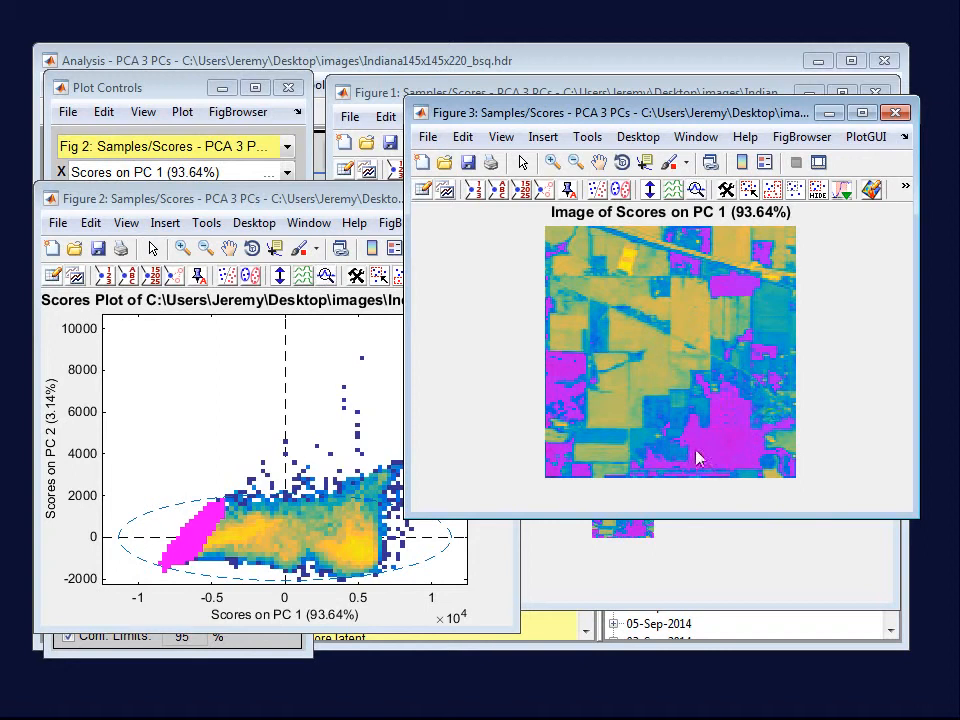
mouse_move(564, 392)
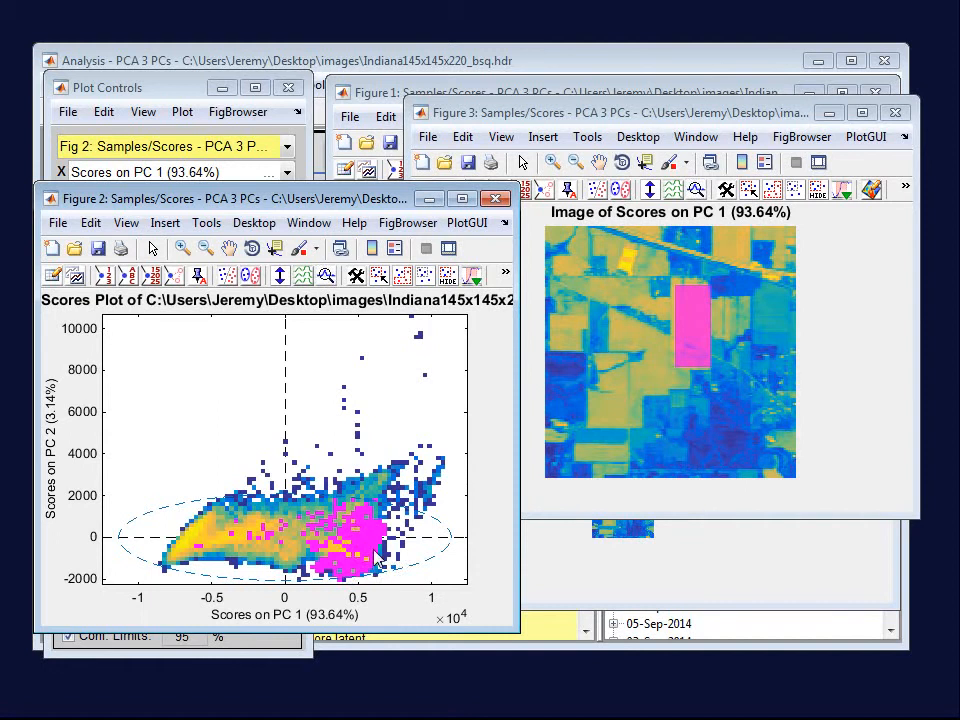
mouse_move(378, 276)
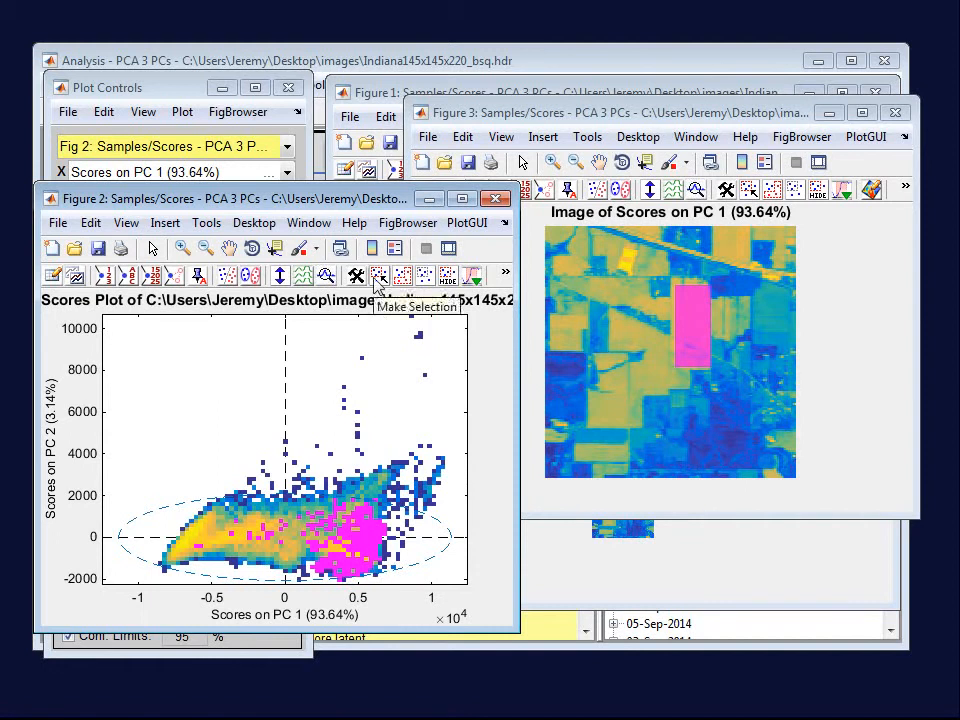
left_click(378, 276)
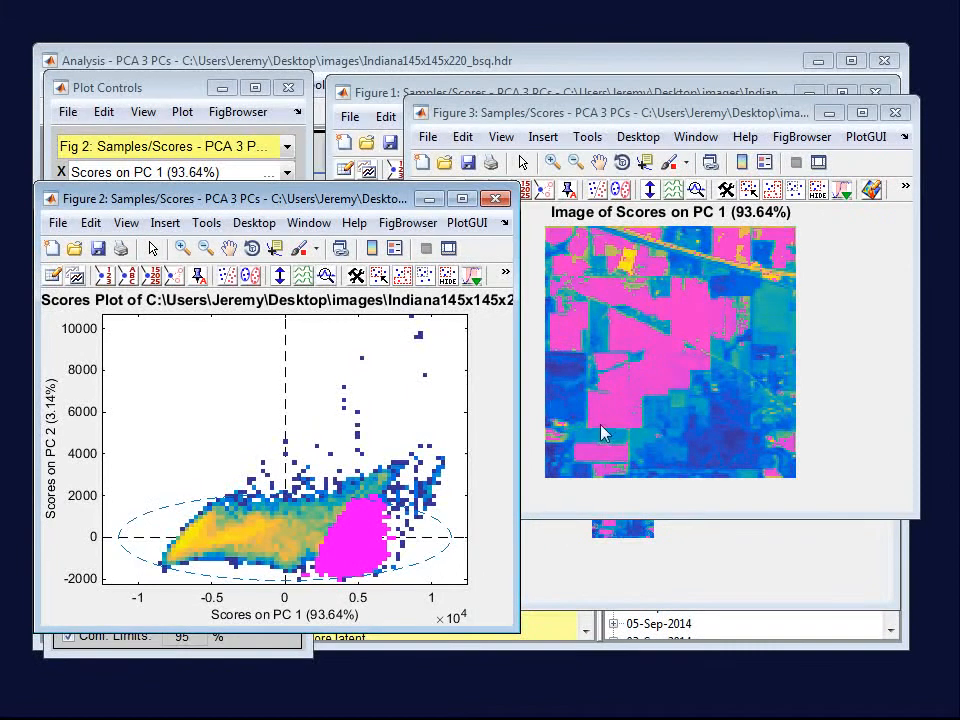
mouse_move(486, 380)
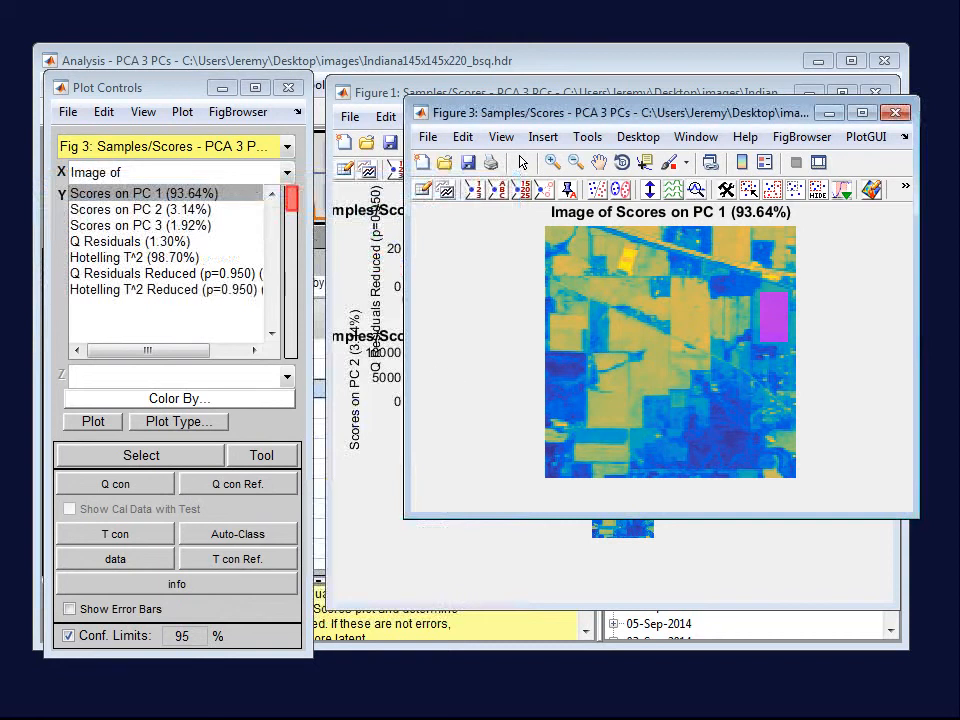
mouse_move(518, 576)
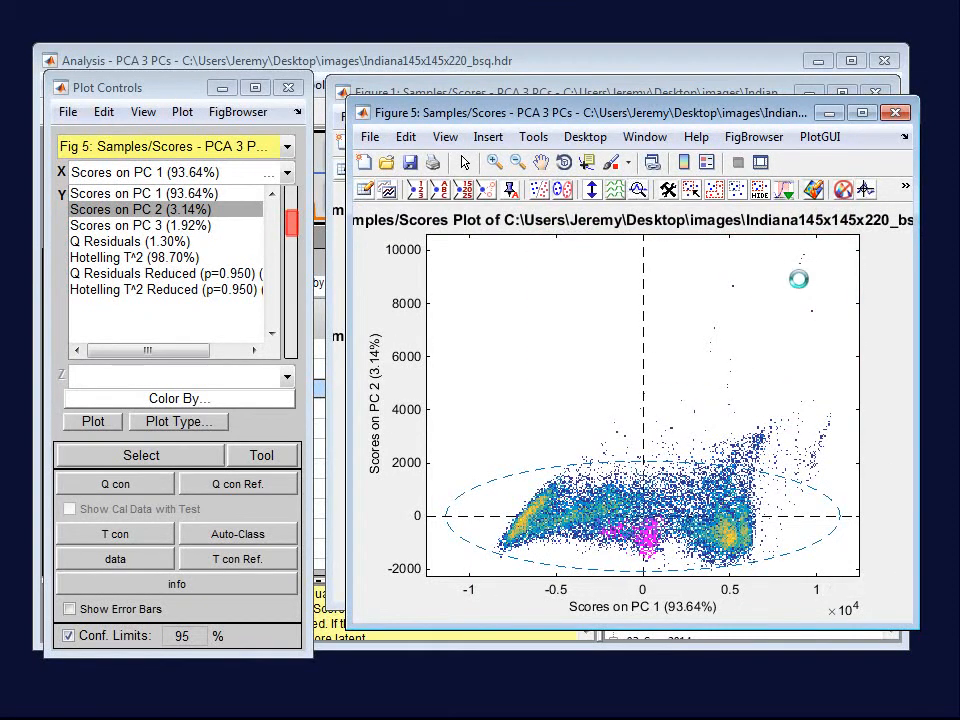
Exclude the highlighted score points from the data via Exclude Selection
right_click(800, 270)
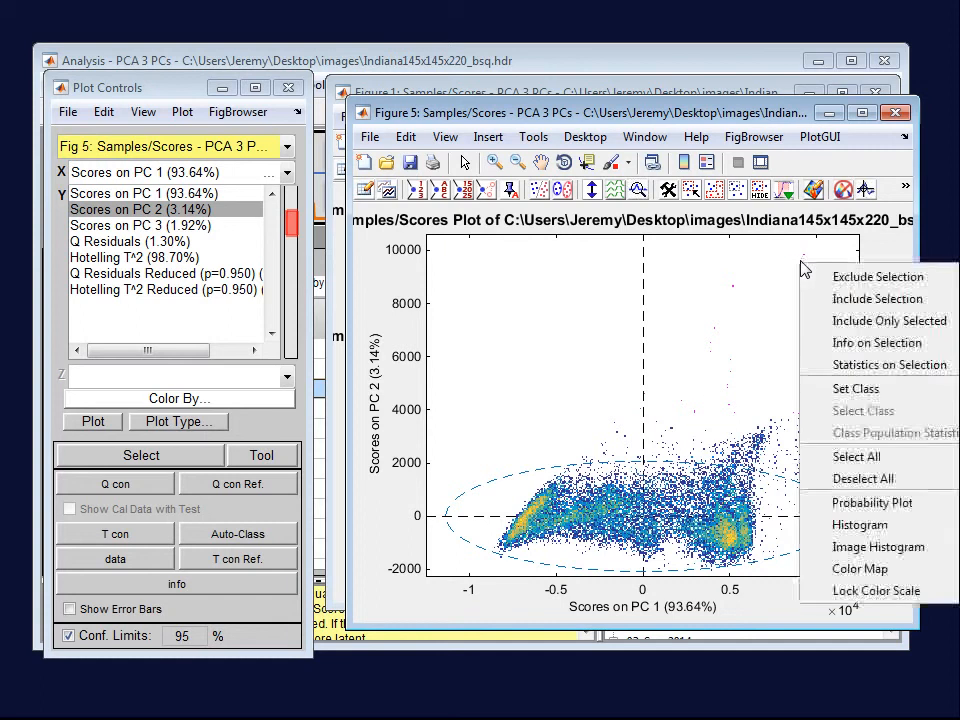
left_click(790, 530)
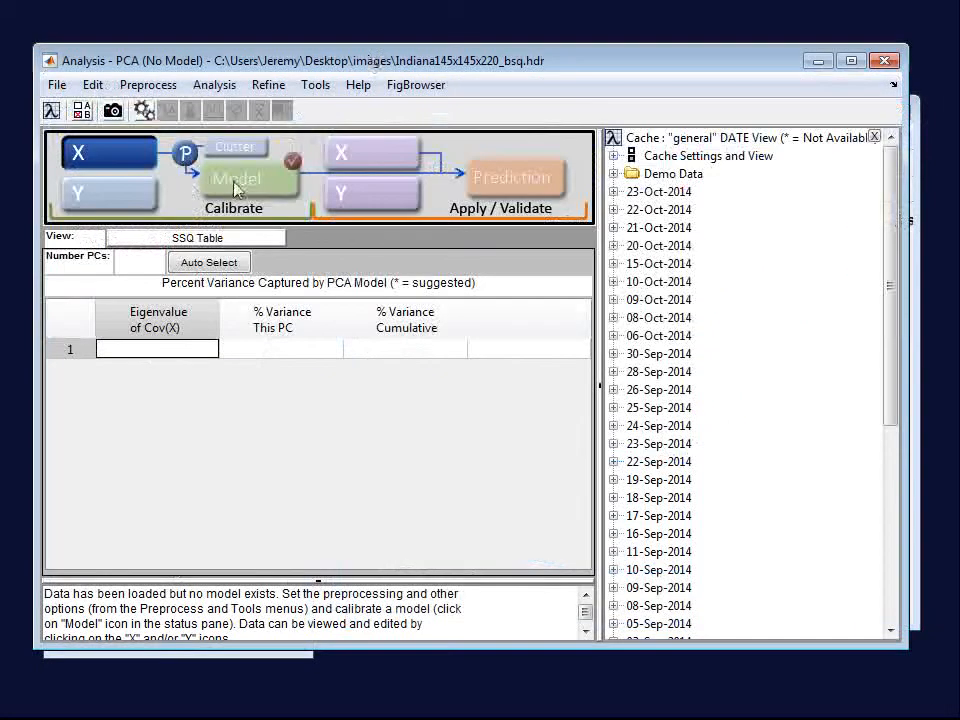
Recalculate the PCA model after exclusion, giving a PC 1 score image of 93.84%
left_click(238, 178)
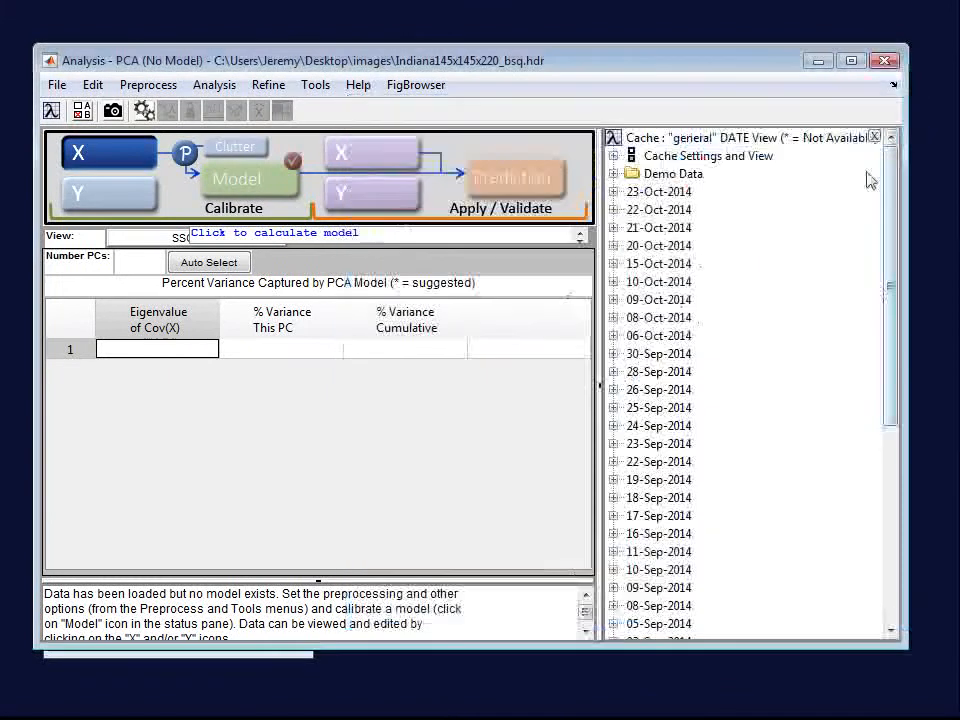
left_click(240, 180)
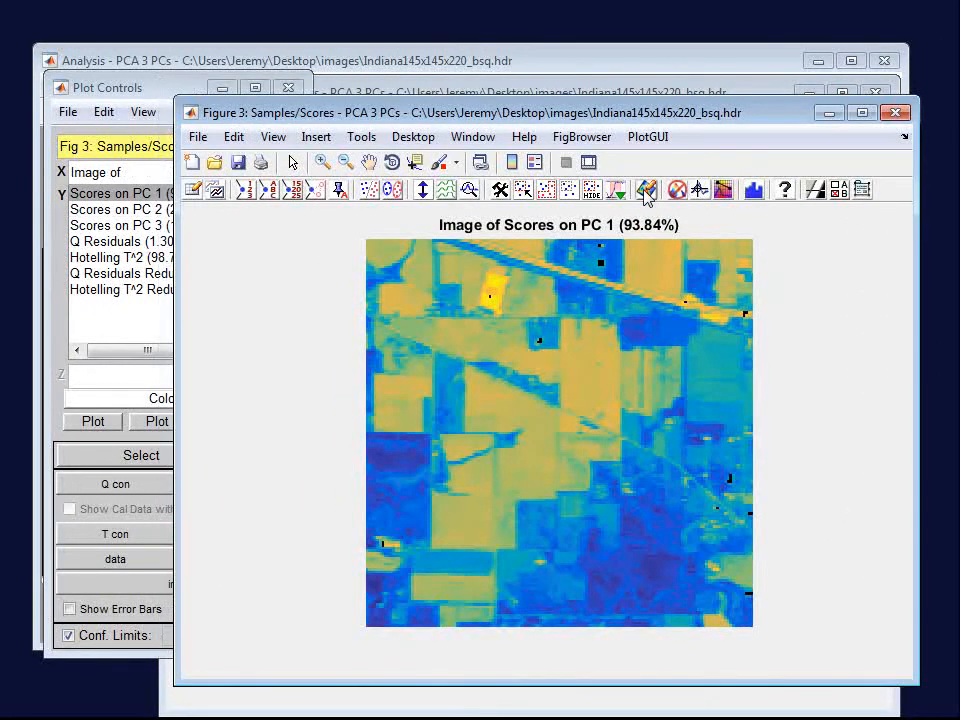
Box-select a central field region and assign it a new class via Set Class
left_click(522, 188)
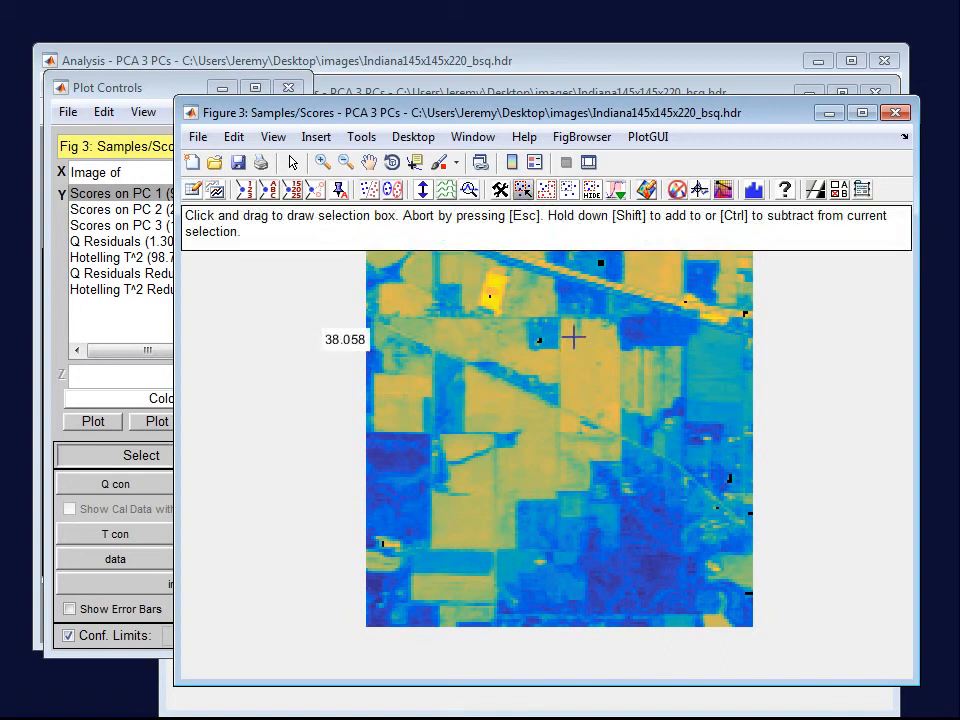
left_click_drag(564, 324, 620, 464)
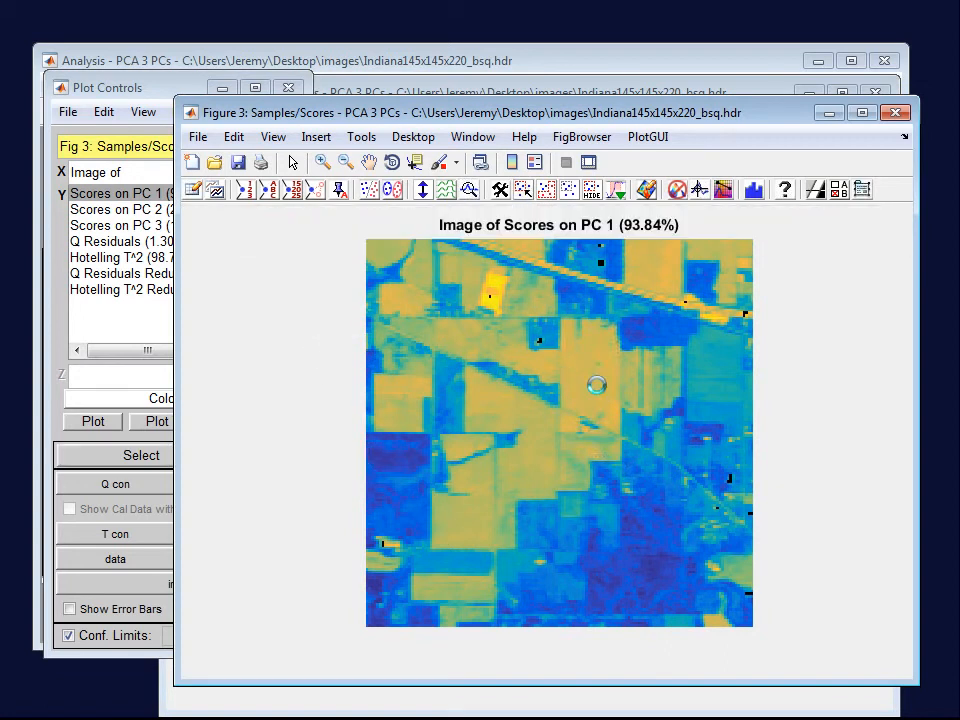
right_click(596, 384)
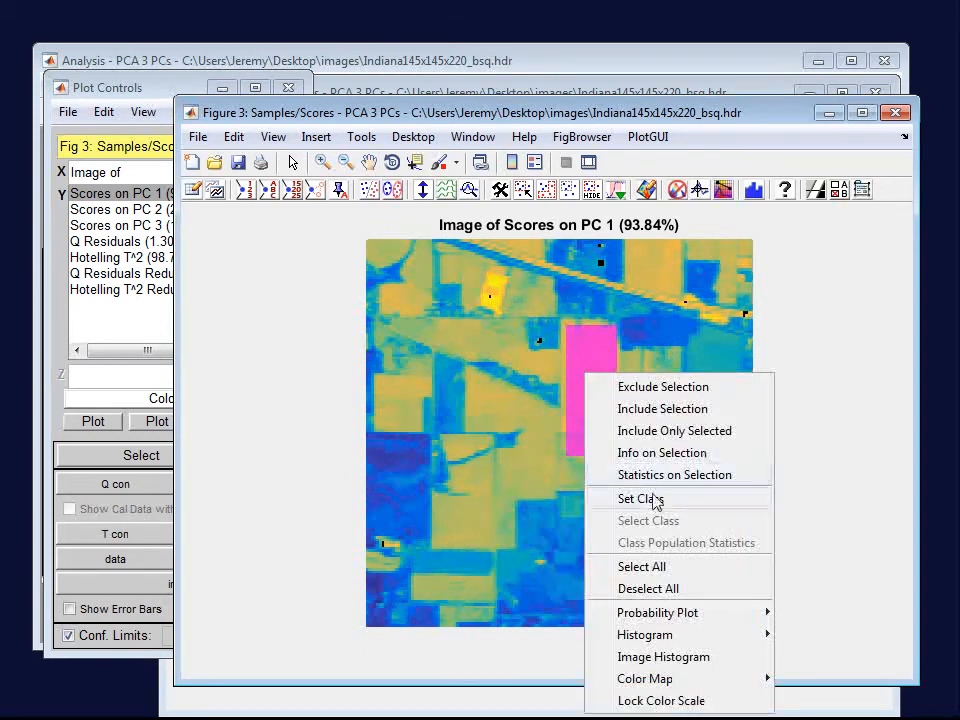
left_click(640, 500)
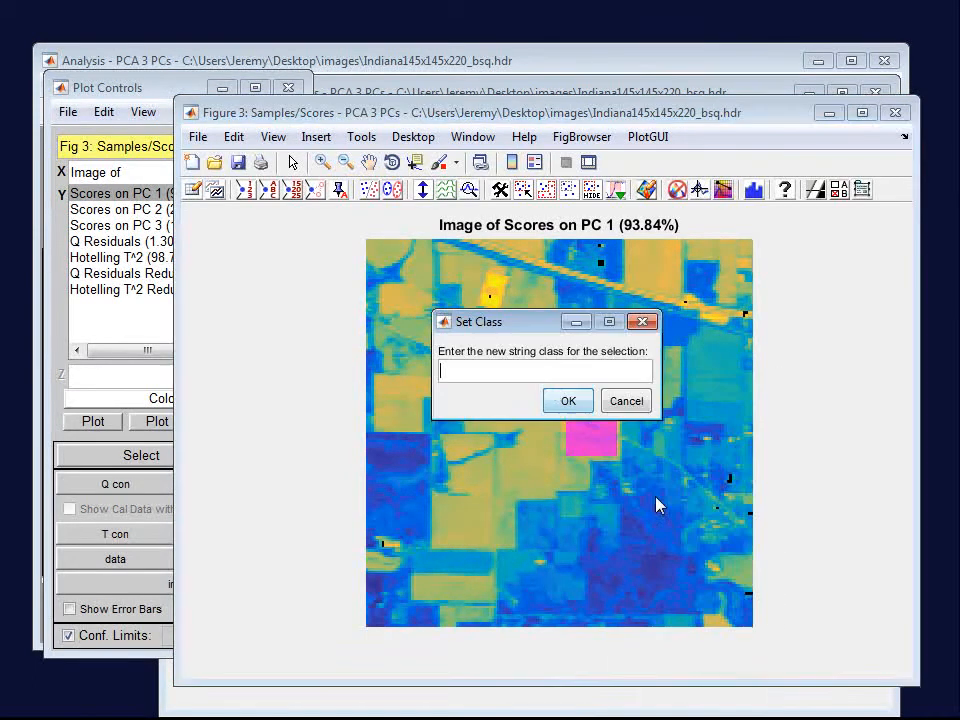
type("f")
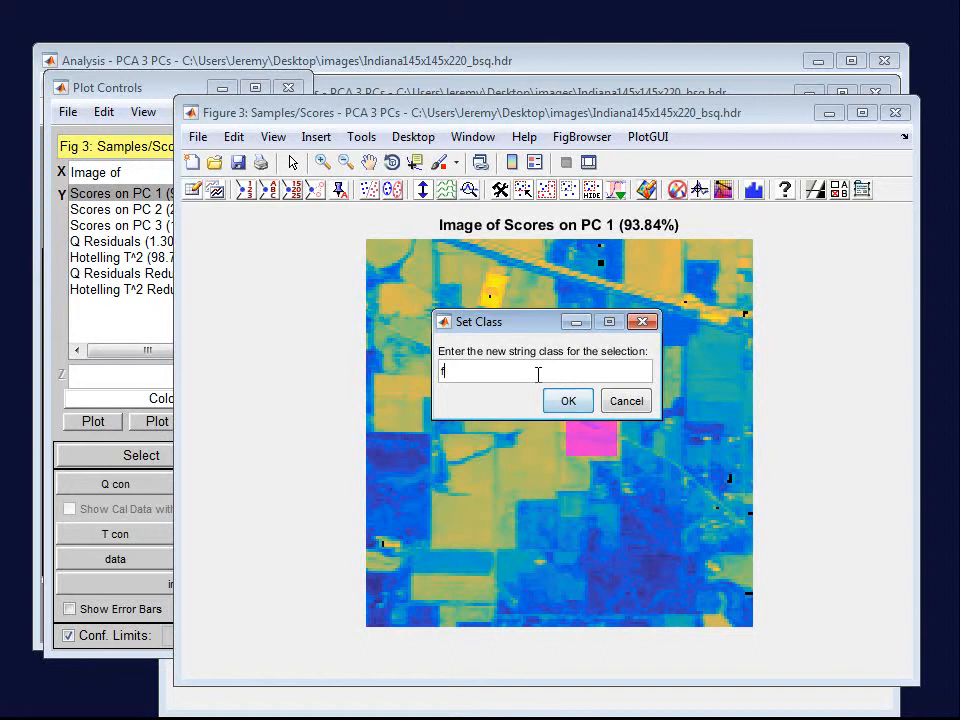
left_click(568, 400)
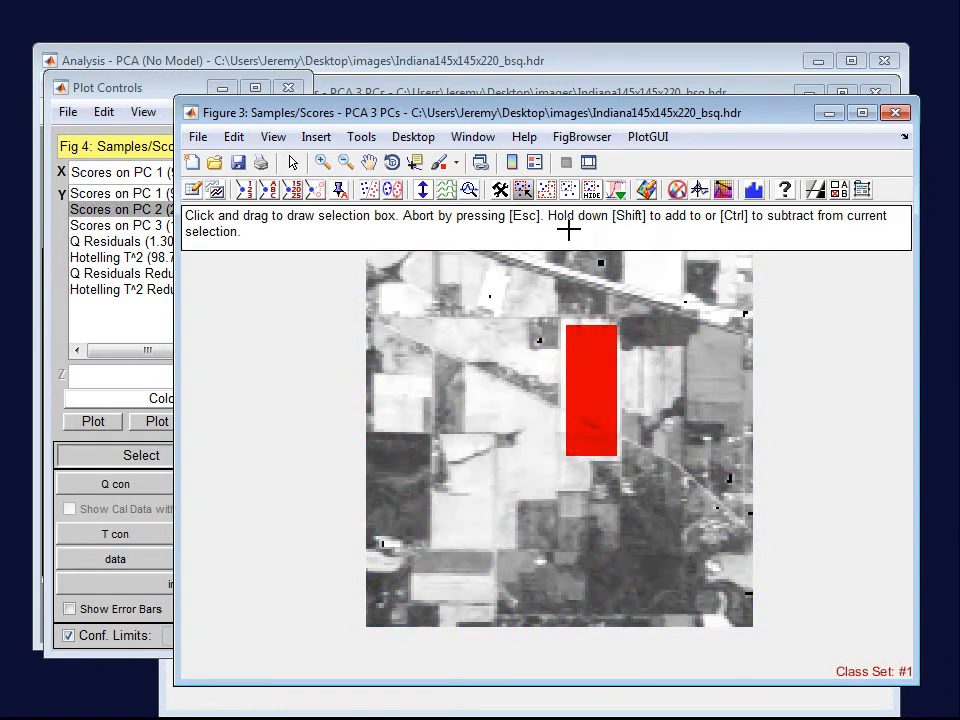
Box-select the right-hand field and assign it to a new class named 'other field'
left_click_drag(688, 336, 748, 420)
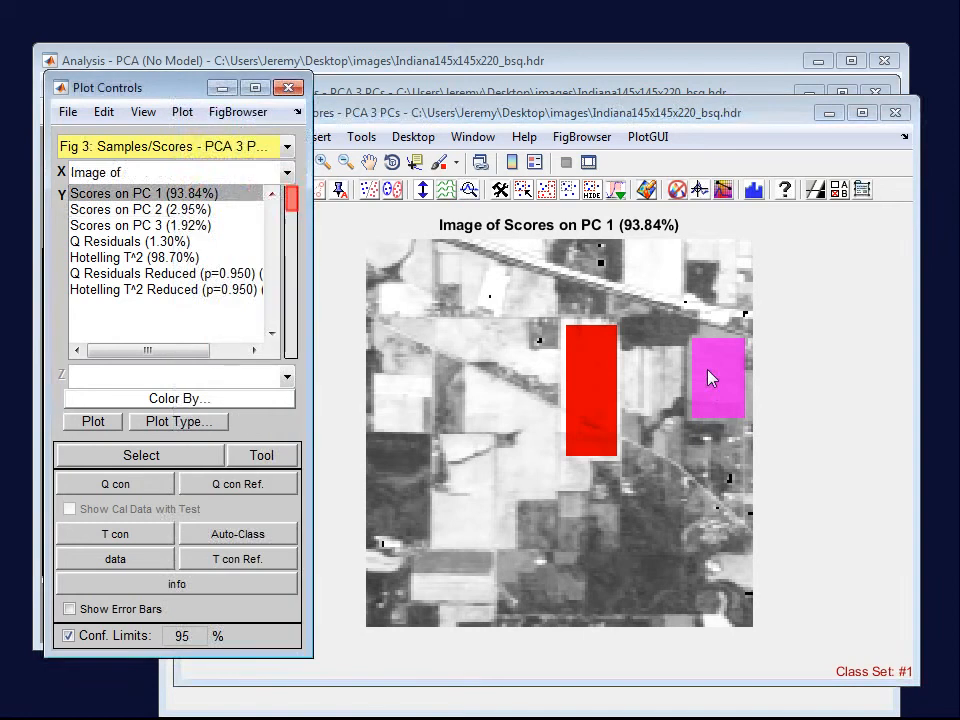
right_click(716, 376)
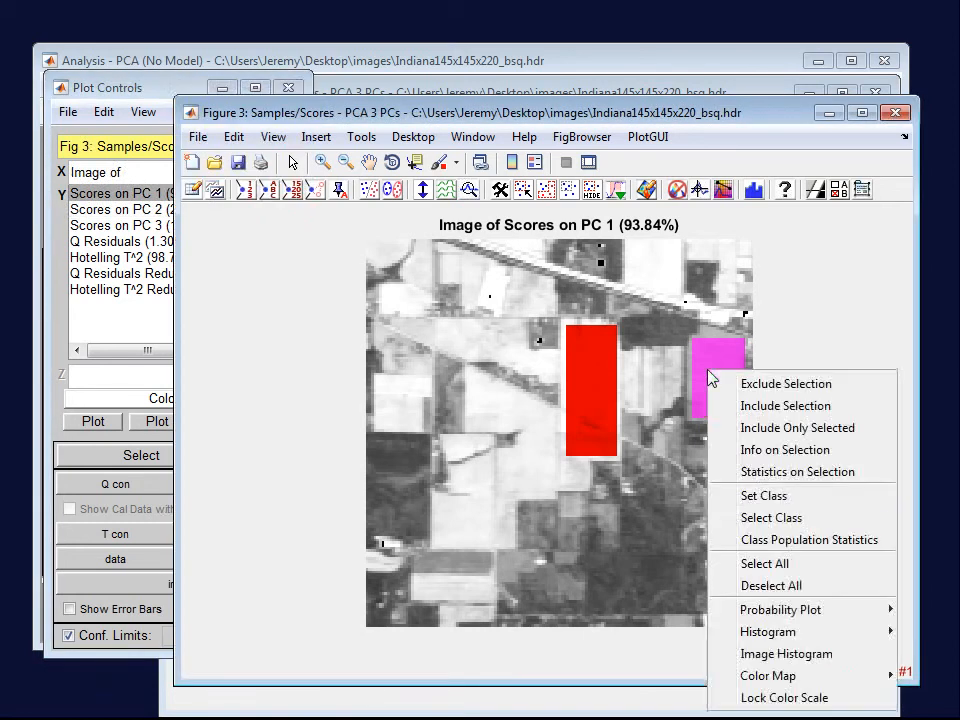
left_click(764, 496)
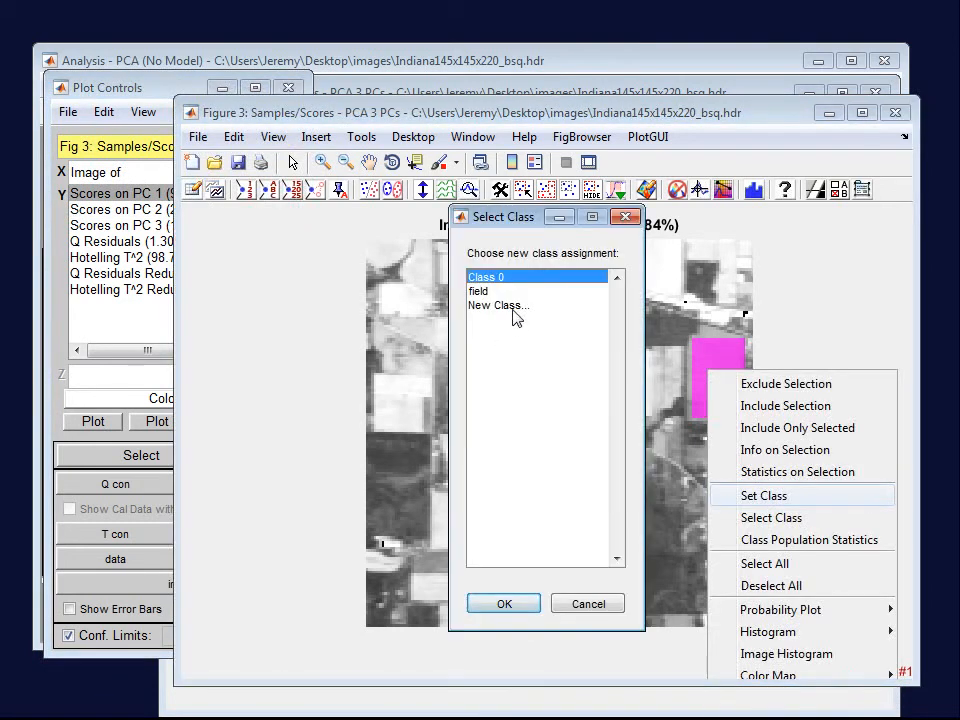
left_click(496, 304)
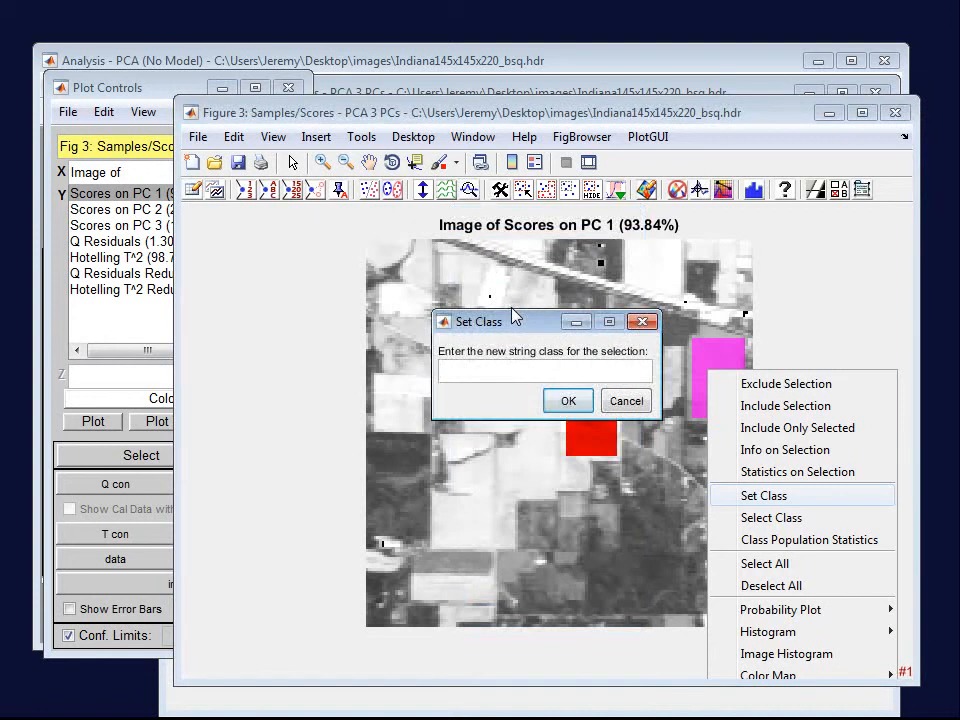
type("other field")
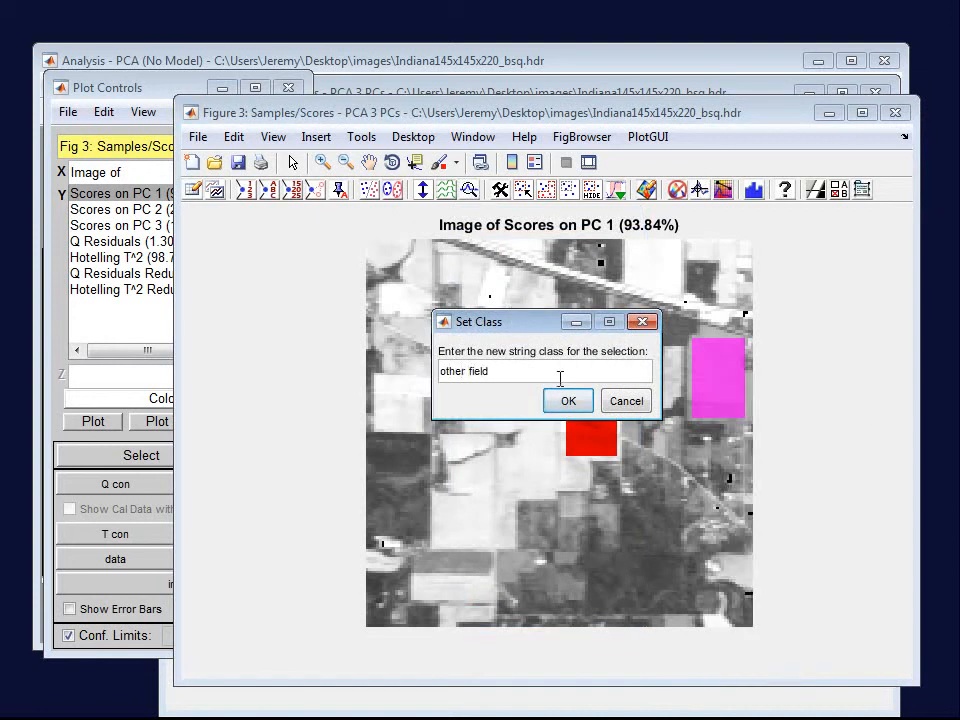
left_click(568, 400)
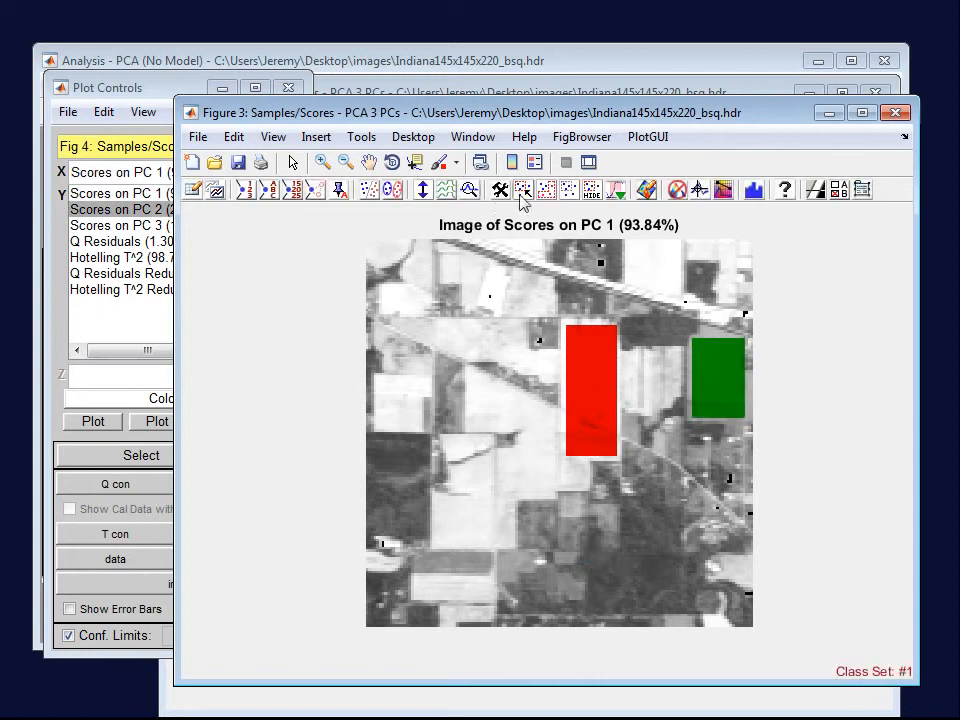
Box-select a region near the image bottom and label it as the marshland class
left_click(524, 188)
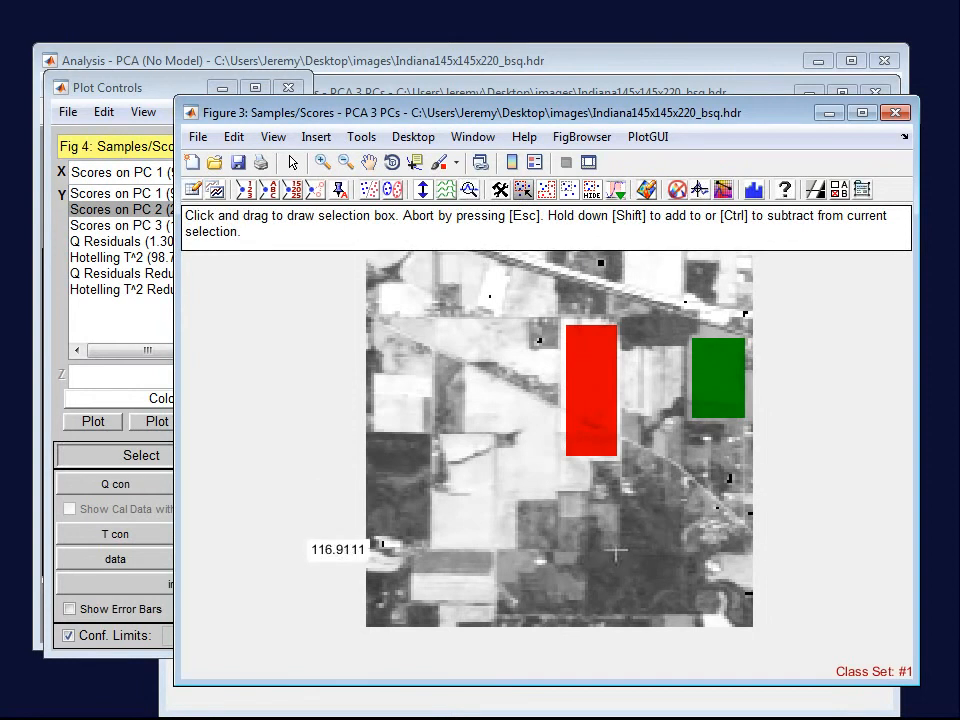
left_click_drag(596, 560, 684, 616)
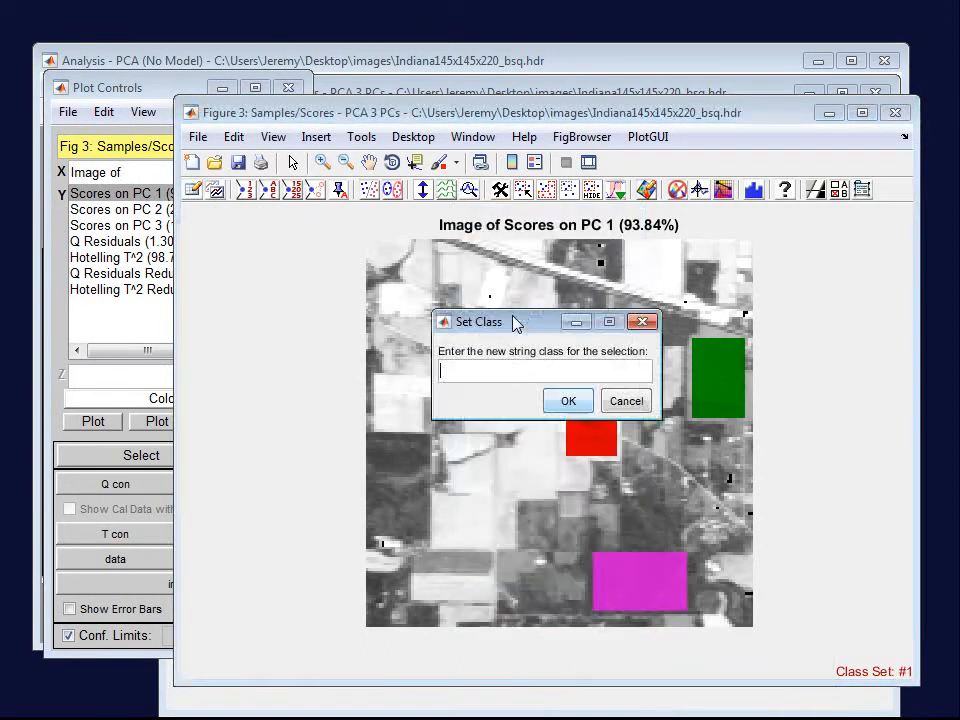
type("marks")
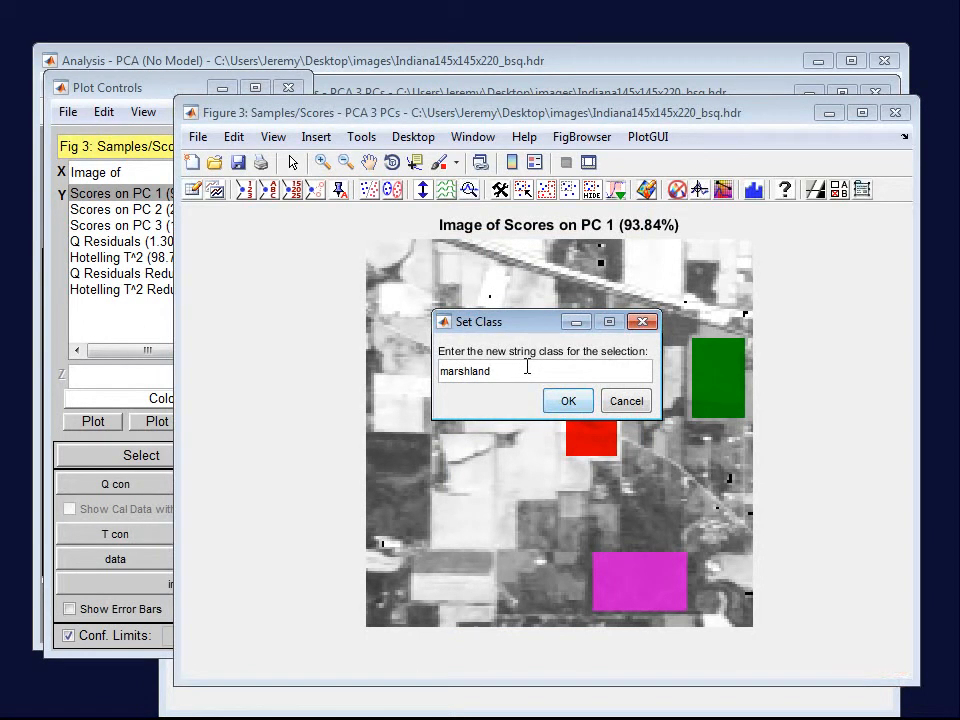
left_click(568, 400)
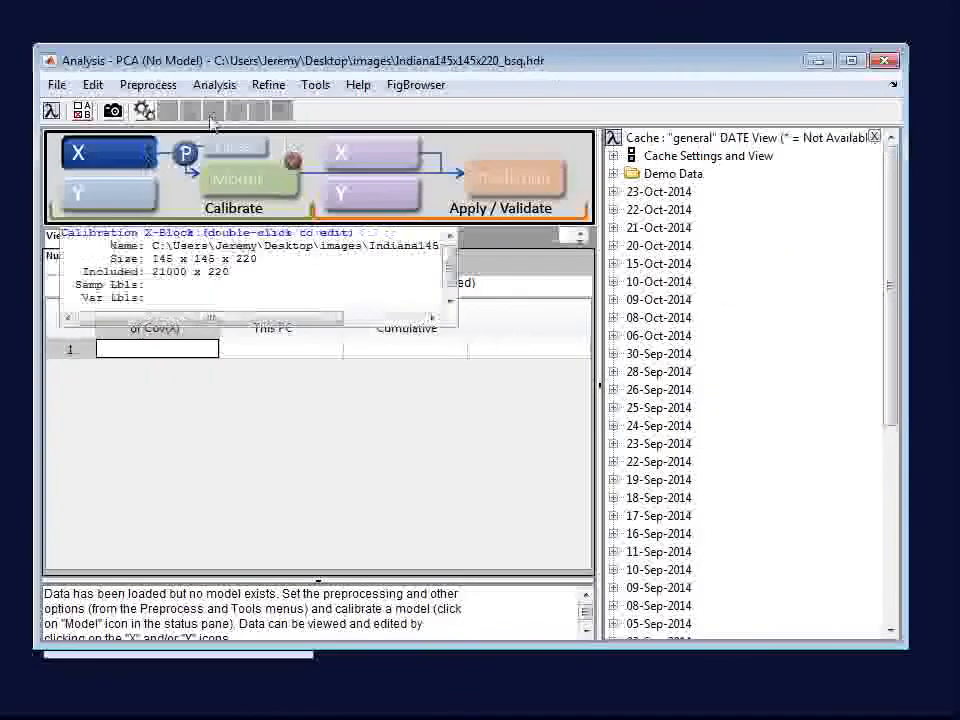
Switch the analysis method to PLS-DA and cancel out of Select Class Groups
left_click(214, 84)
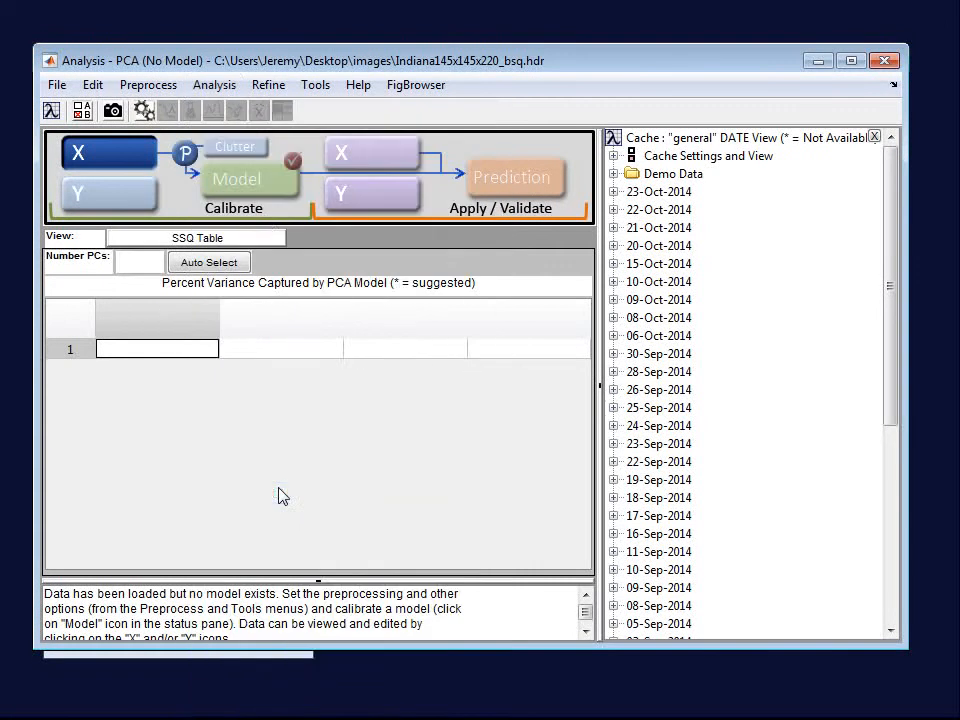
left_click(144, 110)
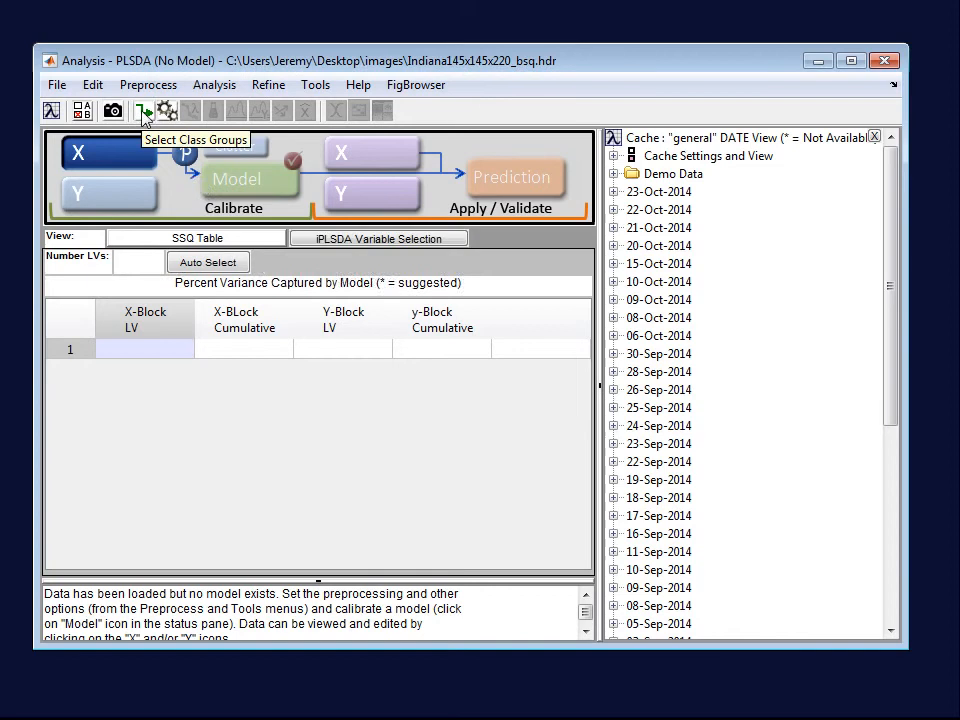
left_click(144, 110)
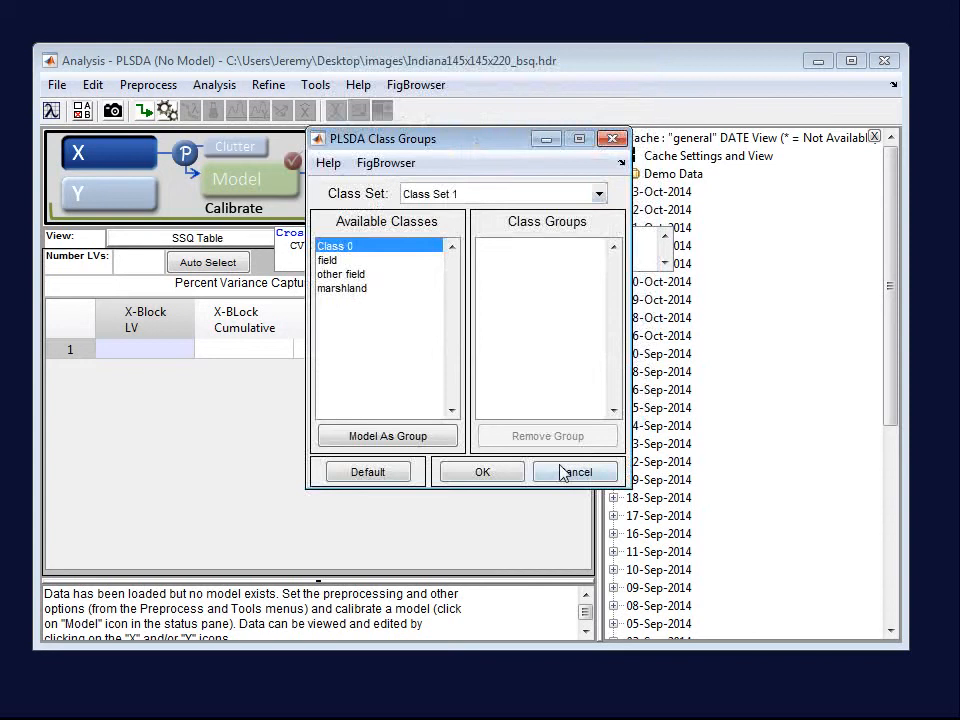
left_click(482, 472)
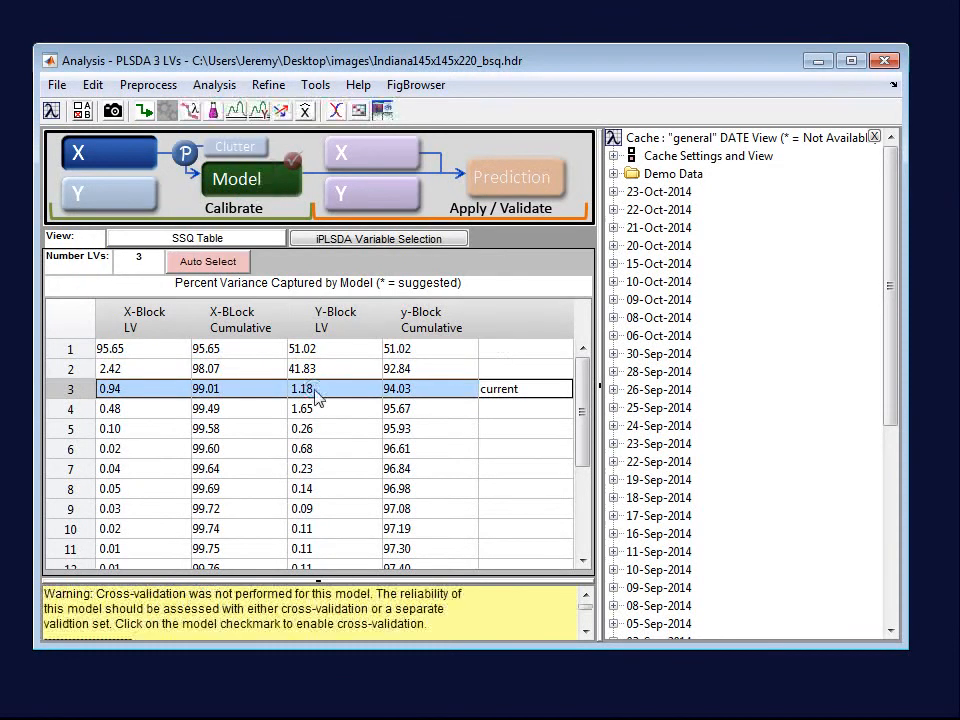
mouse_move(218, 118)
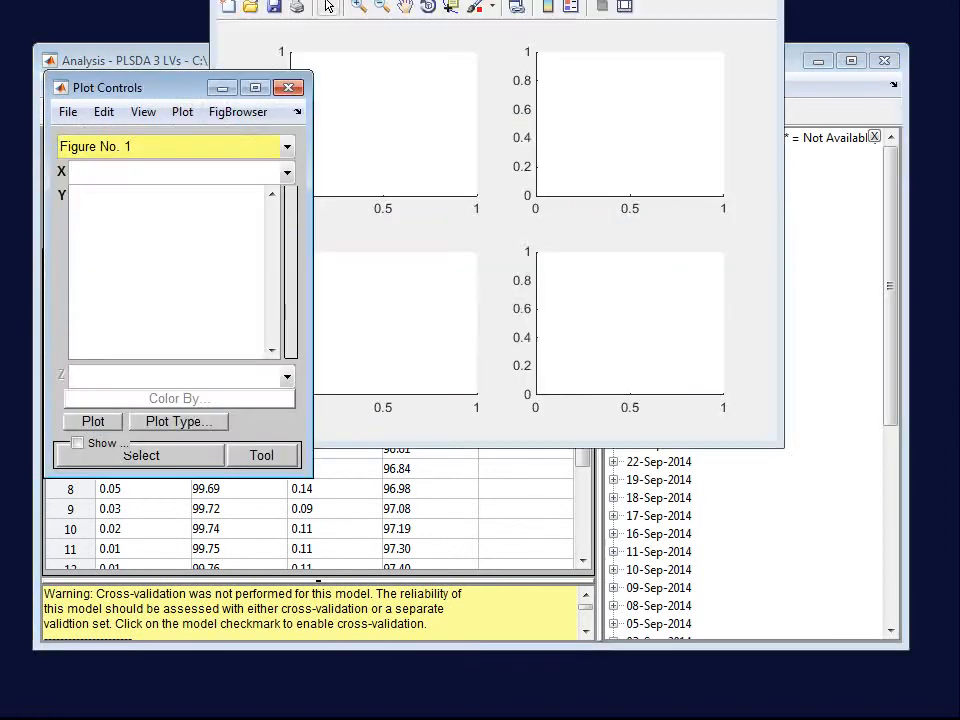
Show the Y Predicted images and enlarge the other field, marshland and field panels in turn
left_click(92, 420)
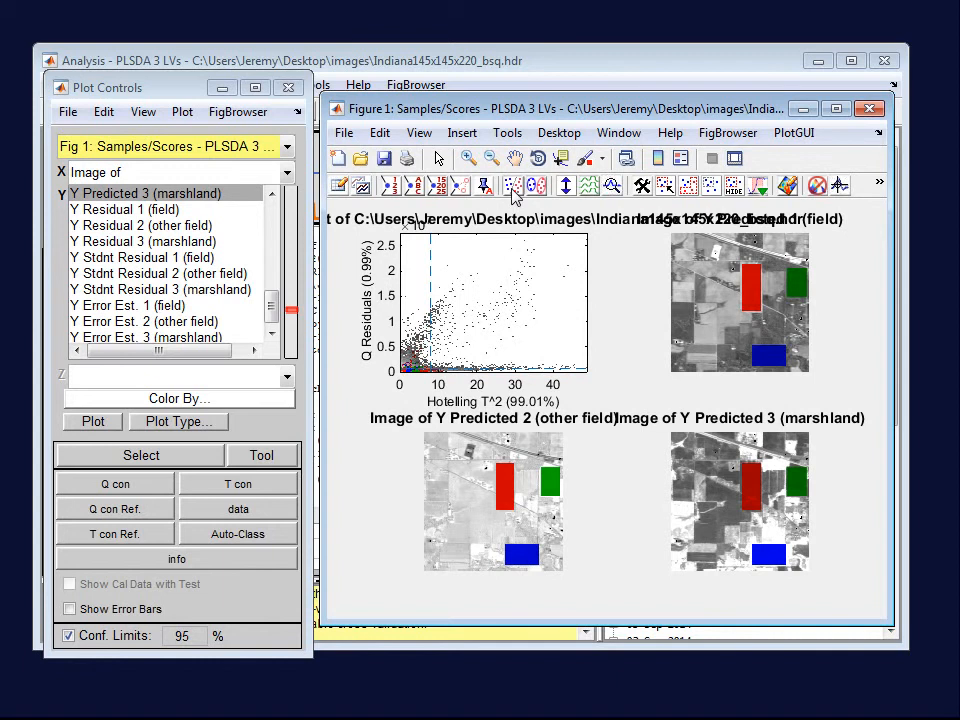
mouse_move(512, 186)
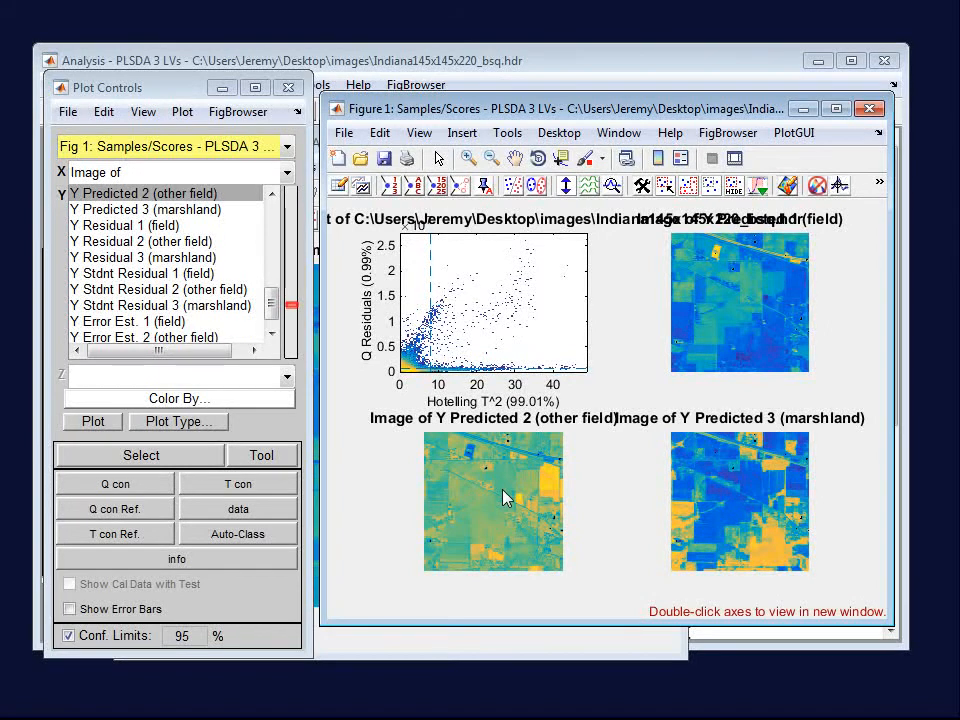
double_click(492, 500)
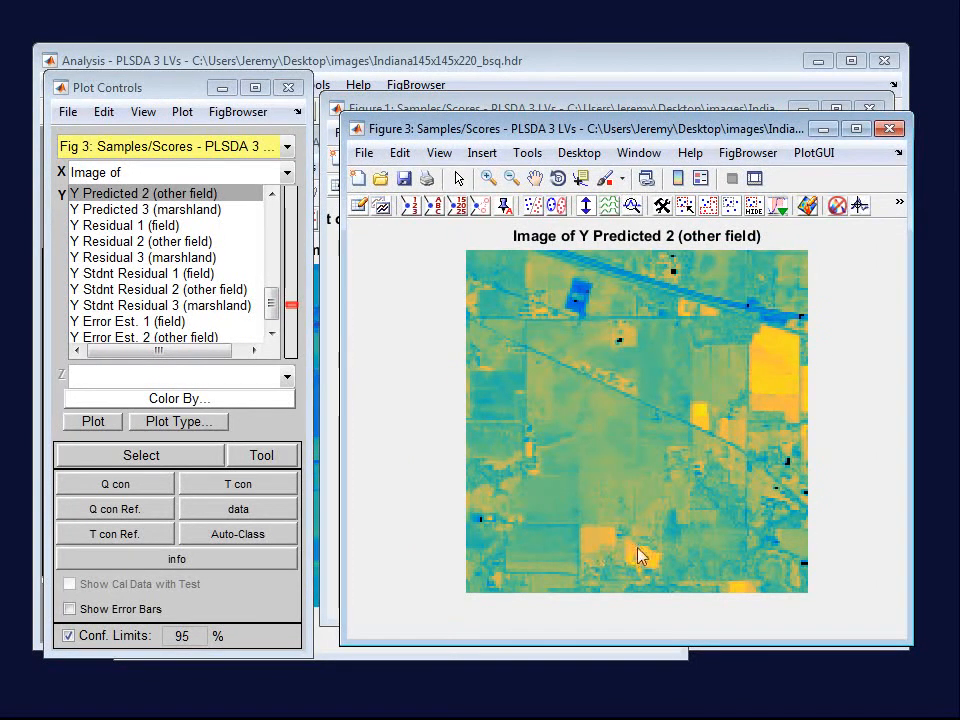
mouse_move(888, 128)
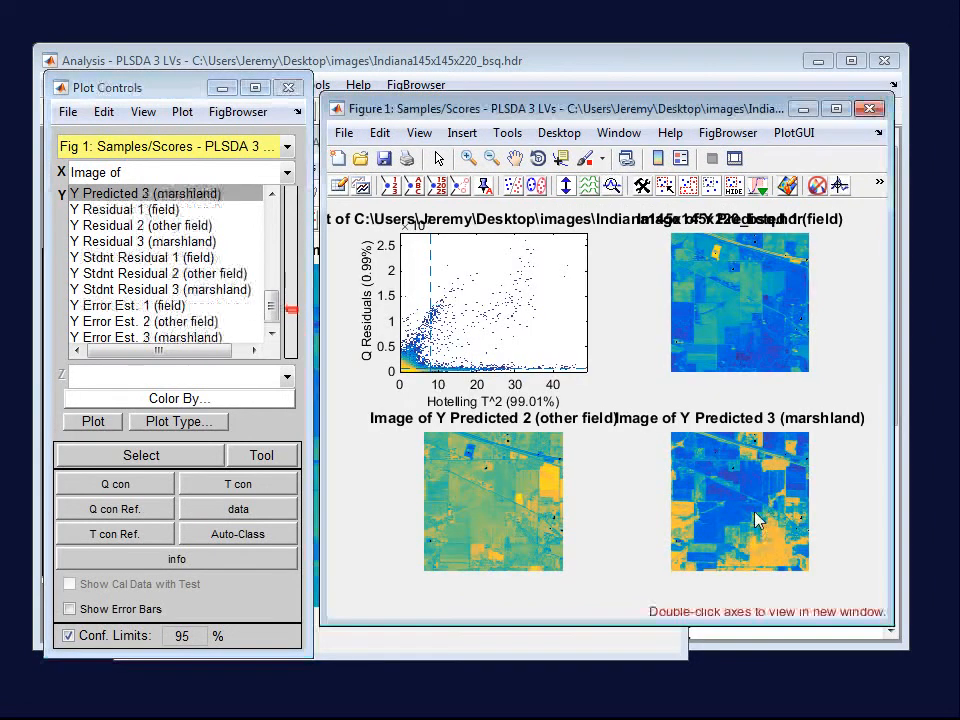
double_click(740, 500)
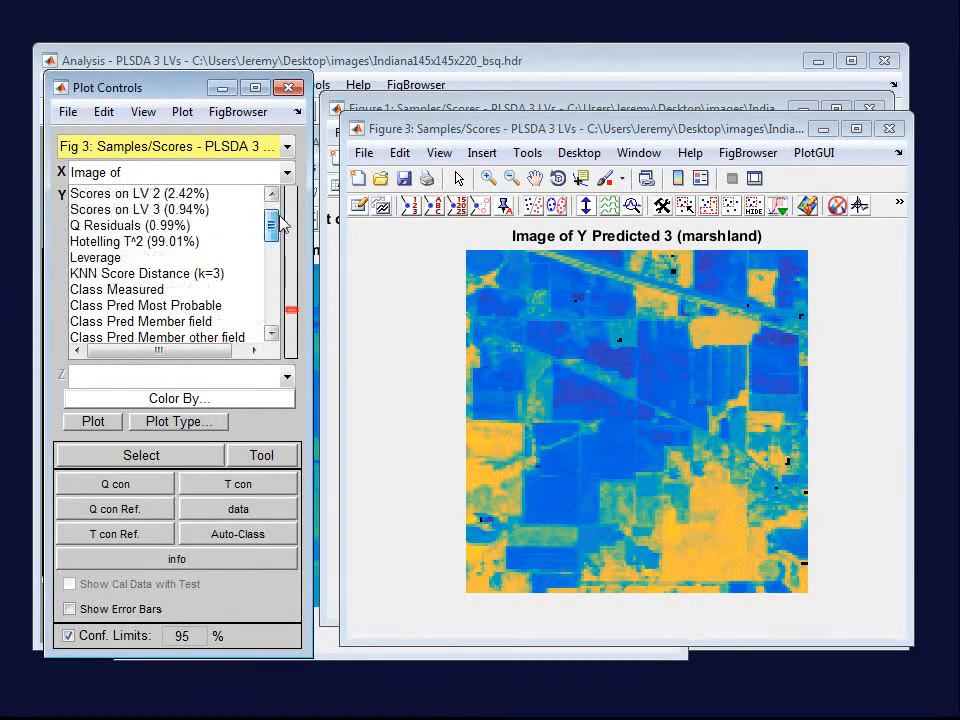
left_click(130, 224)
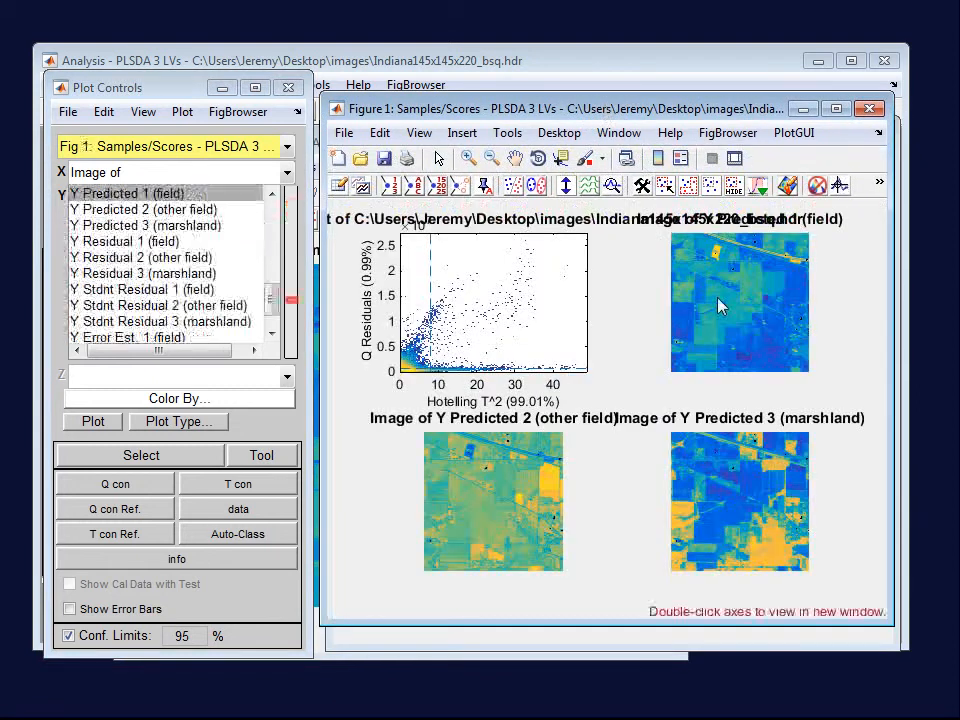
double_click(740, 302)
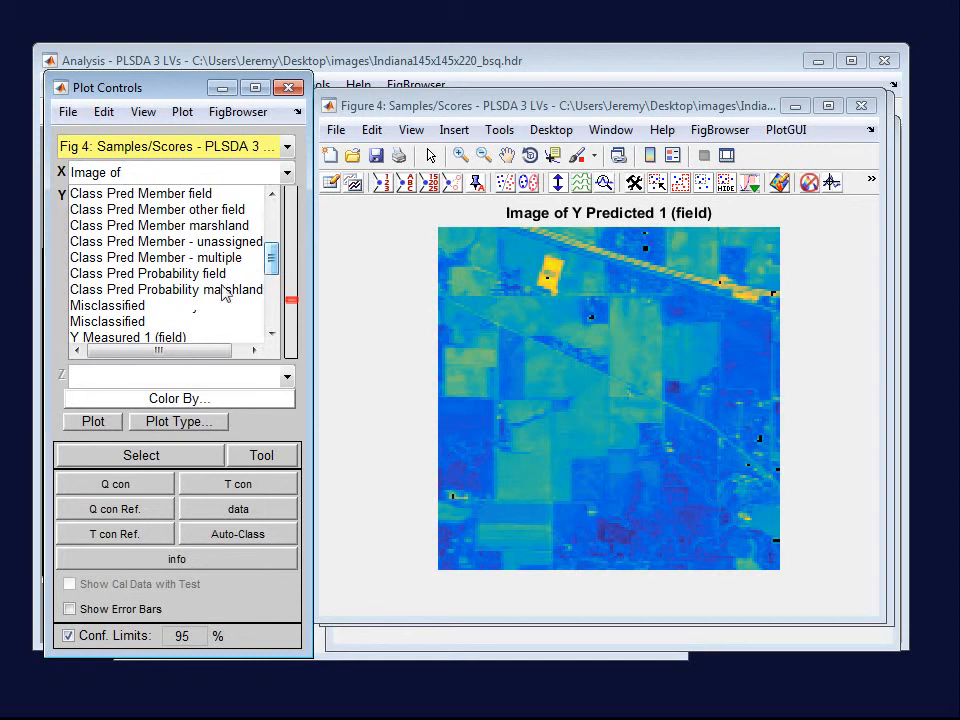
View each Class Pred Probability image, then combine all three into one RGB image
left_click(148, 272)
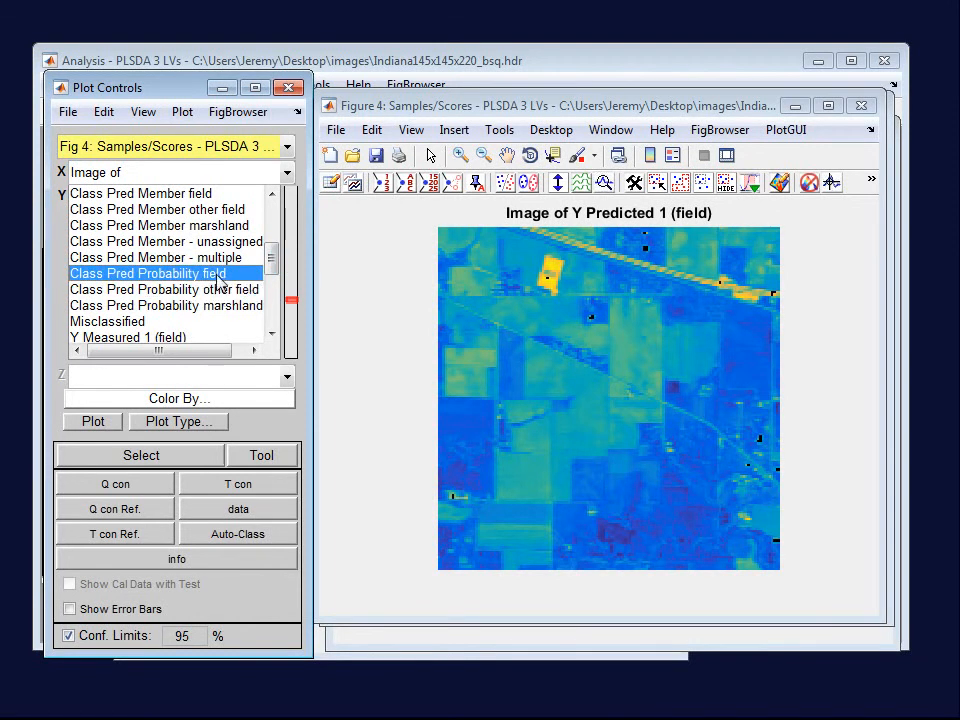
left_click(164, 288)
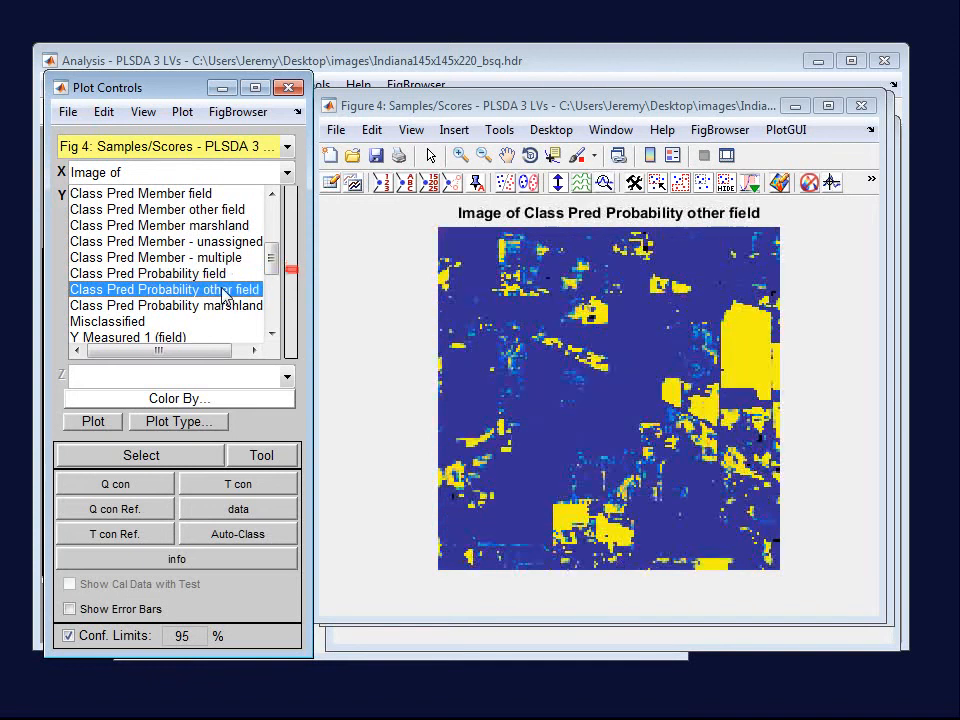
left_click(166, 304)
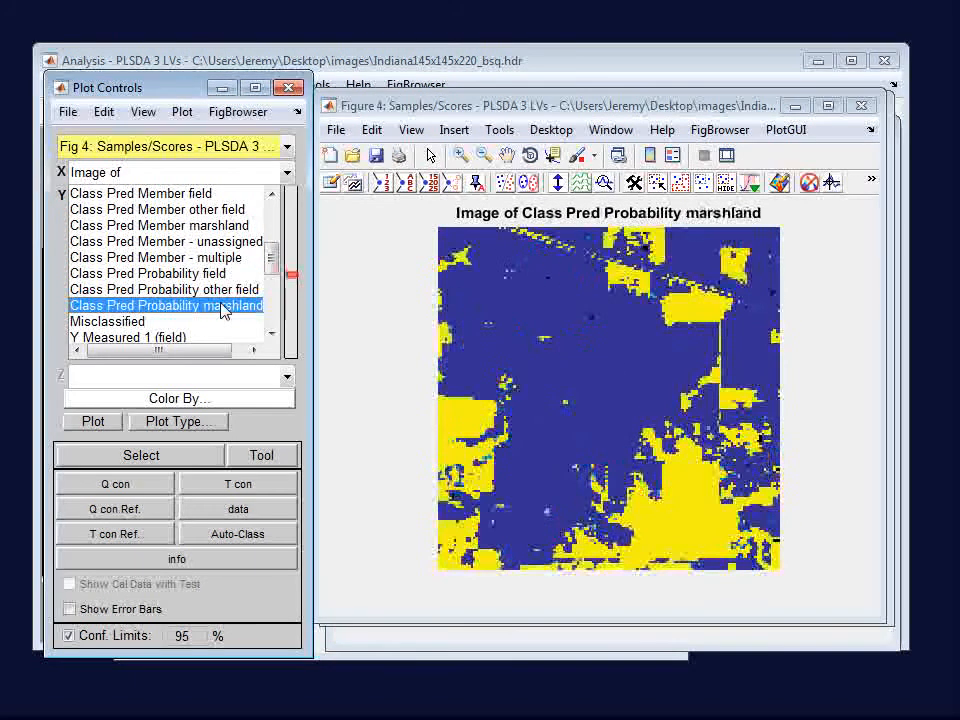
left_click(148, 272)
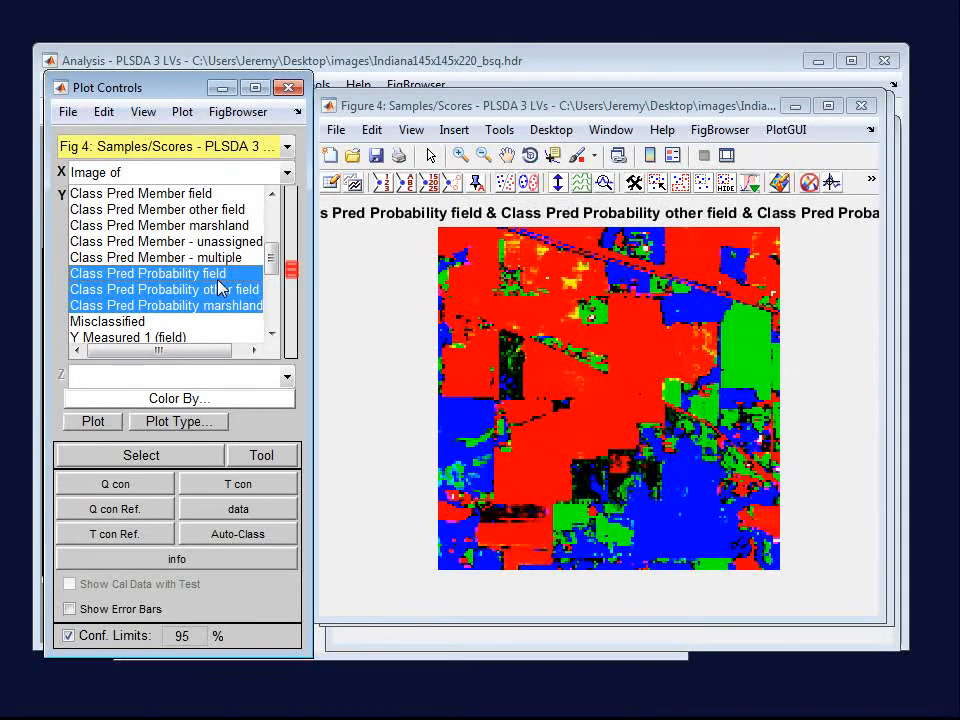
mouse_move(676, 156)
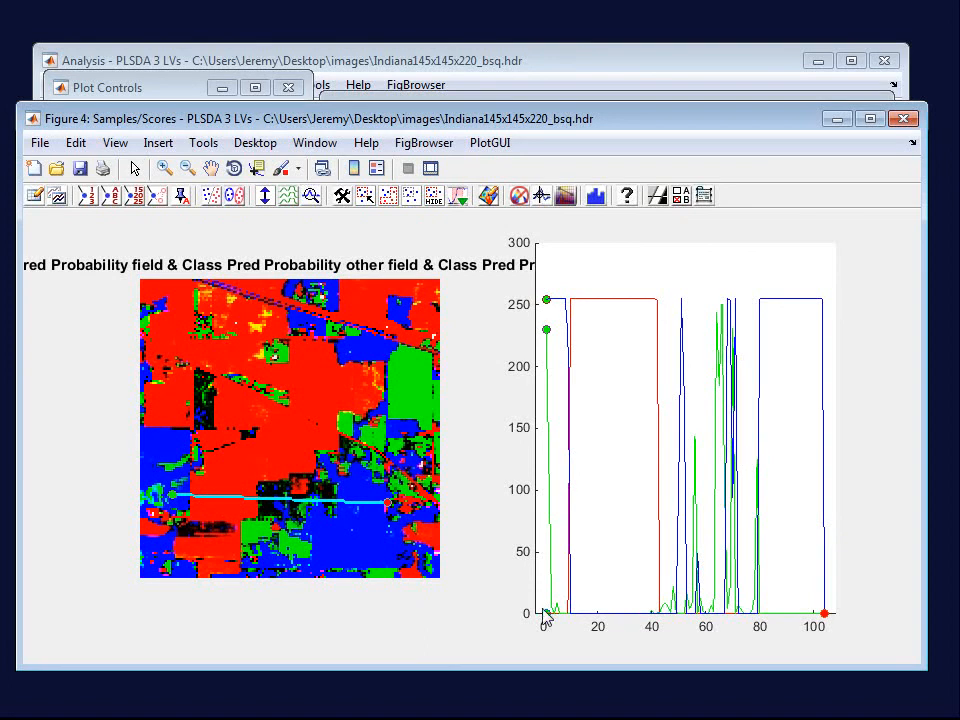
mouse_move(820, 616)
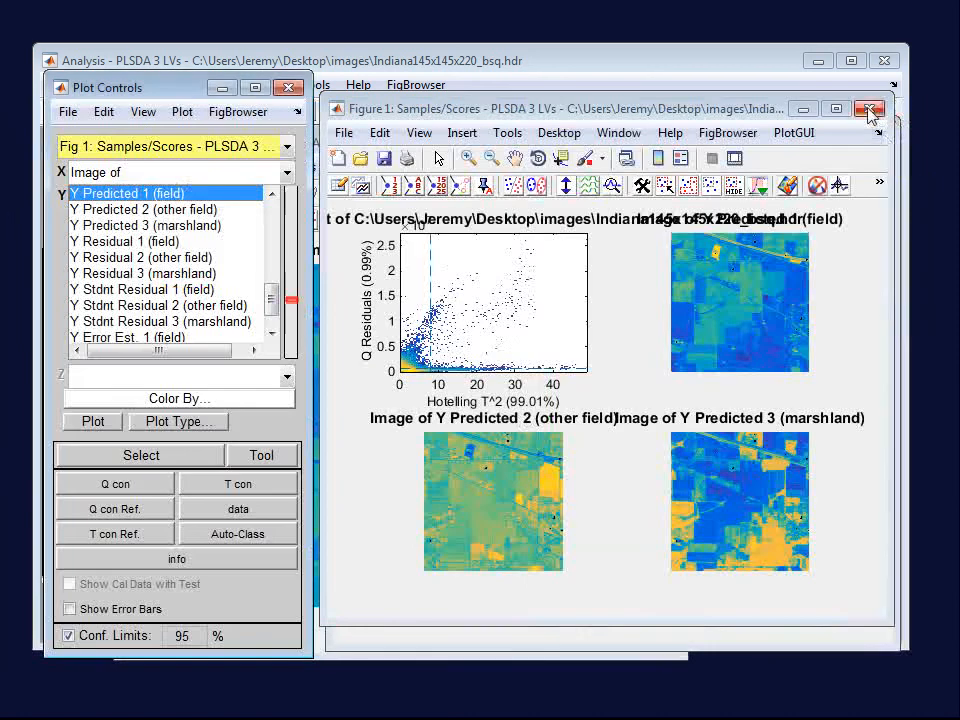
Close the four-panel prediction figure and the remaining enlarged image figure
left_click(868, 108)
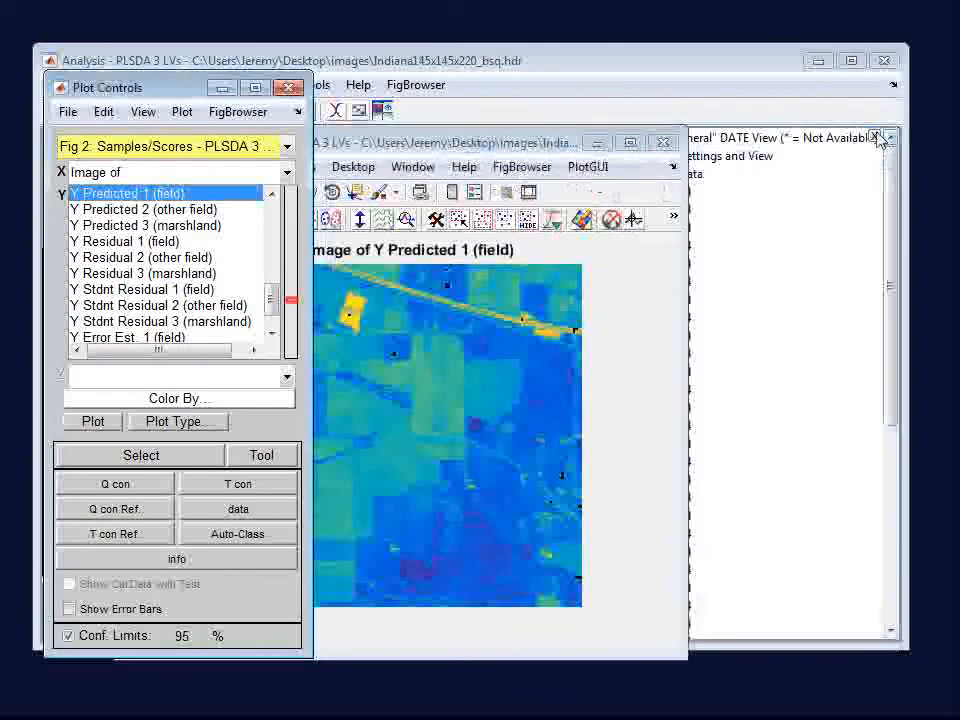
left_click(288, 88)
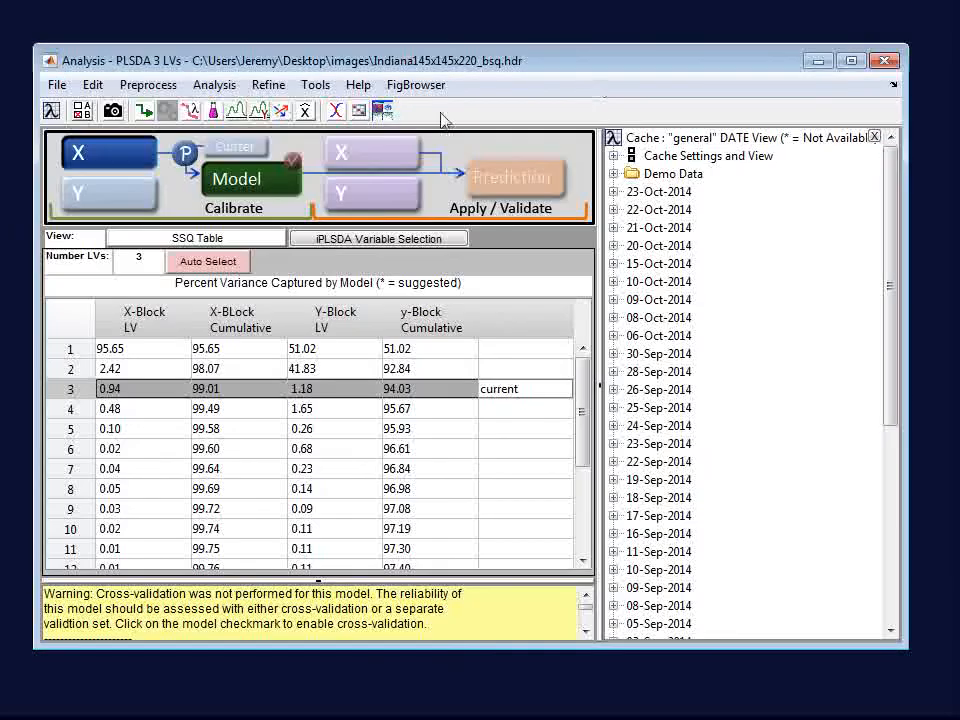